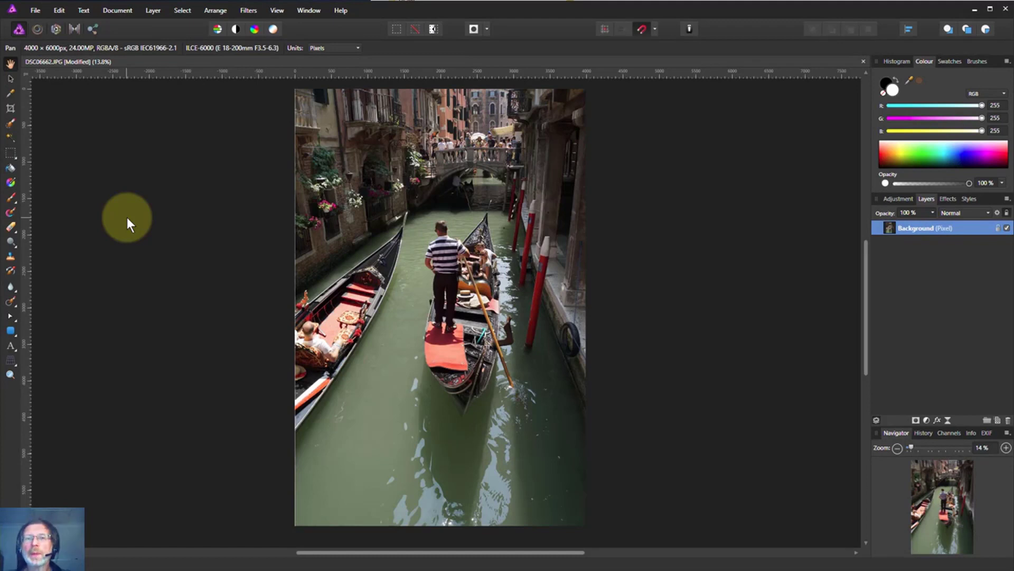
{"action": "mouse_move", "coordinate": [156, 223]}
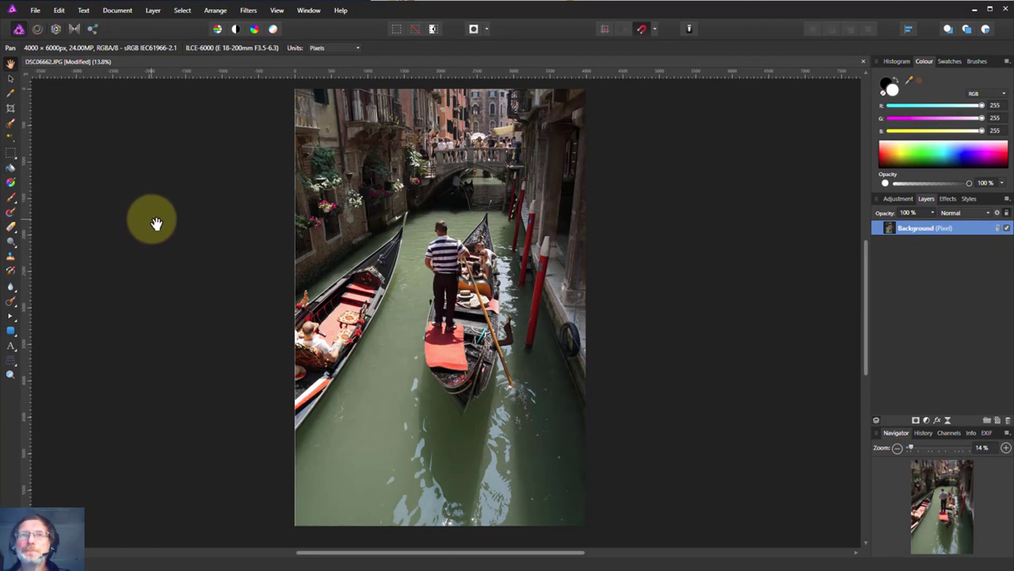
{"action": "mouse_move", "coordinate": [193, 228]}
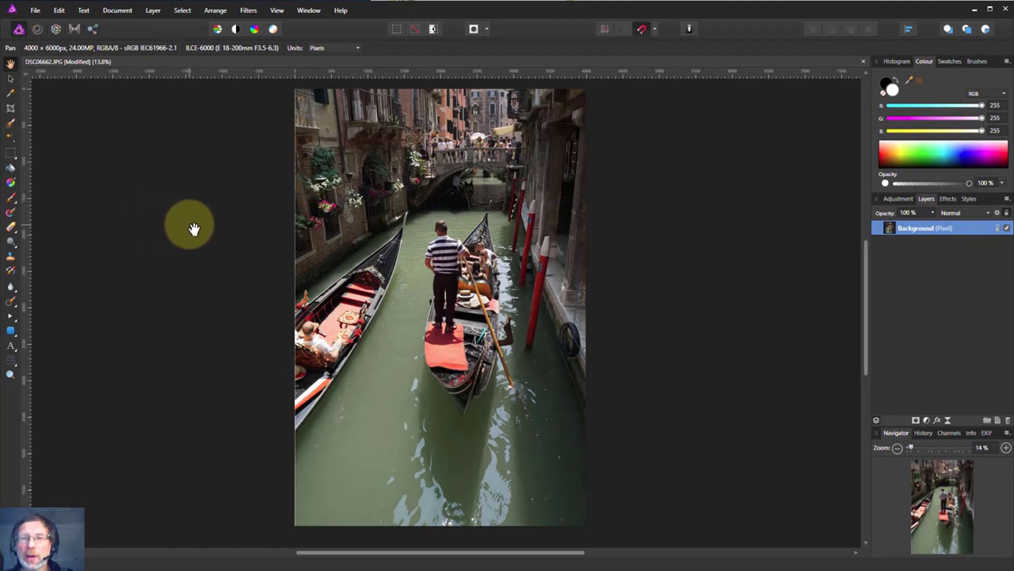
{"action": "mouse_move", "coordinate": [218, 248]}
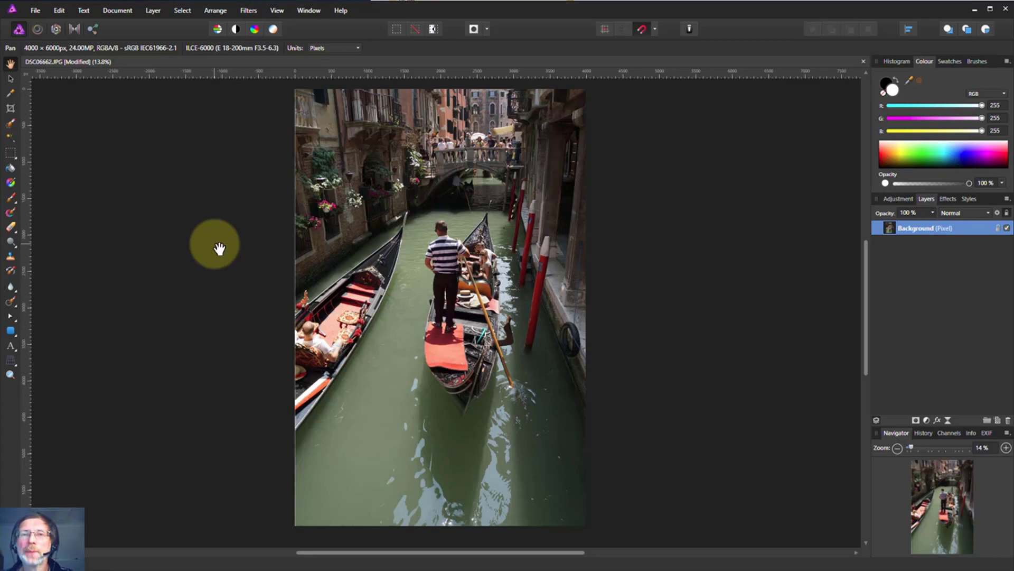
{"action": "mouse_move", "coordinate": [241, 264]}
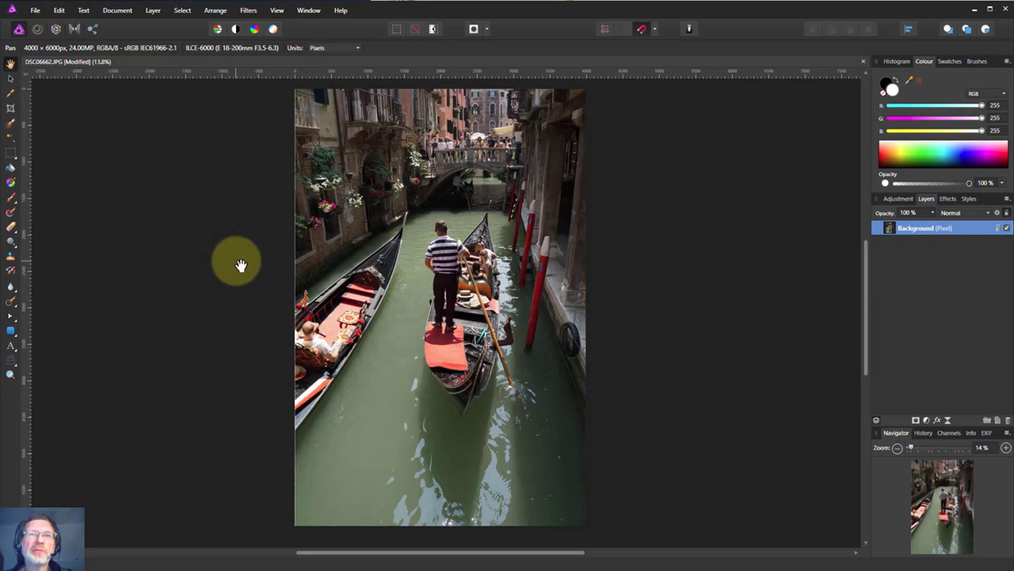
{"action": "mouse_move", "coordinate": [221, 272]}
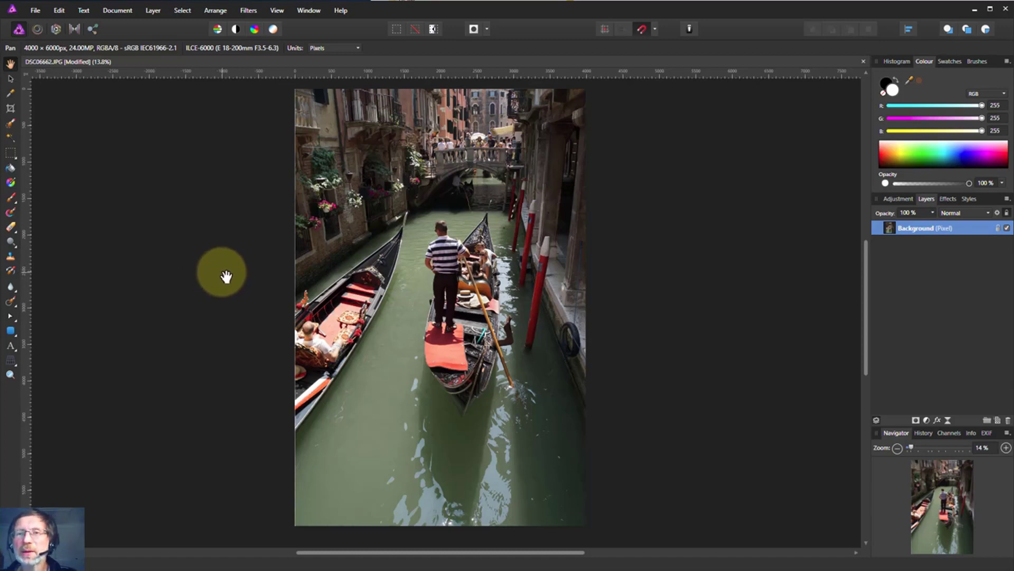
{"action": "mouse_move", "coordinate": [245, 276]}
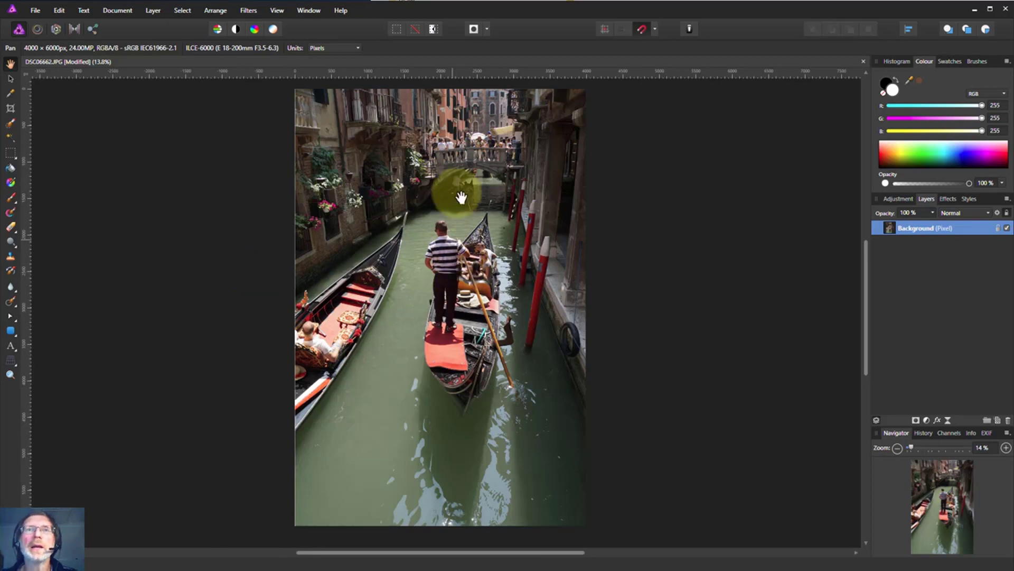
{"action": "mouse_move", "coordinate": [448, 223]}
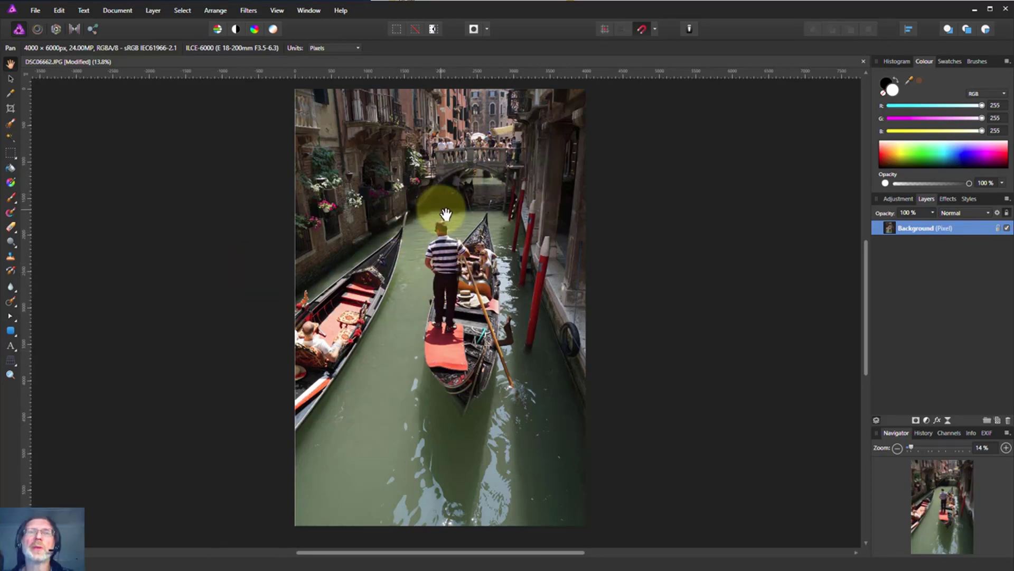
{"action": "mouse_move", "coordinate": [454, 208]}
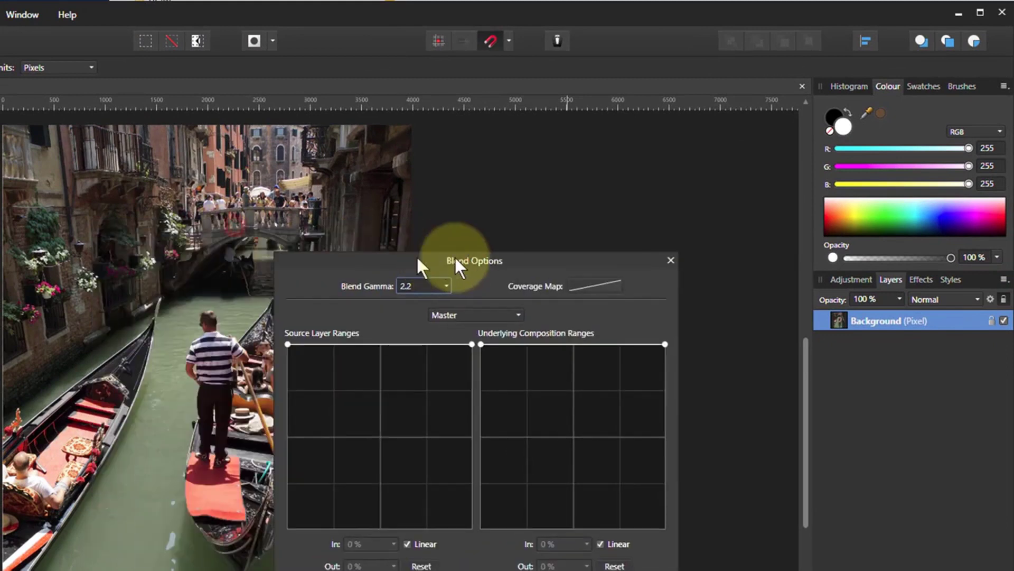
Move the Background layer's Blend Options dialog to the right of the photo.
{"action": "left_click_drag", "start_coordinate": [472, 260], "coordinate": [581, 283]}
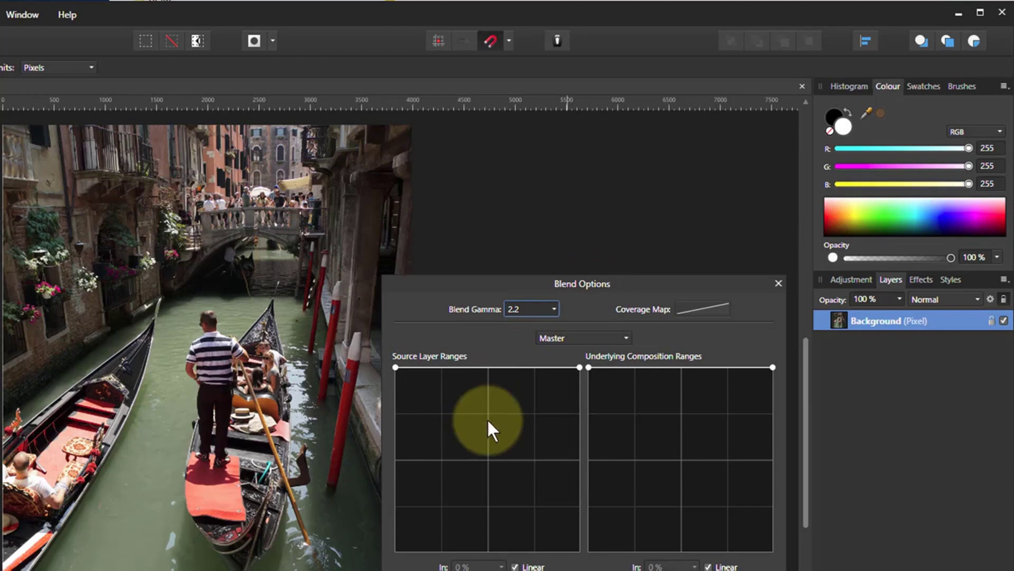
{"action": "mouse_move", "coordinate": [690, 316]}
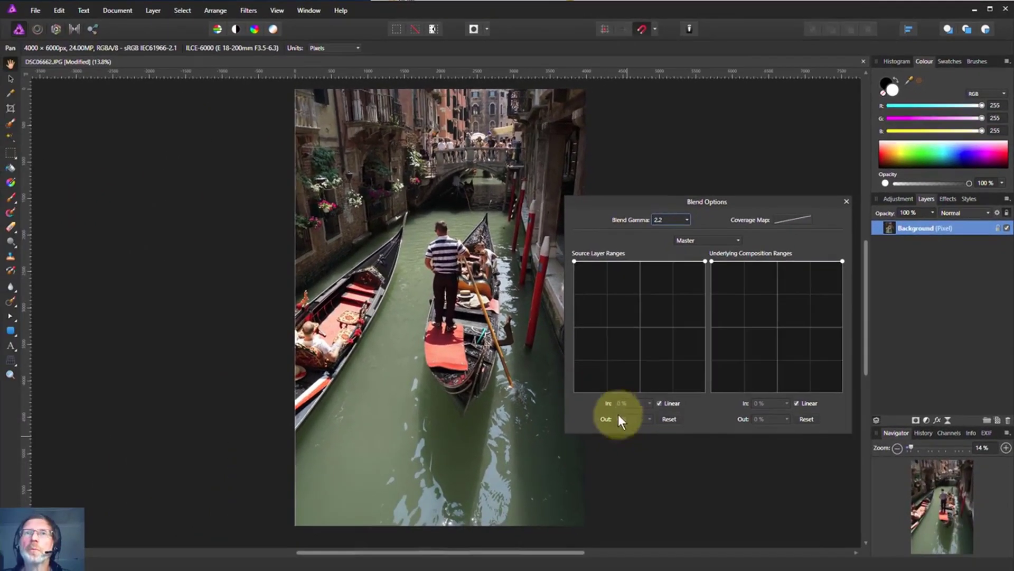
{"action": "mouse_move", "coordinate": [623, 278]}
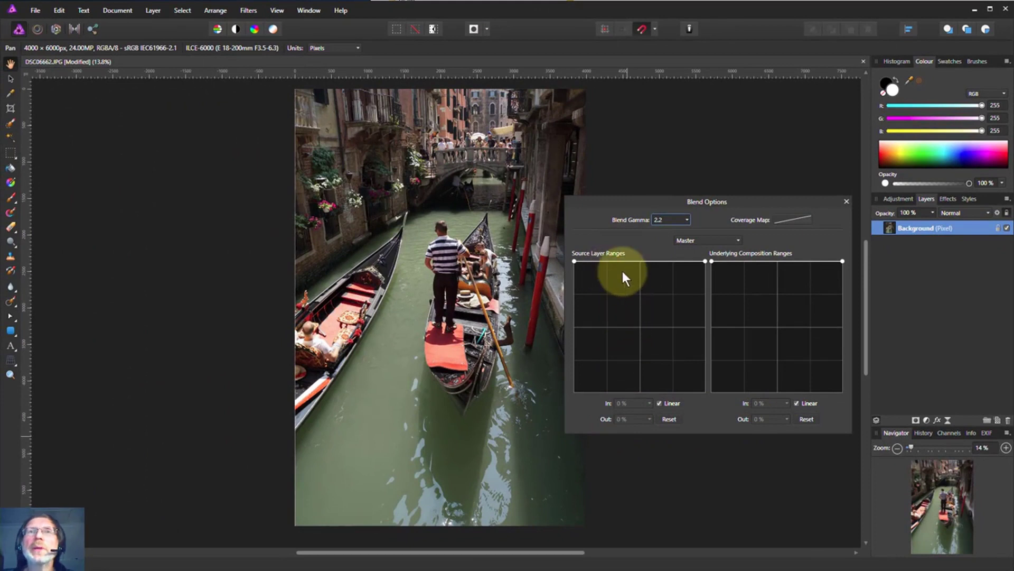
{"action": "mouse_move", "coordinate": [632, 320]}
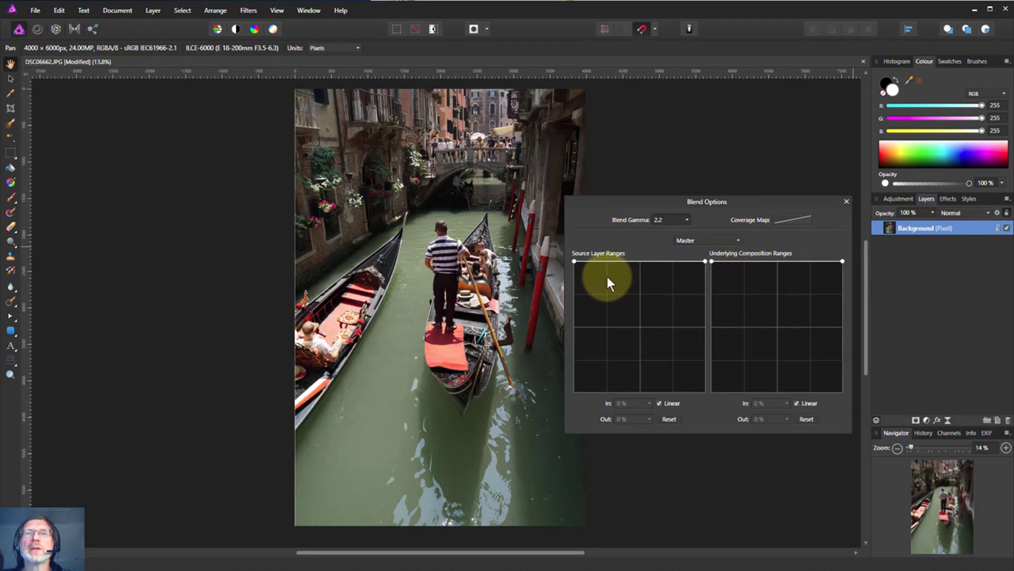
{"action": "mouse_move", "coordinate": [592, 309]}
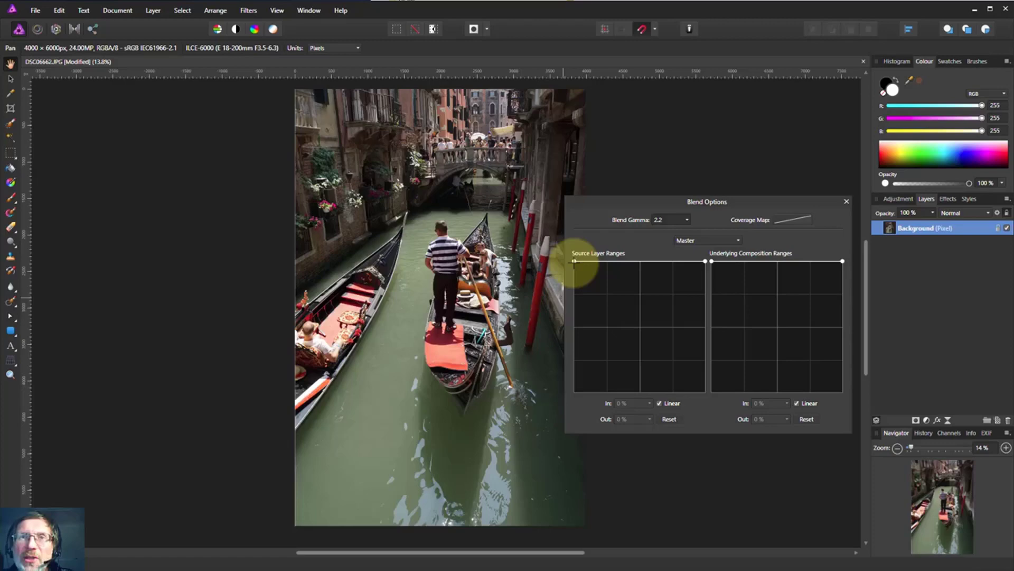
Experiment with source range shadow transparency, then make the highlights transparent instead.
{"action": "left_click_drag", "start_coordinate": [574, 262], "coordinate": [574, 358]}
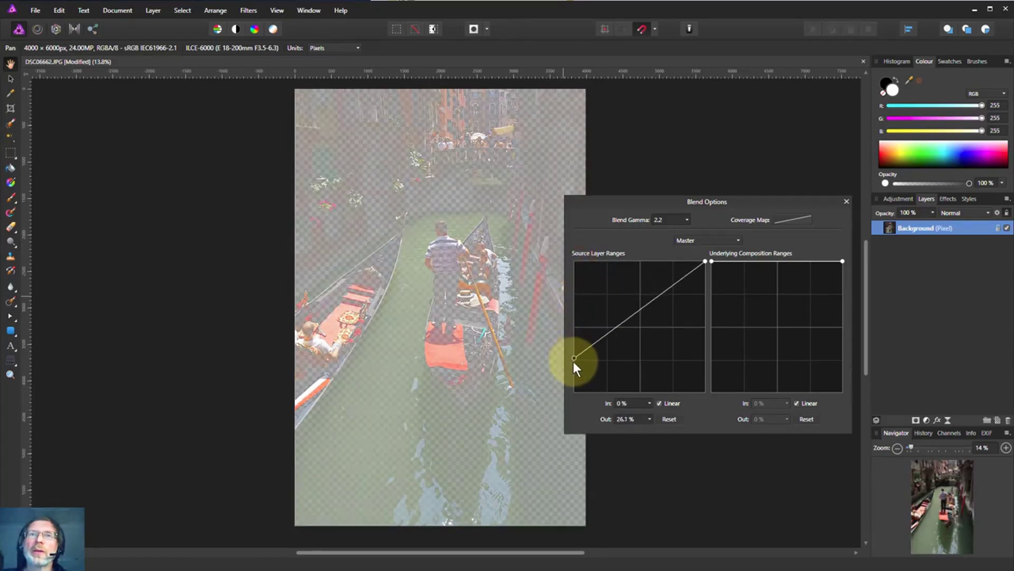
{"action": "left_click_drag", "start_coordinate": [574, 357], "coordinate": [574, 326]}
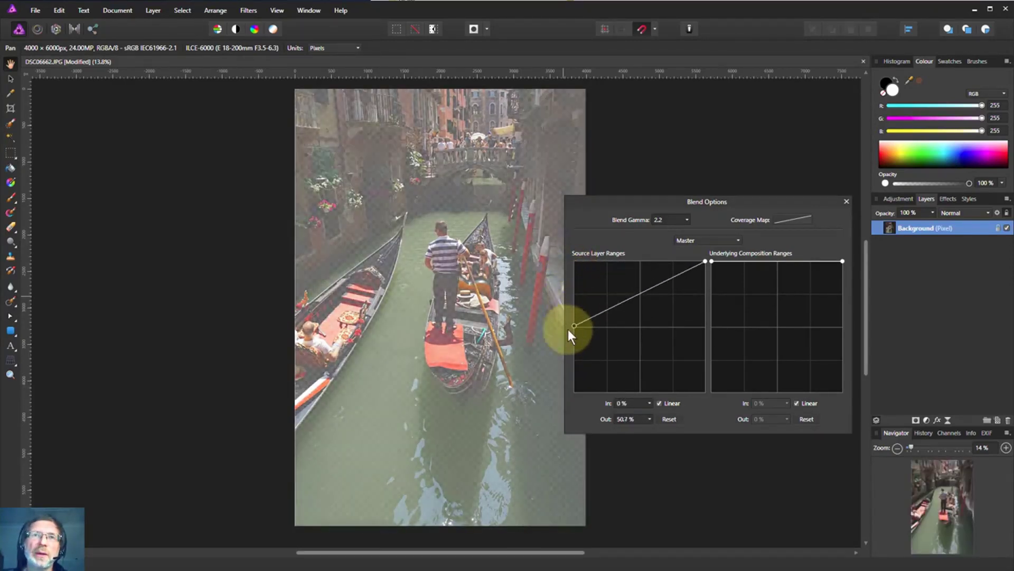
{"action": "left_click_drag", "start_coordinate": [573, 326], "coordinate": [574, 396]}
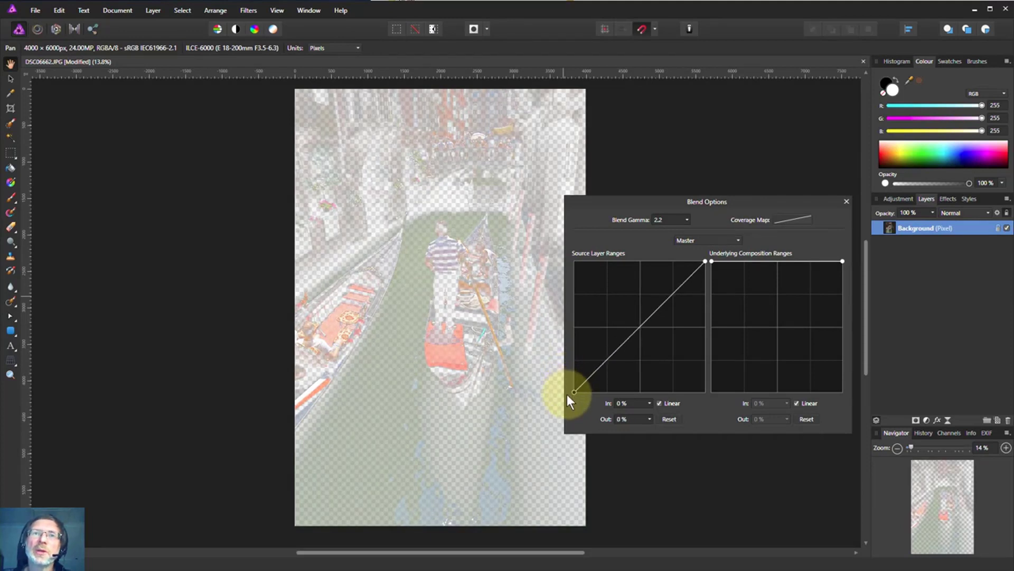
{"action": "left_click_drag", "start_coordinate": [574, 396], "coordinate": [575, 393]}
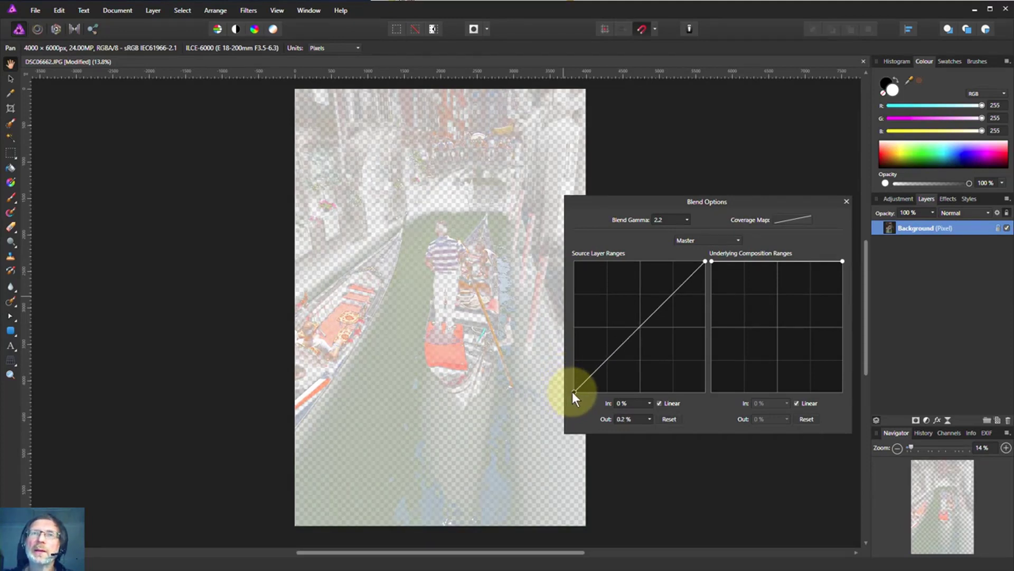
{"action": "left_click_drag", "start_coordinate": [575, 393], "coordinate": [568, 360]}
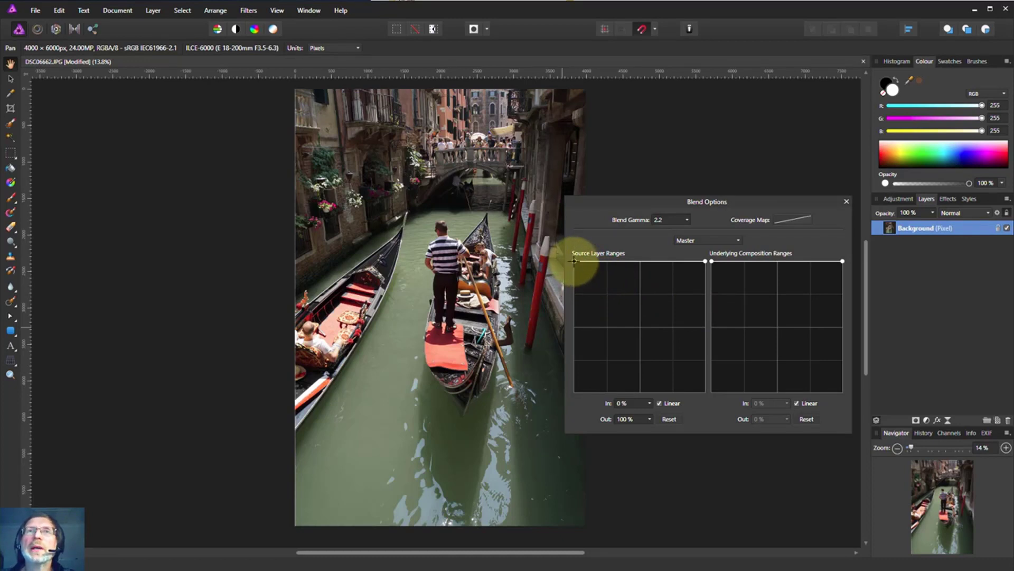
{"action": "mouse_move", "coordinate": [579, 373]}
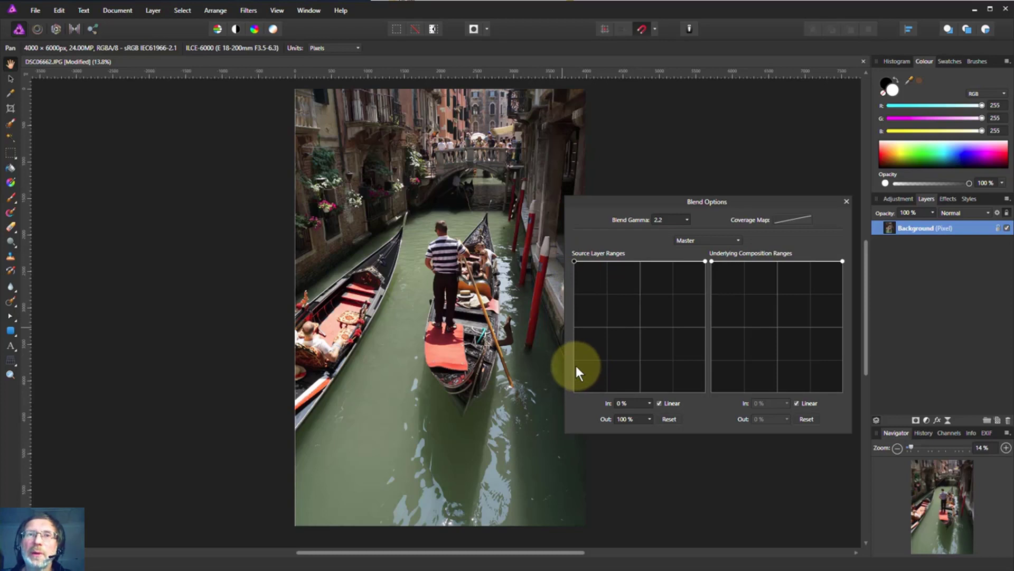
{"action": "mouse_move", "coordinate": [706, 373]}
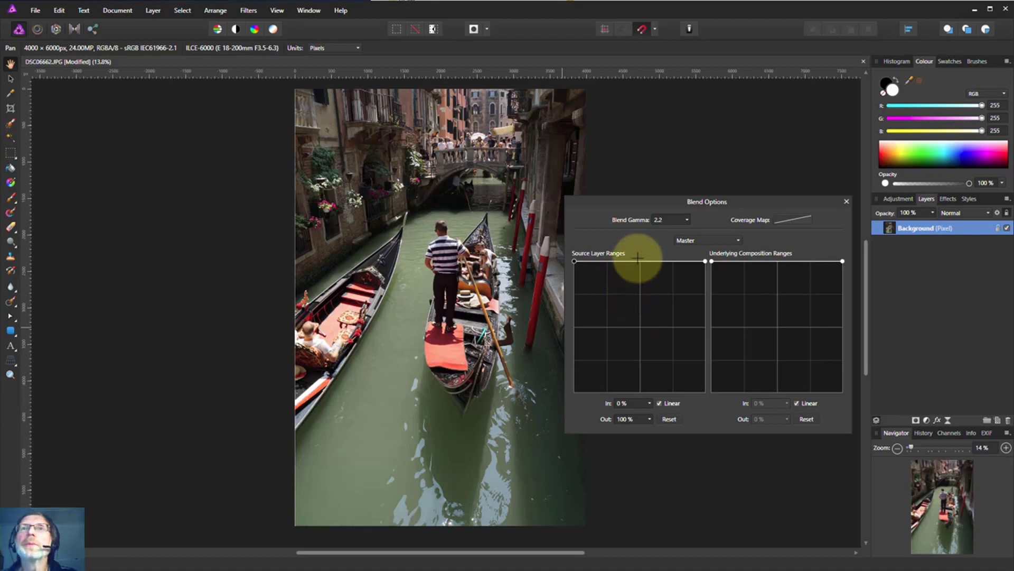
{"action": "mouse_move", "coordinate": [578, 277]}
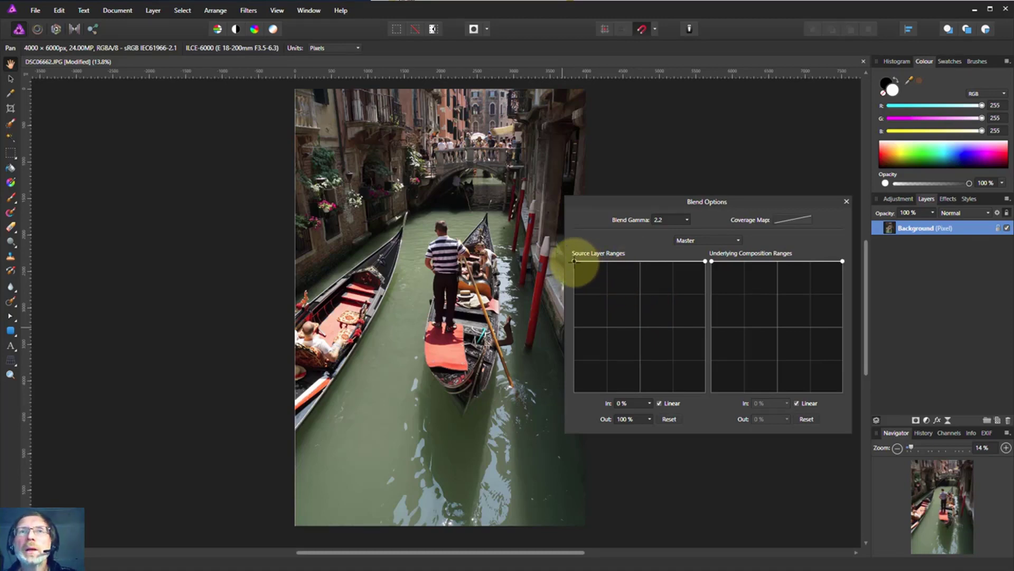
{"action": "left_click_drag", "start_coordinate": [574, 261], "coordinate": [574, 383]}
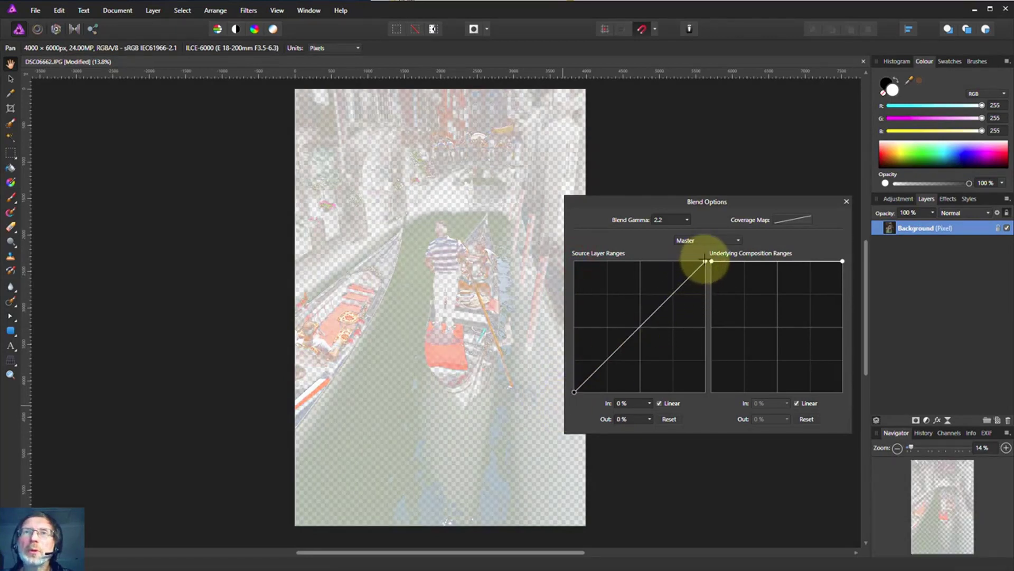
{"action": "left_click_drag", "start_coordinate": [704, 261], "coordinate": [705, 392]}
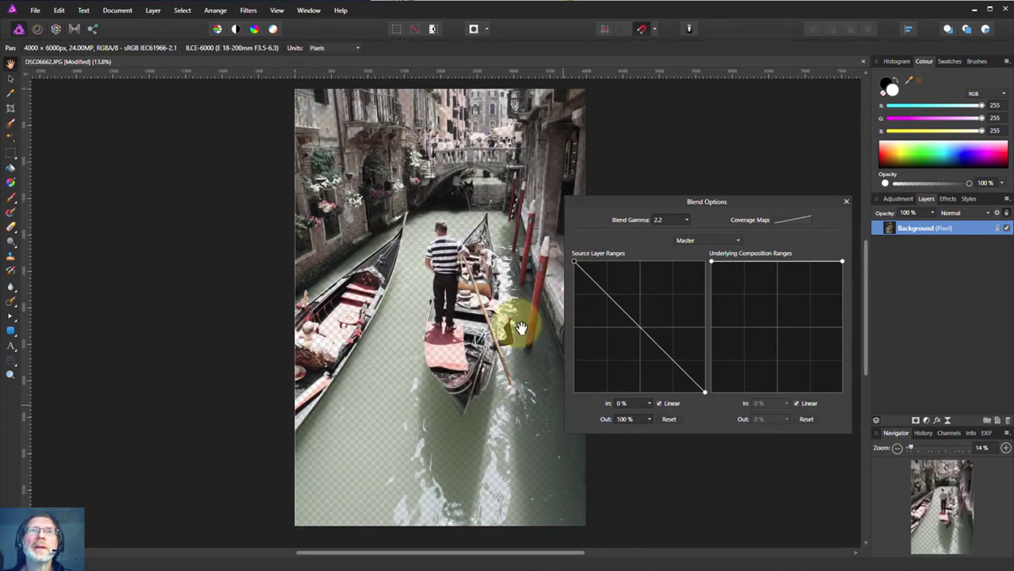
{"action": "mouse_move", "coordinate": [410, 212]}
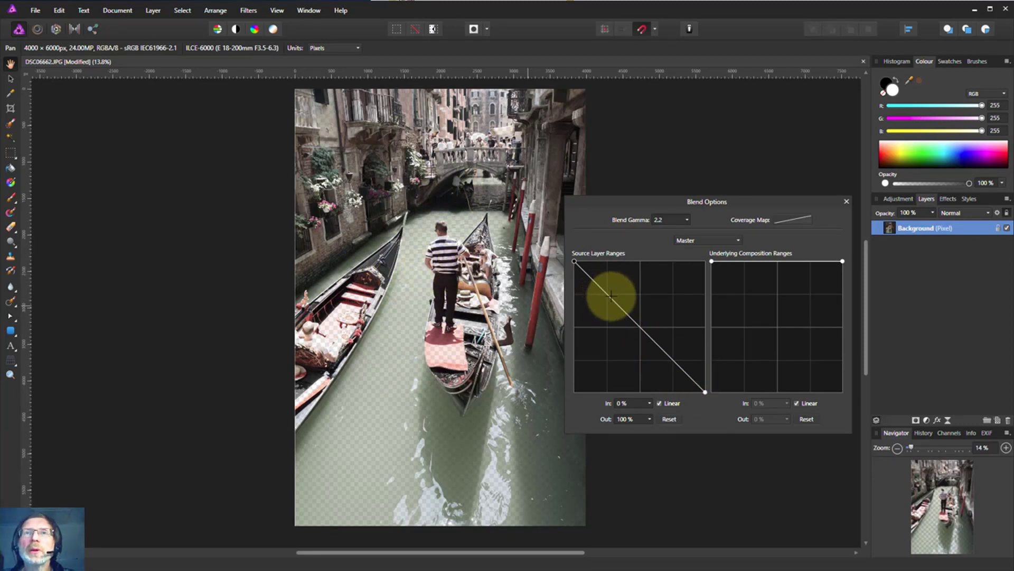
Reshape the source range curve so opacity drops to zero at about 20% In.
{"action": "left_click_drag", "start_coordinate": [611, 297], "coordinate": [633, 355]}
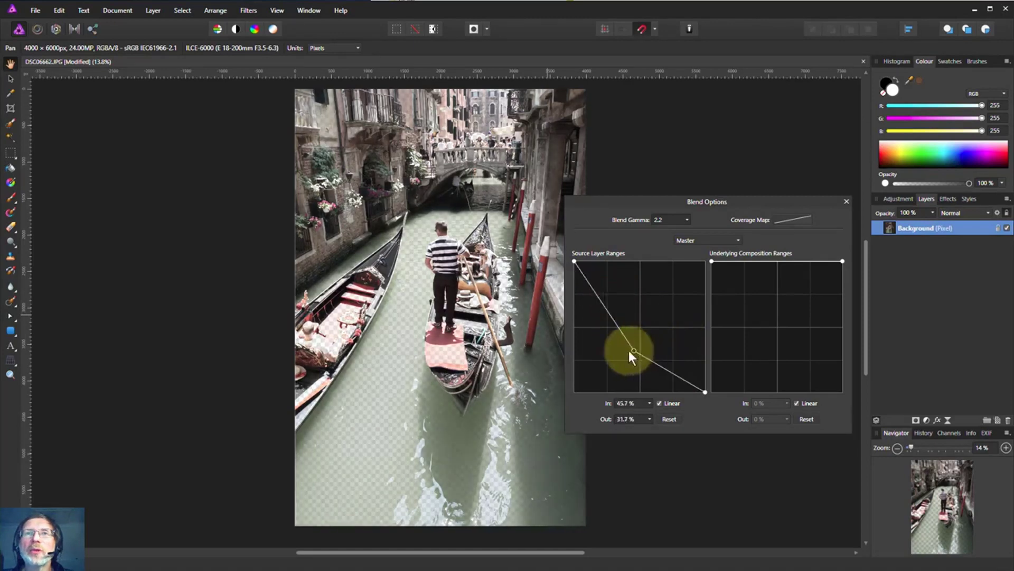
{"action": "left_click_drag", "start_coordinate": [632, 354], "coordinate": [593, 298]}
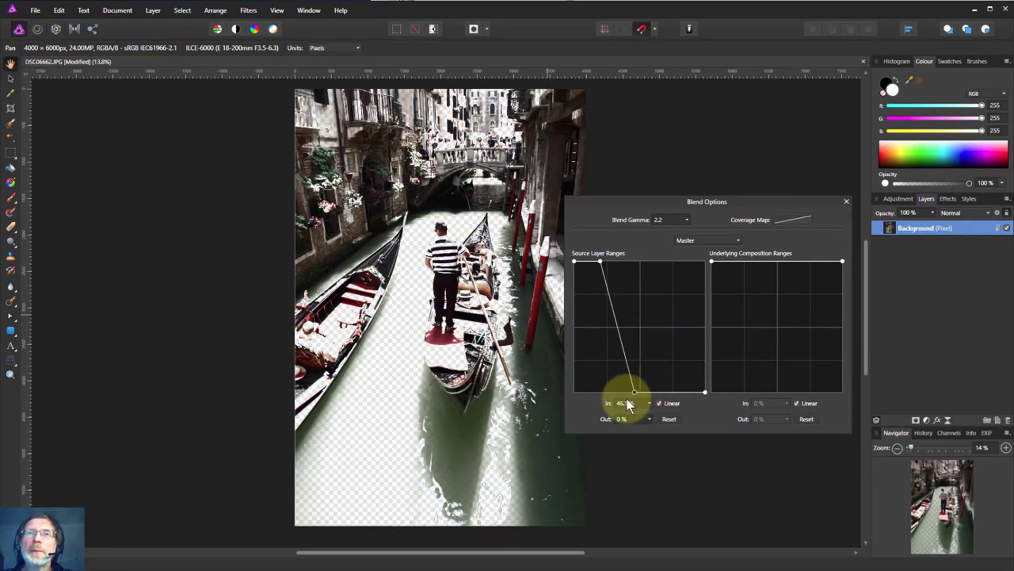
{"action": "left_click_drag", "start_coordinate": [634, 392], "coordinate": [599, 392]}
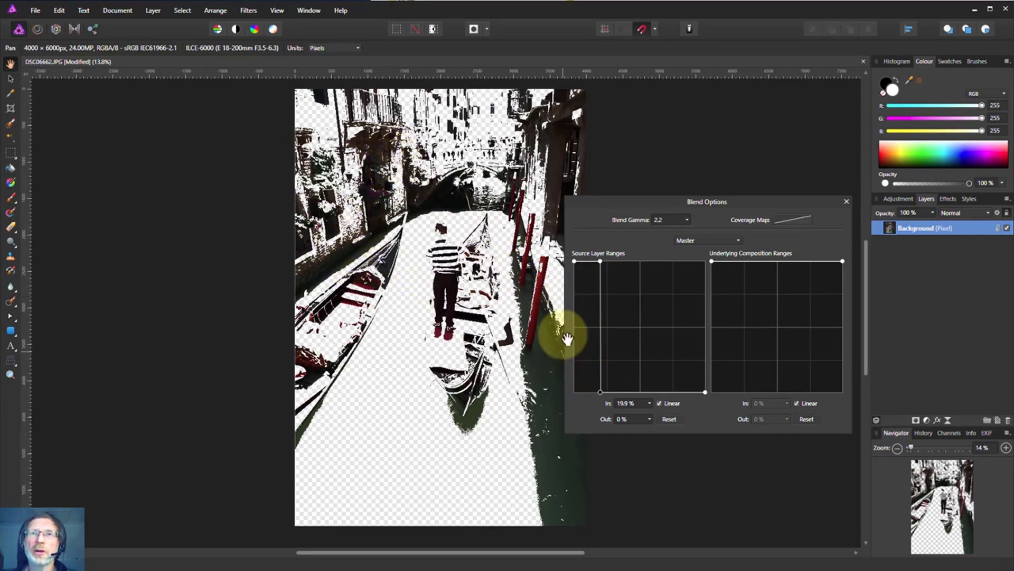
{"action": "mouse_move", "coordinate": [535, 310]}
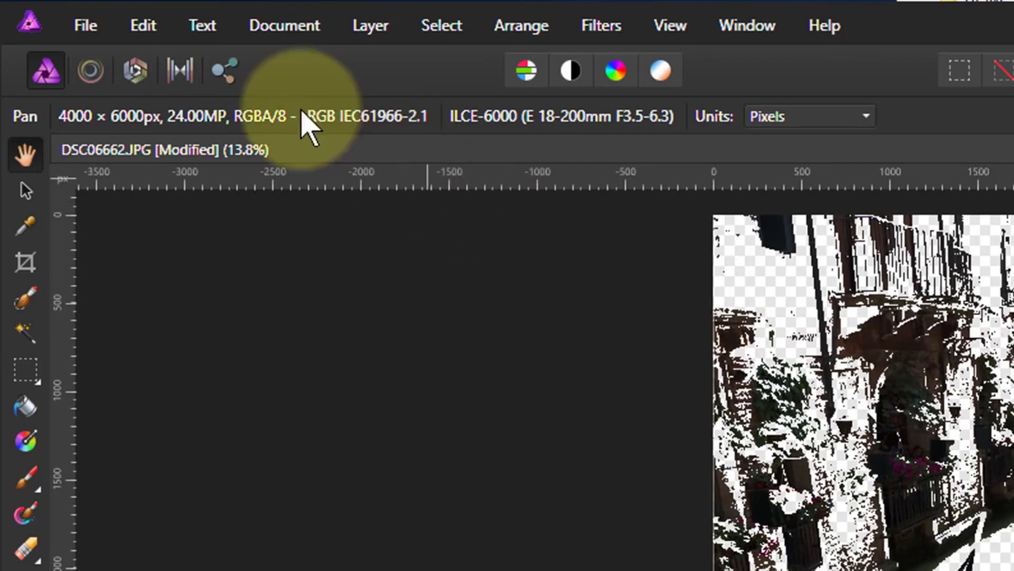
{"action": "left_click", "coordinate": [441, 25]}
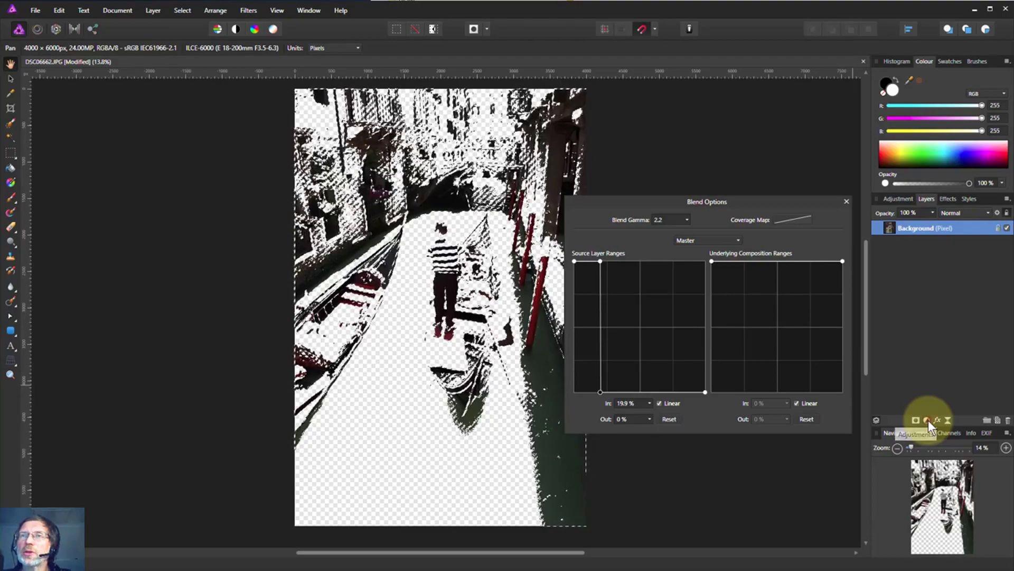
Nest a Curves adjustment inside the Background layer, leaving its curve straight.
{"action": "left_click", "coordinate": [925, 419]}
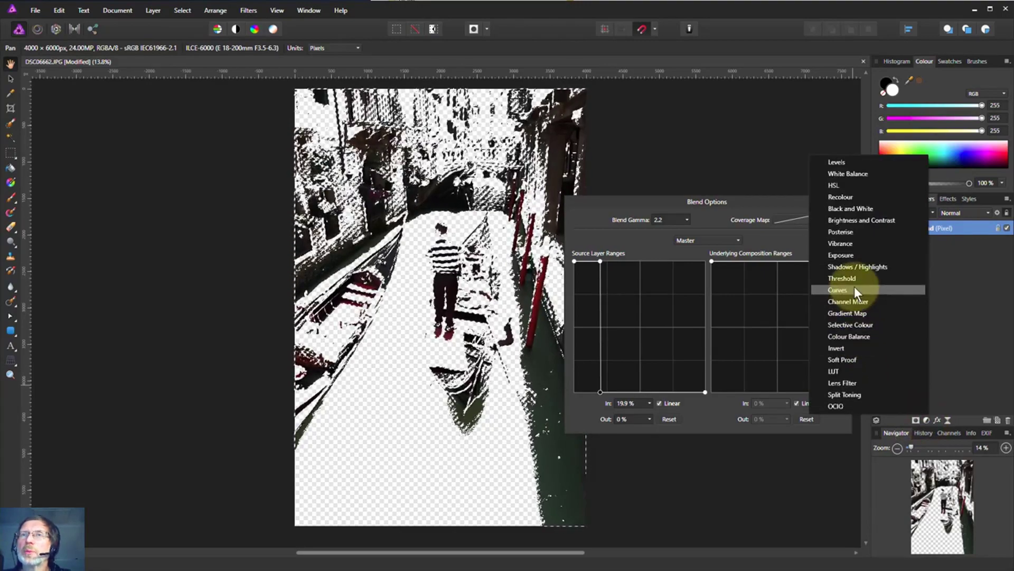
{"action": "left_click", "coordinate": [838, 290]}
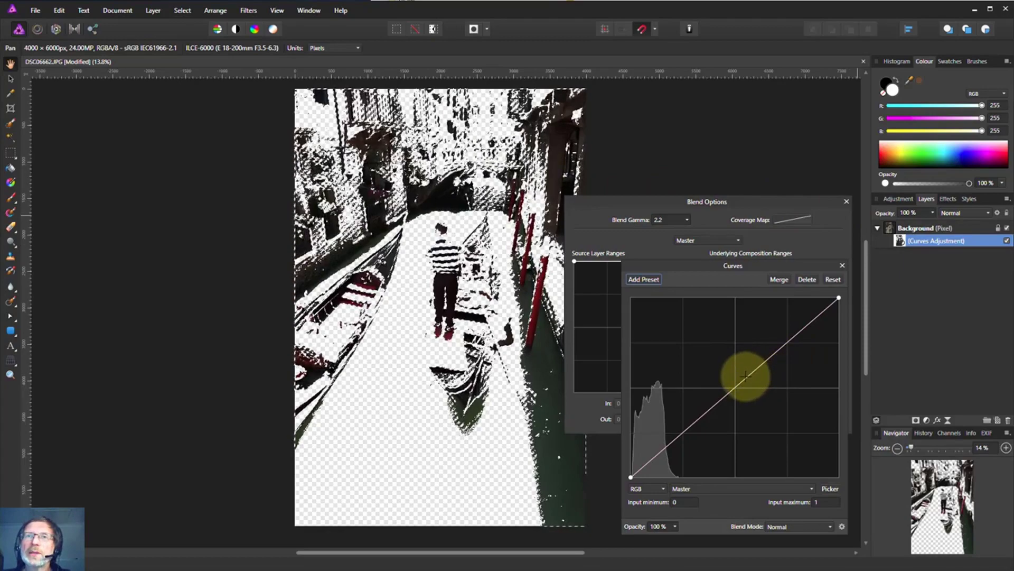
{"action": "left_click_drag", "start_coordinate": [744, 375], "coordinate": [737, 385]}
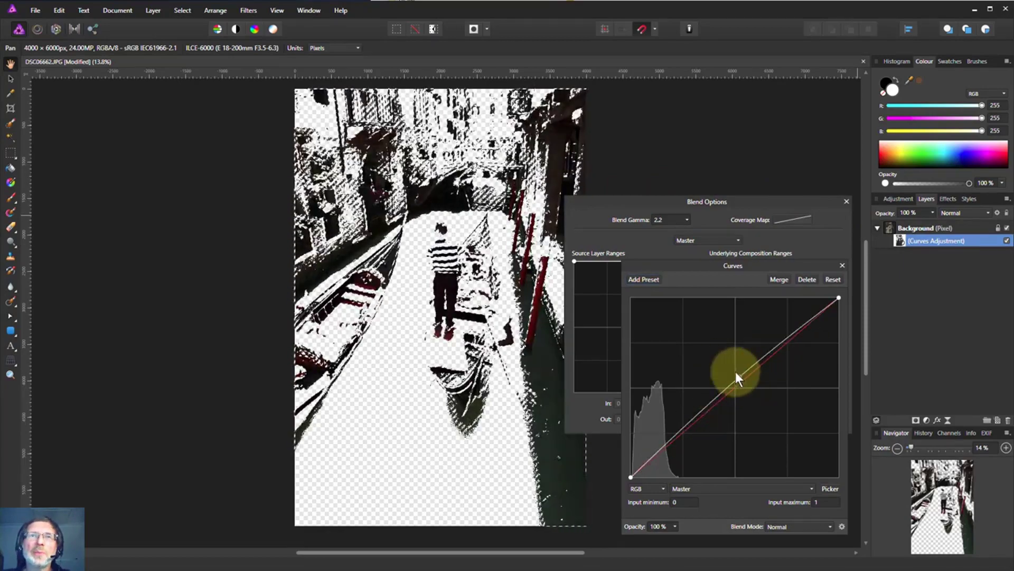
{"action": "left_click_drag", "start_coordinate": [738, 378], "coordinate": [737, 387]}
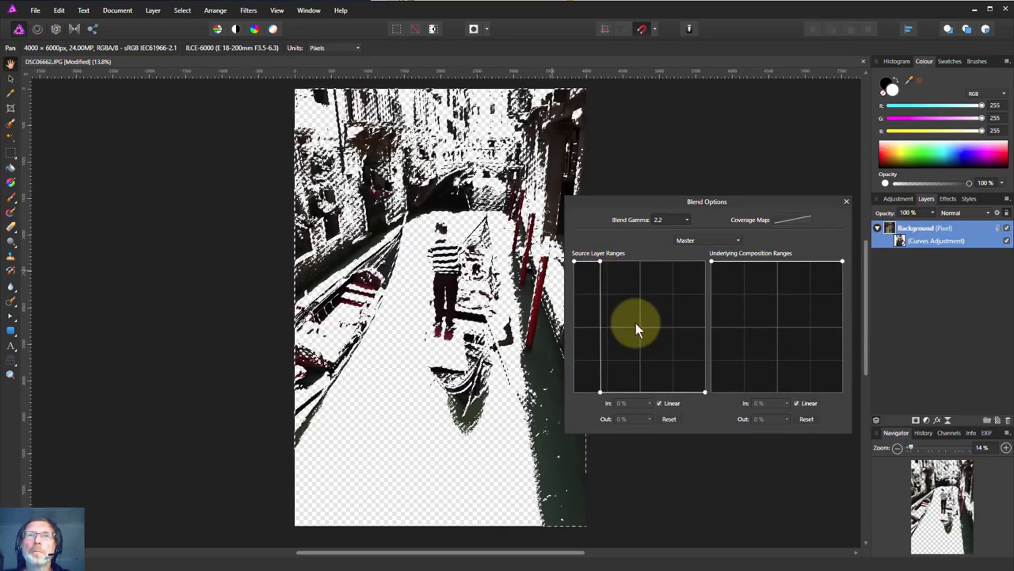
Reset the Background's Source Layer Ranges to default and deselect.
{"action": "left_click", "coordinate": [669, 419]}
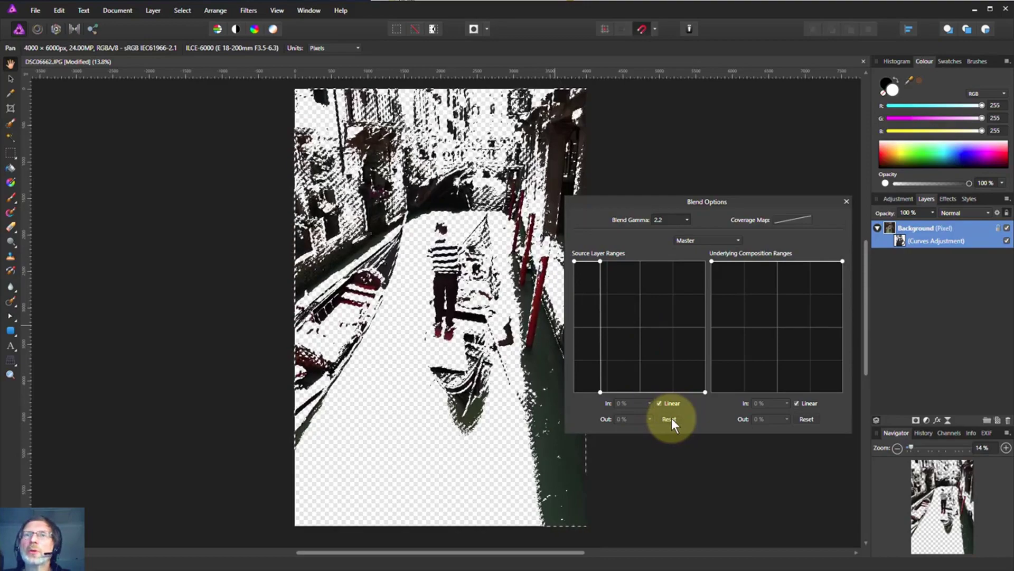
{"action": "left_click", "coordinate": [669, 419]}
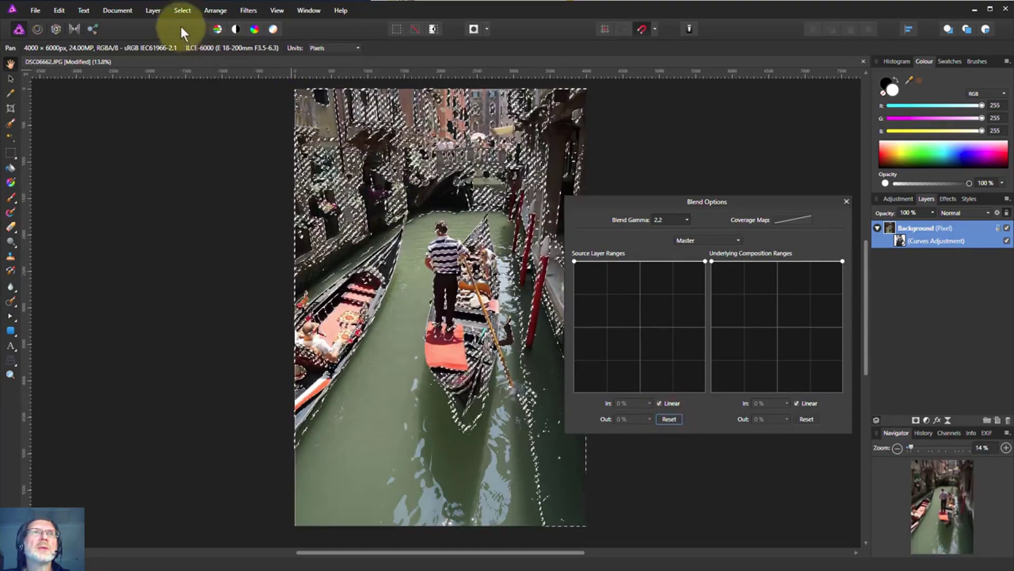
{"action": "left_click", "coordinate": [181, 10]}
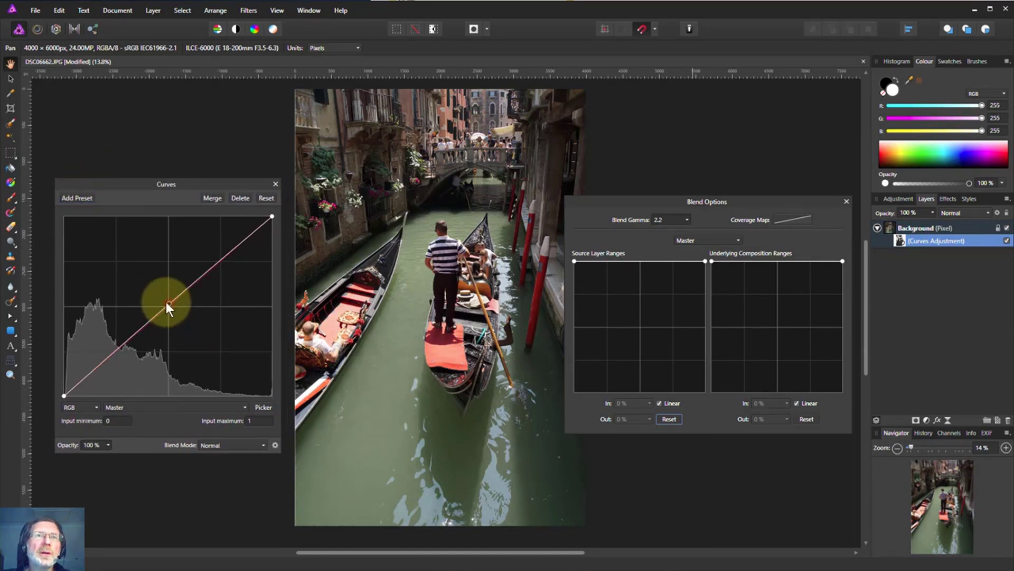
Add a midpoint node to the Curves and pull it up-left for steep brightening.
{"action": "left_click_drag", "start_coordinate": [168, 308], "coordinate": [170, 303]}
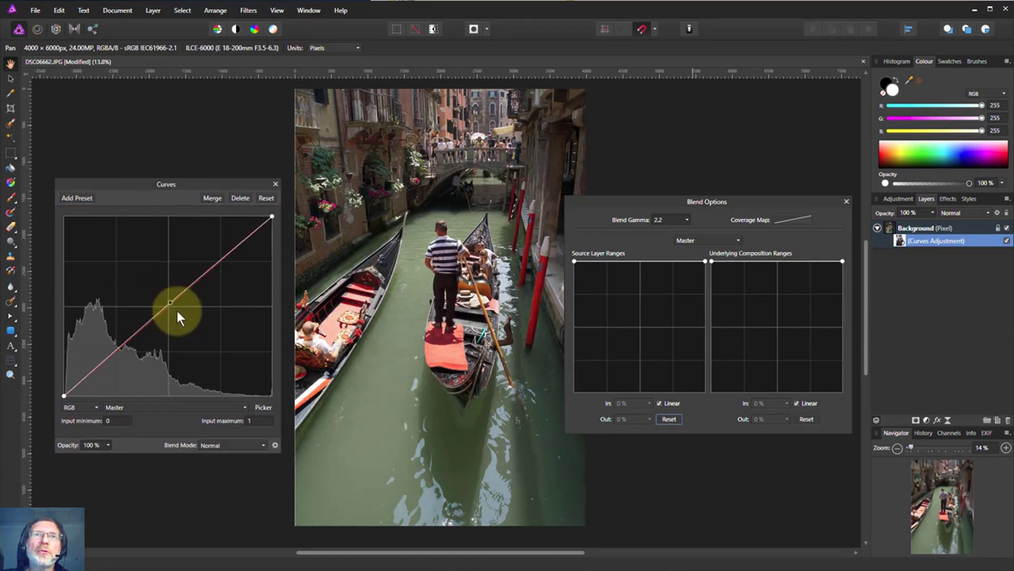
{"action": "left_click_drag", "start_coordinate": [169, 302], "coordinate": [141, 284]}
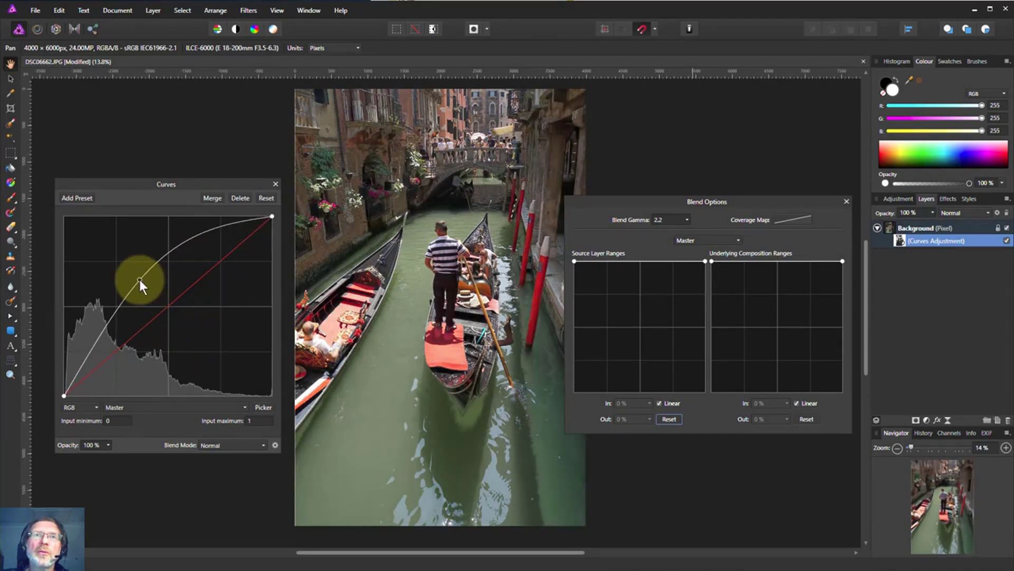
{"action": "left_click_drag", "start_coordinate": [141, 285], "coordinate": [157, 297]}
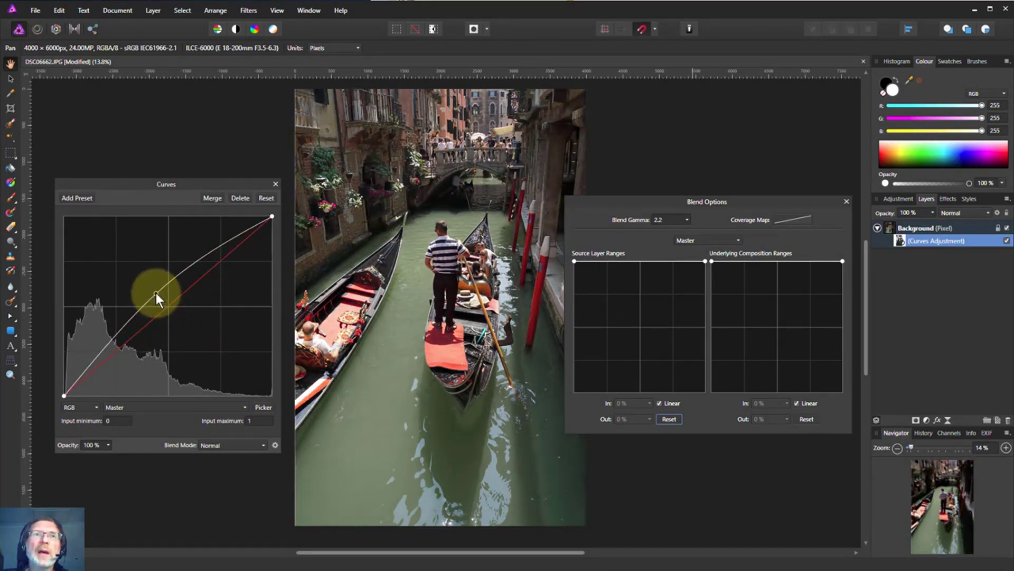
{"action": "left_click_drag", "start_coordinate": [157, 296], "coordinate": [129, 273]}
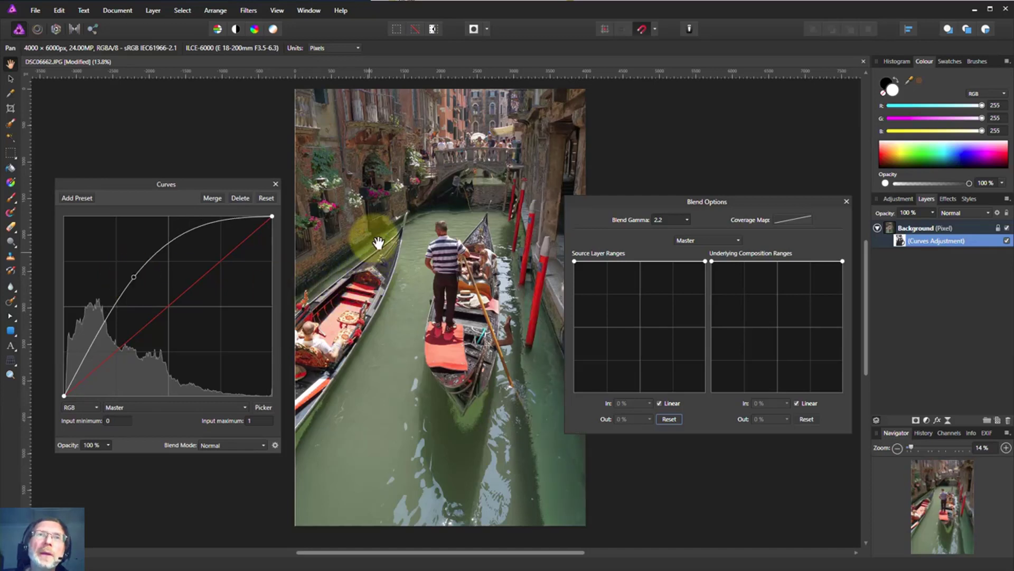
{"action": "mouse_move", "coordinate": [483, 430]}
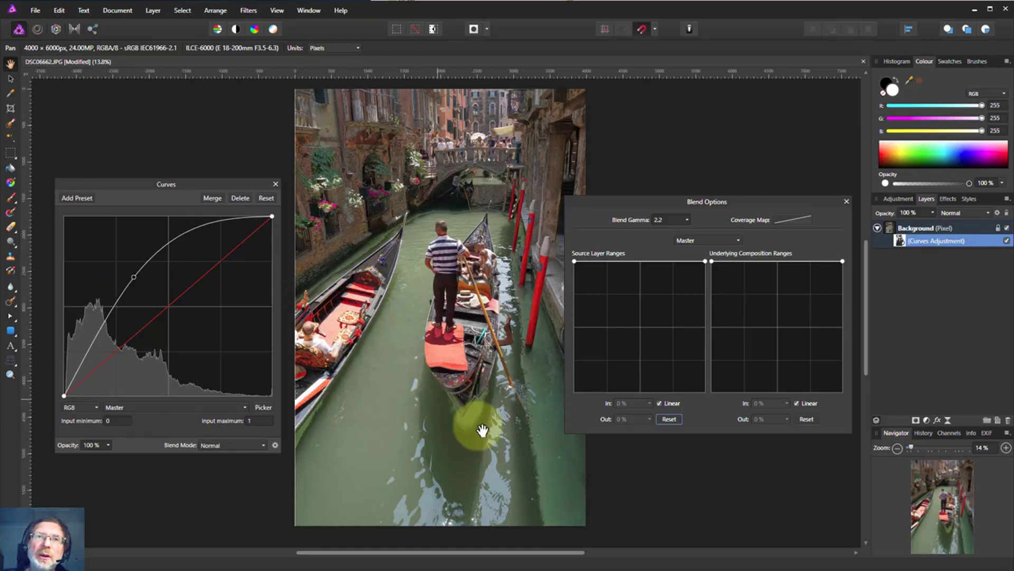
{"action": "mouse_move", "coordinate": [614, 319]}
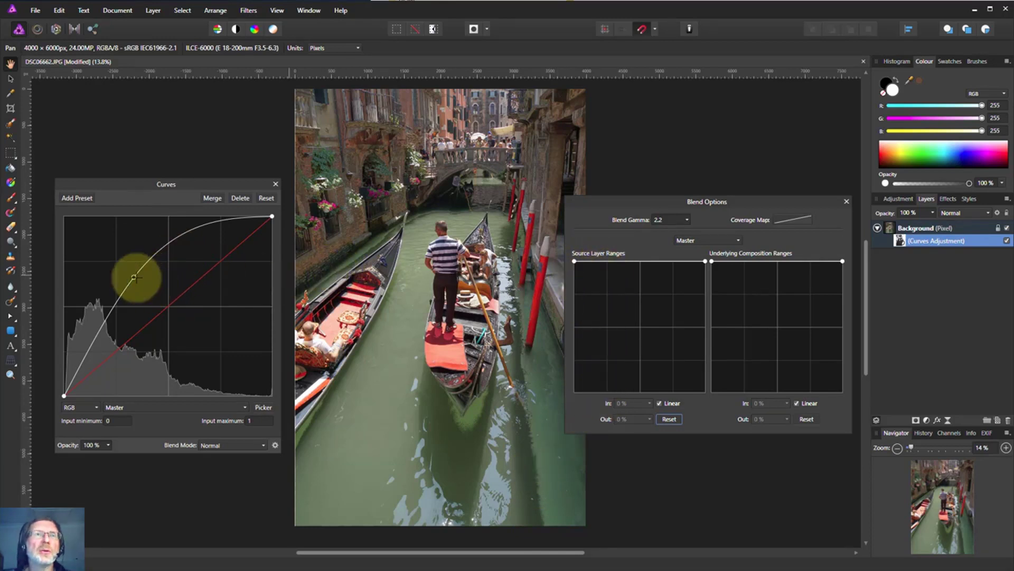
{"action": "left_click_drag", "start_coordinate": [138, 277], "coordinate": [127, 280]}
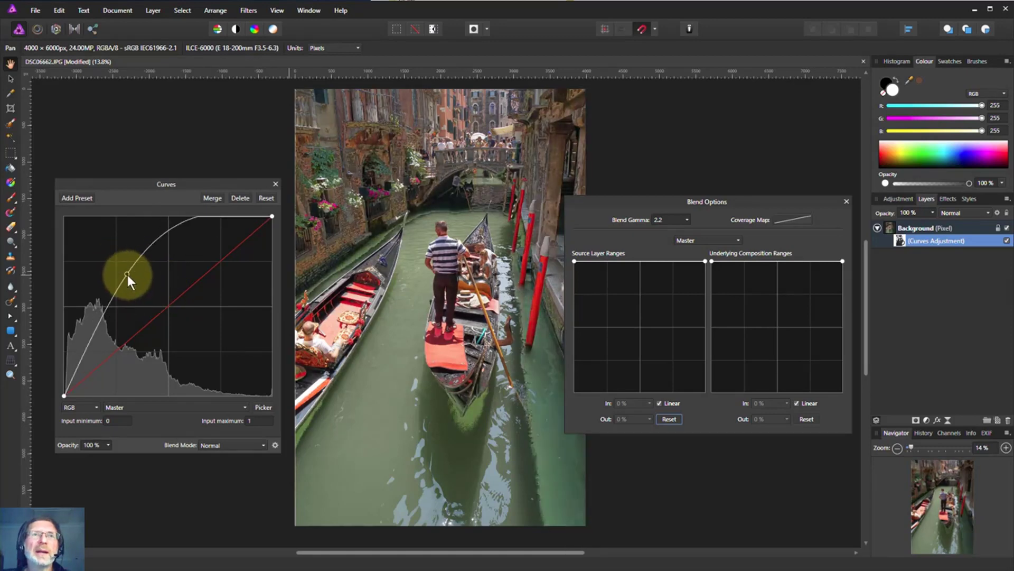
{"action": "left_click_drag", "start_coordinate": [127, 273], "coordinate": [140, 285]}
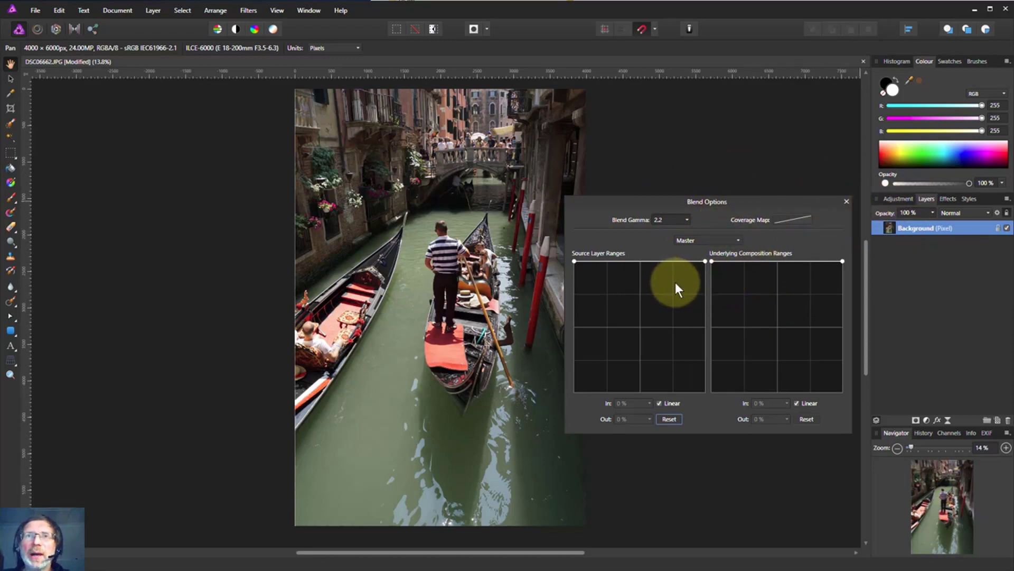
{"action": "mouse_move", "coordinate": [688, 289]}
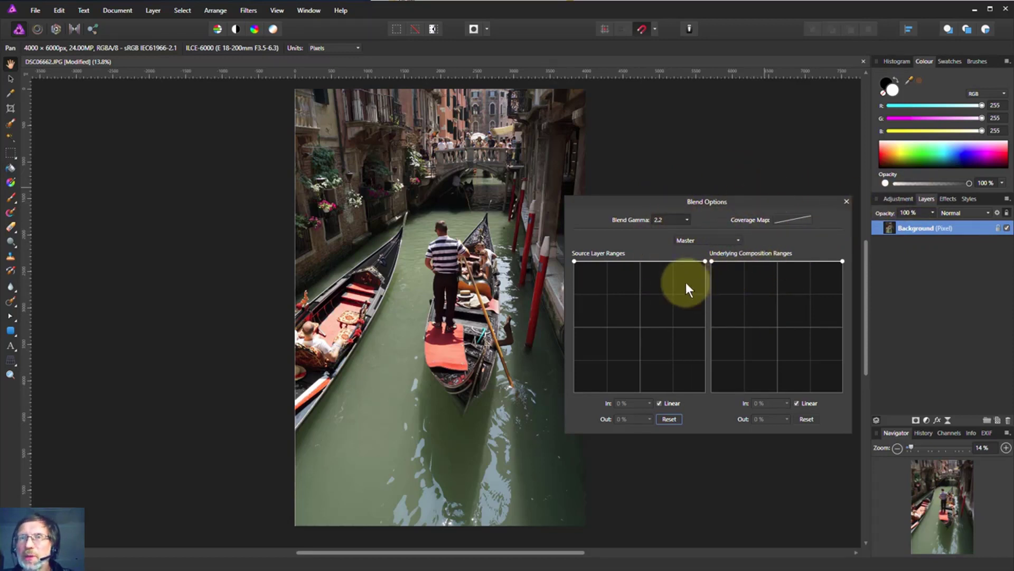
{"action": "mouse_move", "coordinate": [863, 212]}
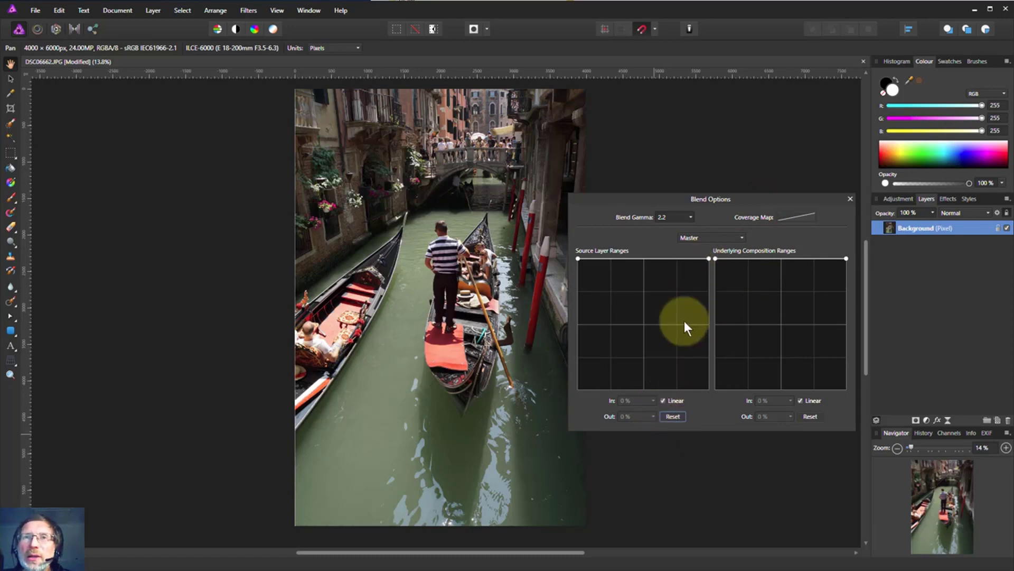
Invert the source range so opacity fades to zero at about 36% In.
{"action": "left_click_drag", "start_coordinate": [685, 327], "coordinate": [711, 259]}
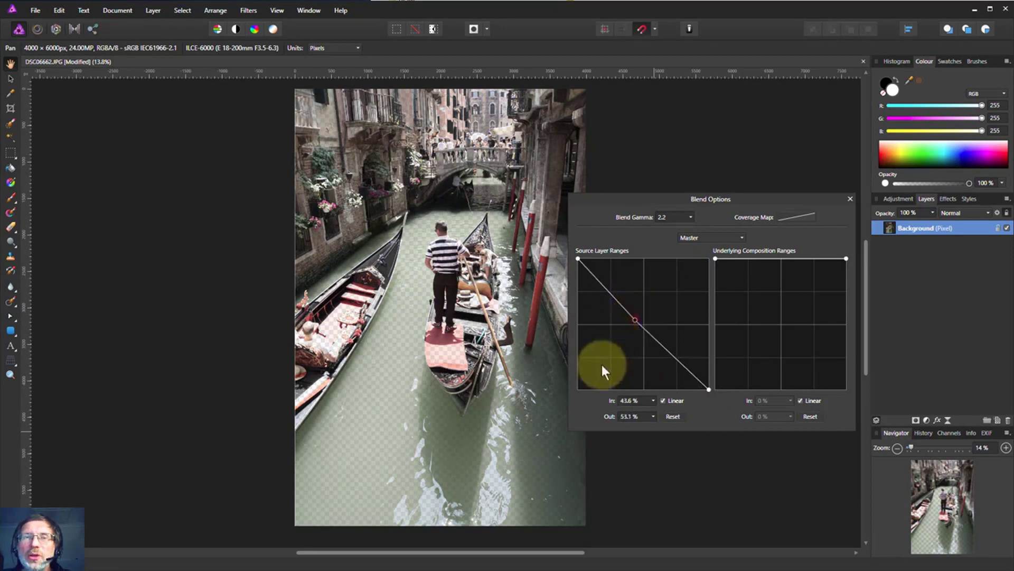
{"action": "left_click_drag", "start_coordinate": [635, 321], "coordinate": [607, 389]}
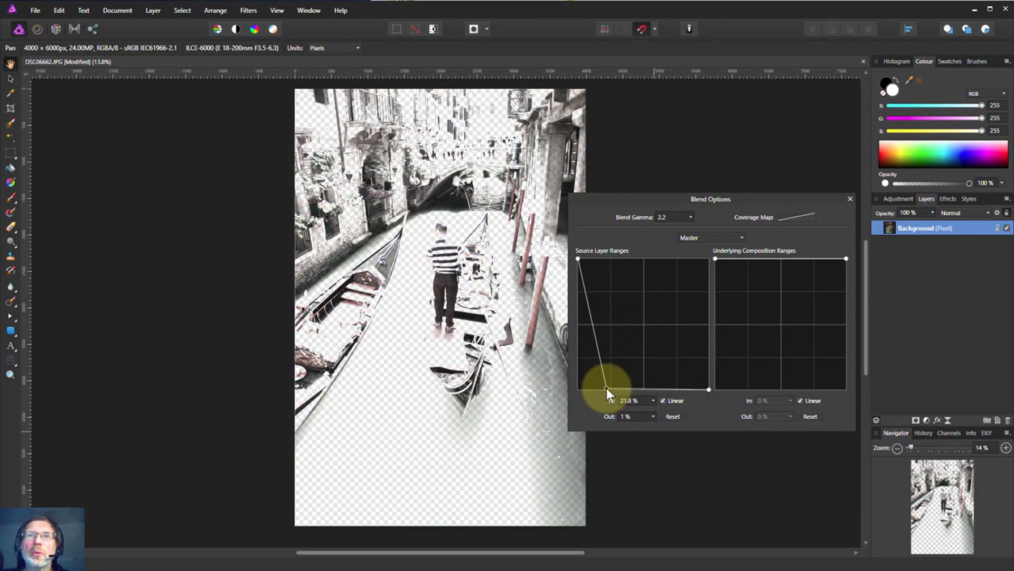
{"action": "left_click_drag", "start_coordinate": [606, 390], "coordinate": [624, 390]}
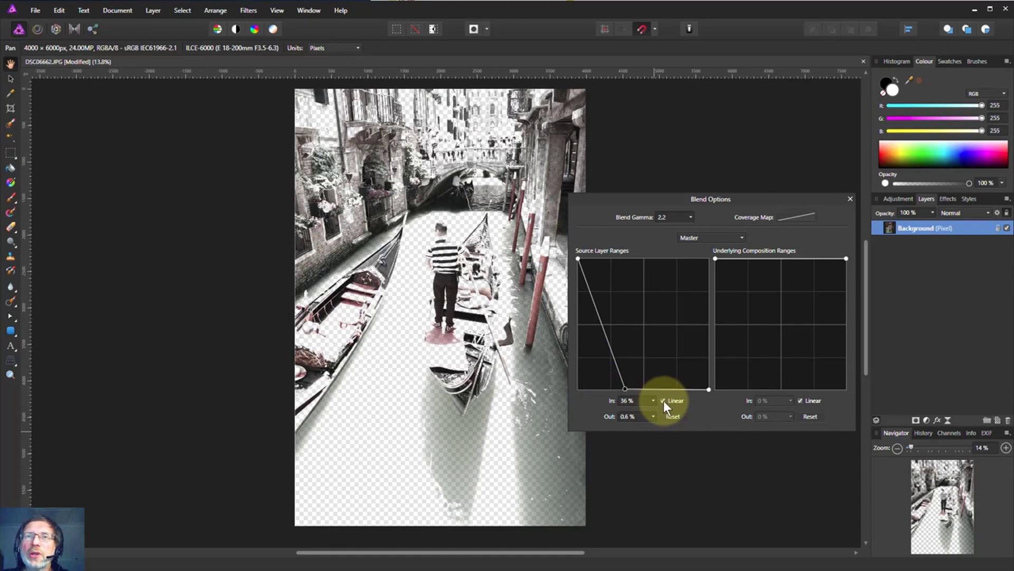
Switch the source range falloff to smooth and curve it to transparent near 38%.
{"action": "left_click", "coordinate": [660, 401]}
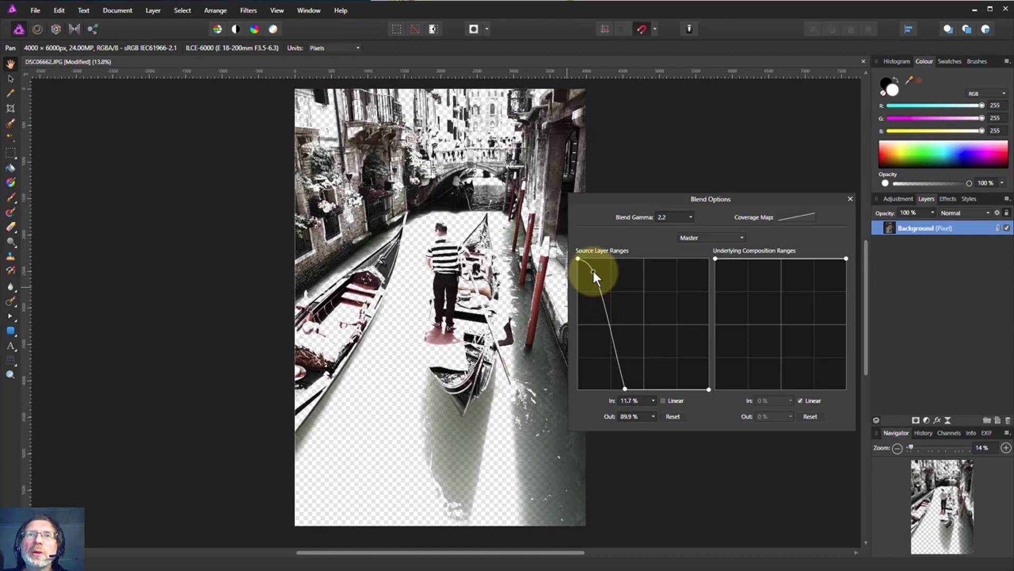
{"action": "left_click_drag", "start_coordinate": [593, 270], "coordinate": [622, 380]}
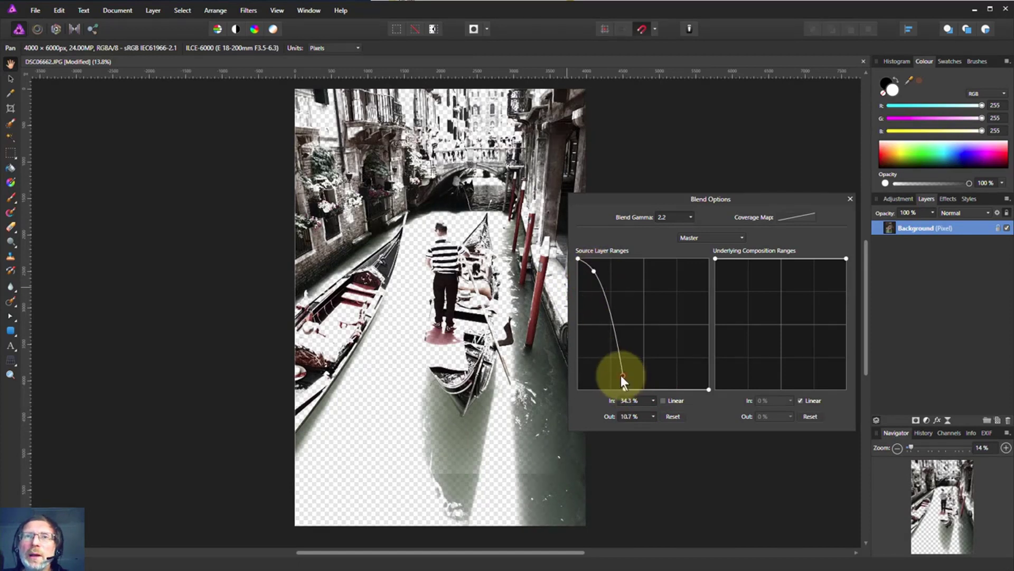
{"action": "left_click_drag", "start_coordinate": [623, 380], "coordinate": [613, 378]}
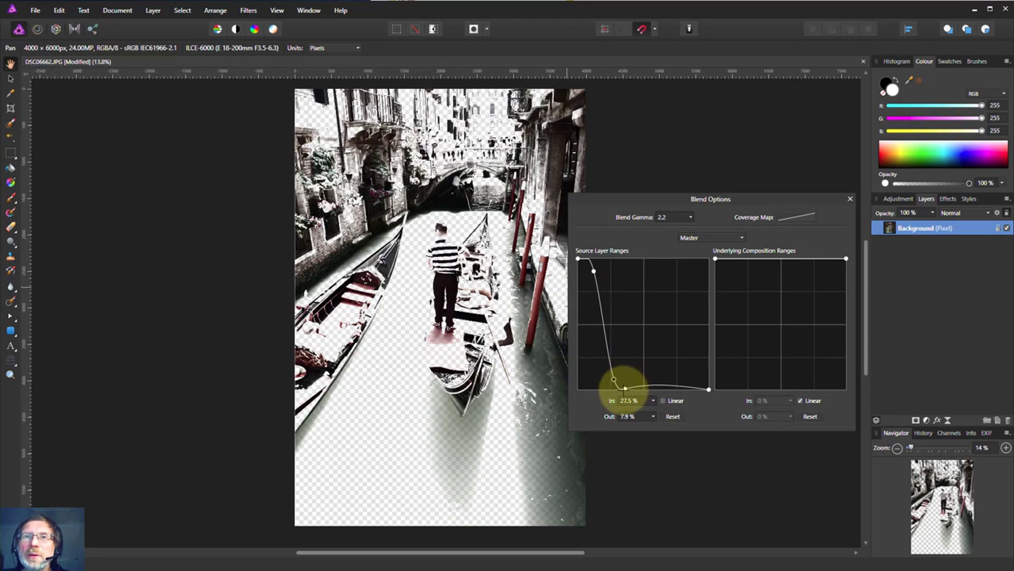
{"action": "left_click_drag", "start_coordinate": [615, 380], "coordinate": [627, 388]}
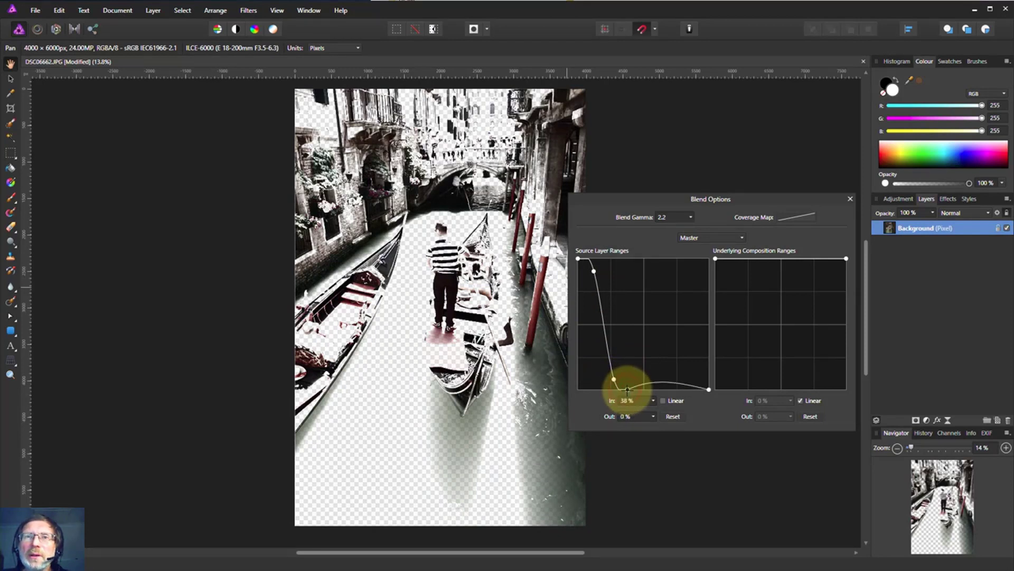
{"action": "left_click_drag", "start_coordinate": [628, 388], "coordinate": [709, 389]}
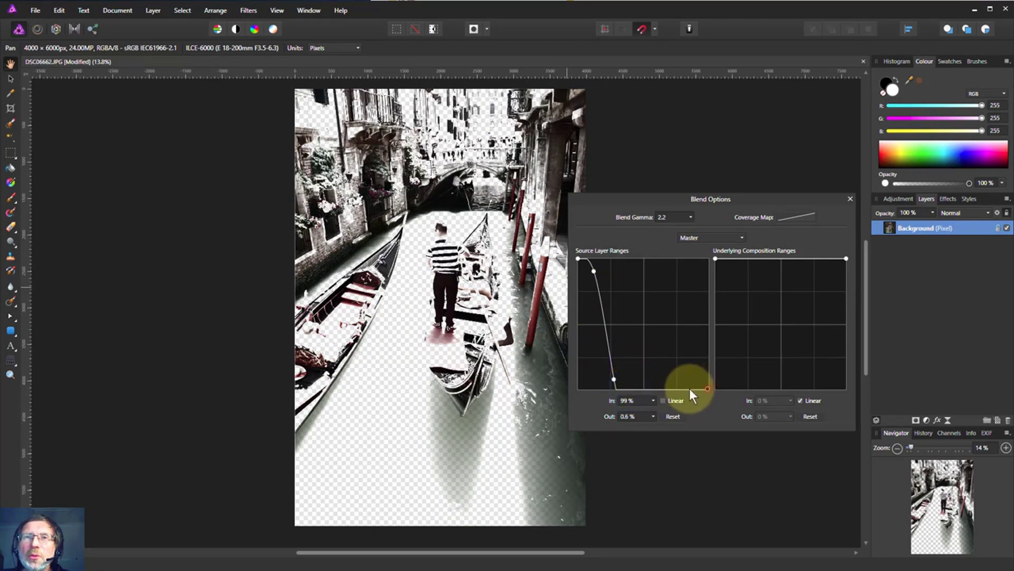
{"action": "left_click_drag", "start_coordinate": [707, 388], "coordinate": [628, 389]}
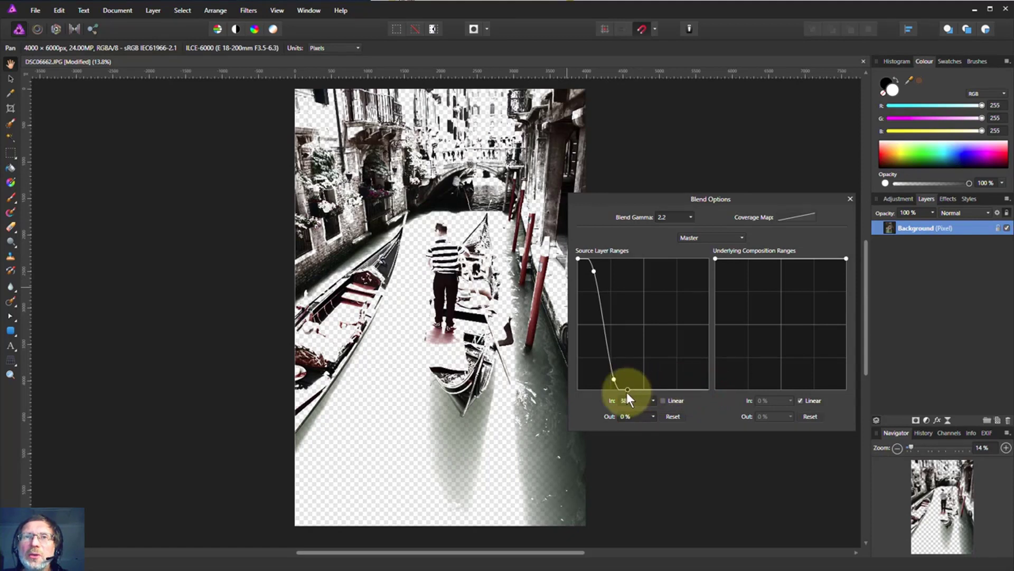
{"action": "left_click_drag", "start_coordinate": [626, 389], "coordinate": [613, 378]}
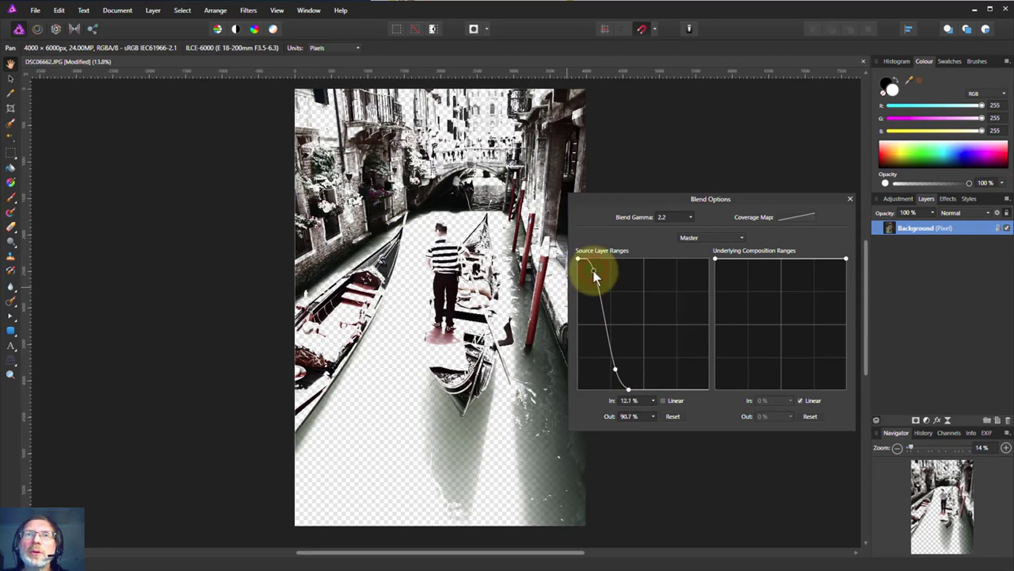
{"action": "left_click_drag", "start_coordinate": [592, 271], "coordinate": [591, 268]}
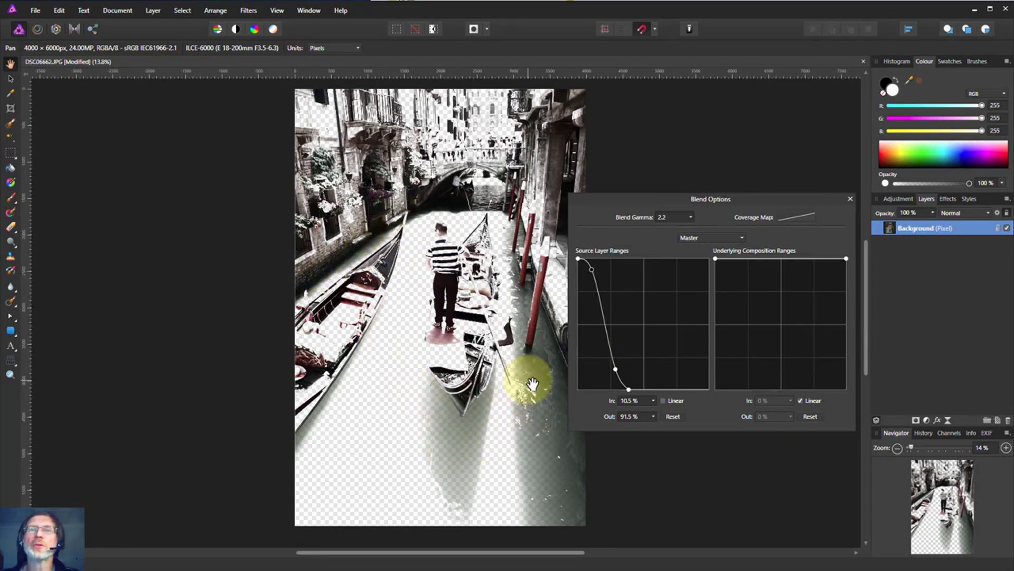
{"action": "mouse_move", "coordinate": [430, 149]}
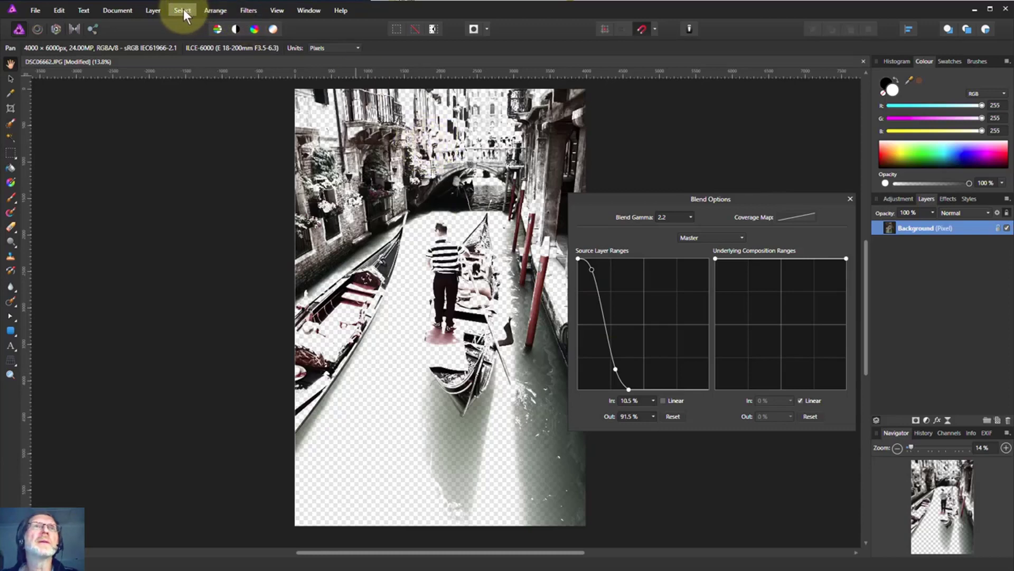
Use Select > Selection From Layer to select the Background's visible shadow pixels.
{"action": "left_click", "coordinate": [182, 10]}
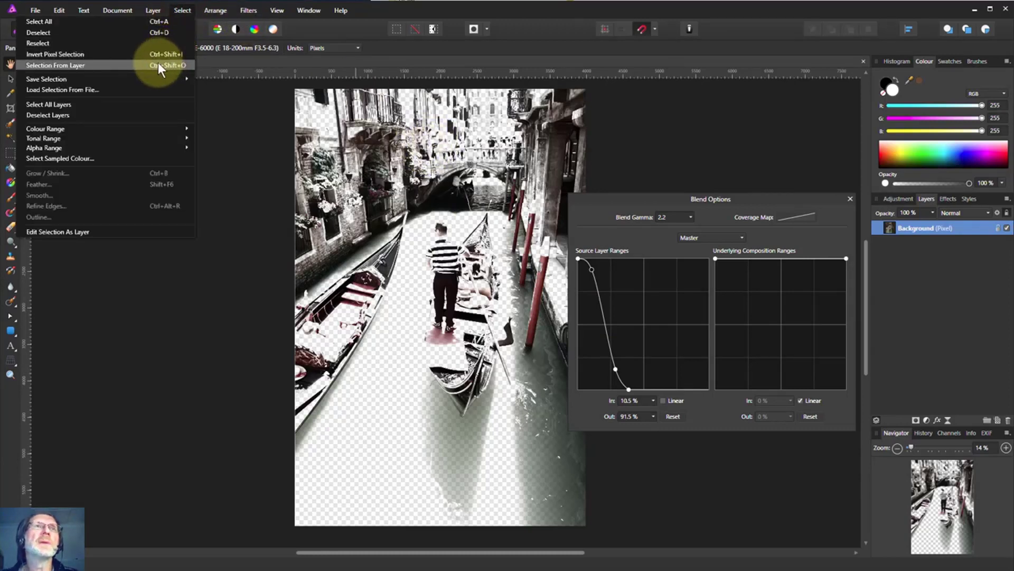
{"action": "left_click", "coordinate": [61, 65]}
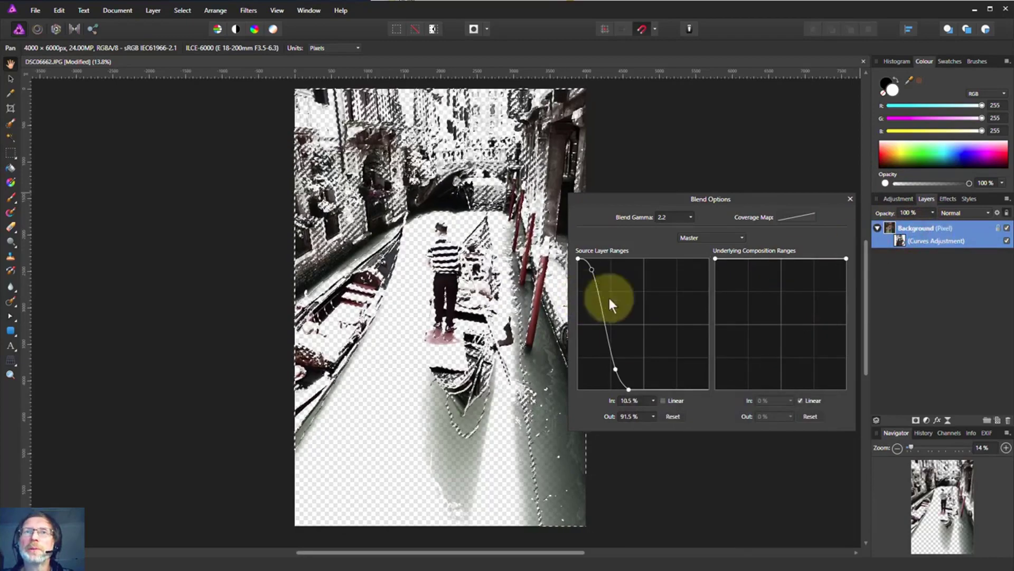
Reset the Background's blend ranges to default and deselect everything.
{"action": "left_click", "coordinate": [673, 416]}
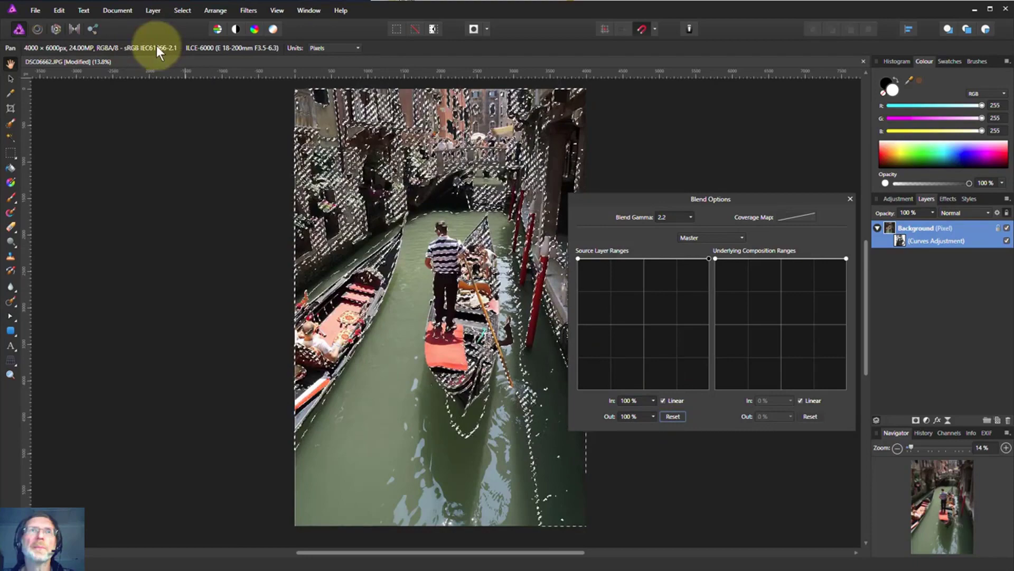
{"action": "left_click", "coordinate": [182, 9]}
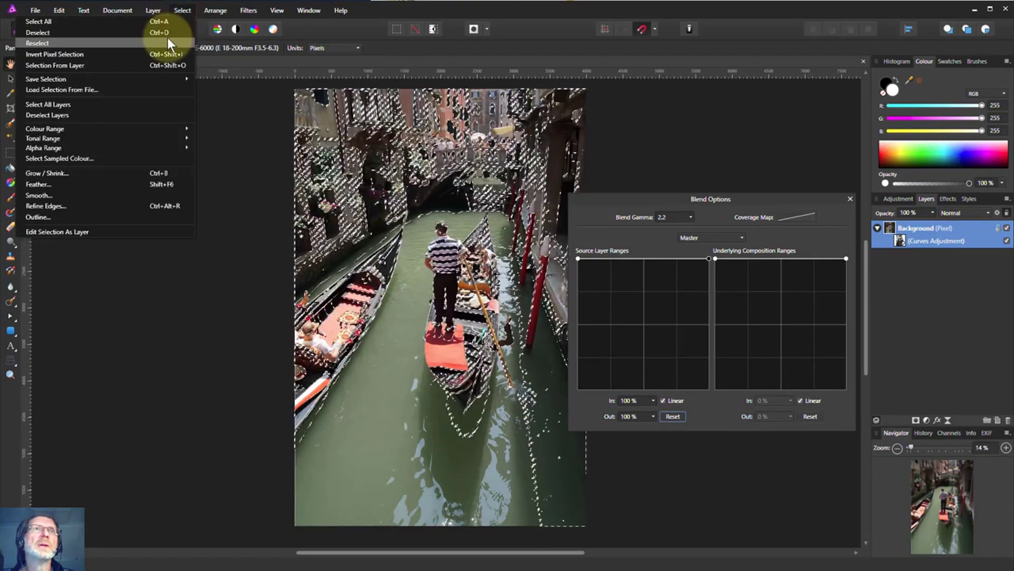
{"action": "left_click", "coordinate": [32, 37]}
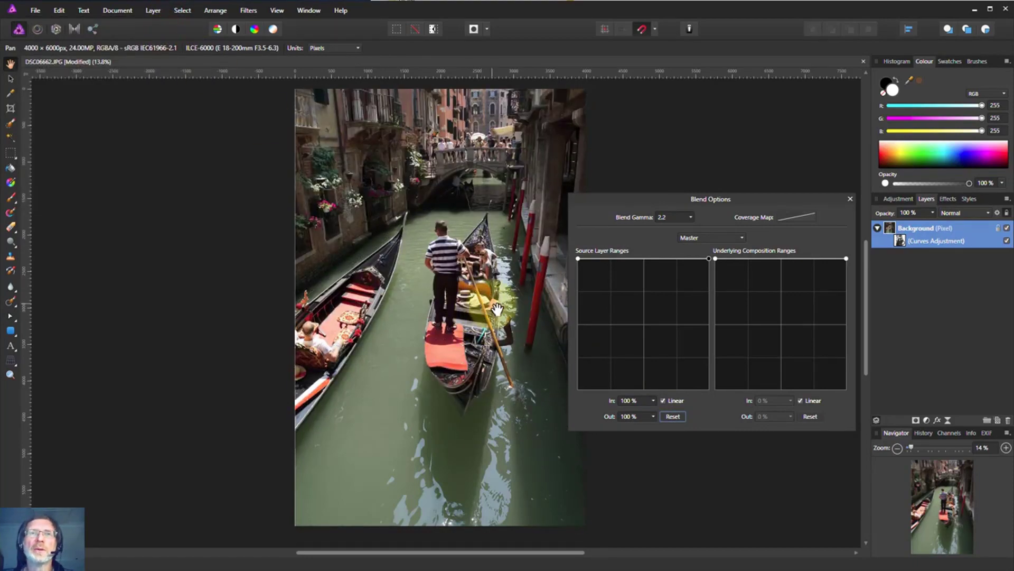
{"action": "mouse_move", "coordinate": [752, 270]}
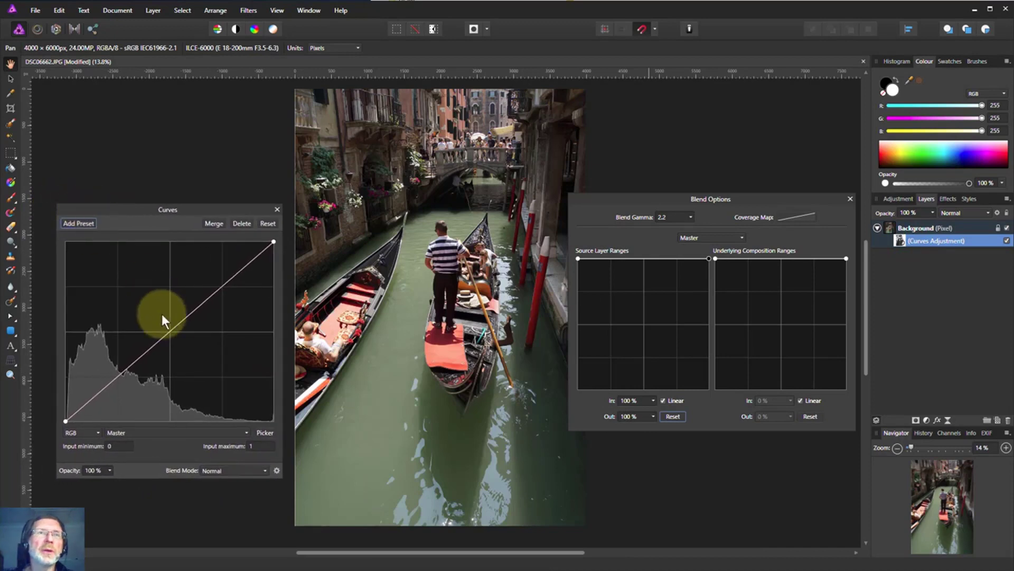
Bend the master curve upward, testing stronger and weaker lifts before settling on a moderate brightening.
{"action": "left_click_drag", "start_coordinate": [165, 320], "coordinate": [133, 305]}
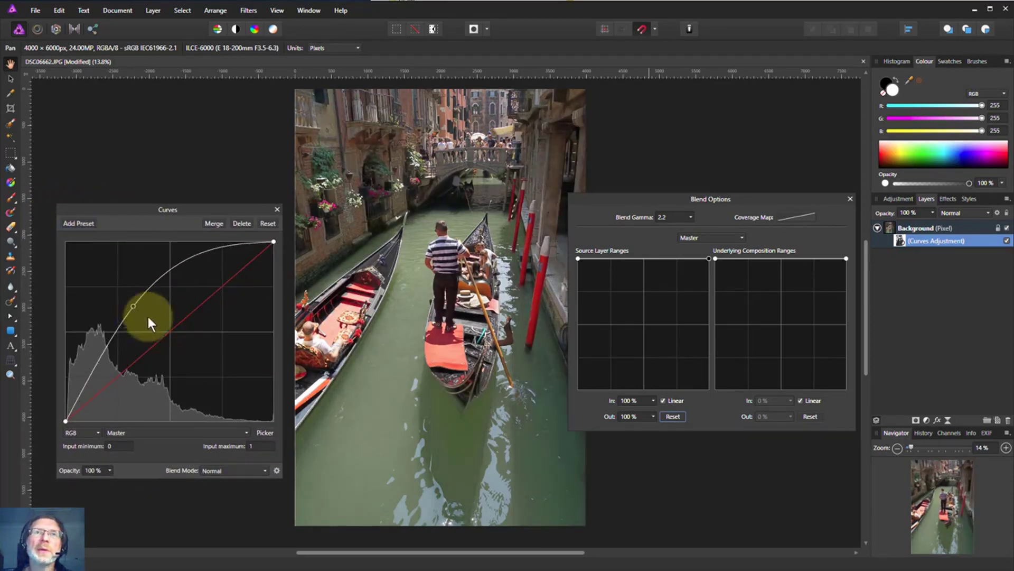
{"action": "left_click_drag", "start_coordinate": [133, 306], "coordinate": [107, 334]}
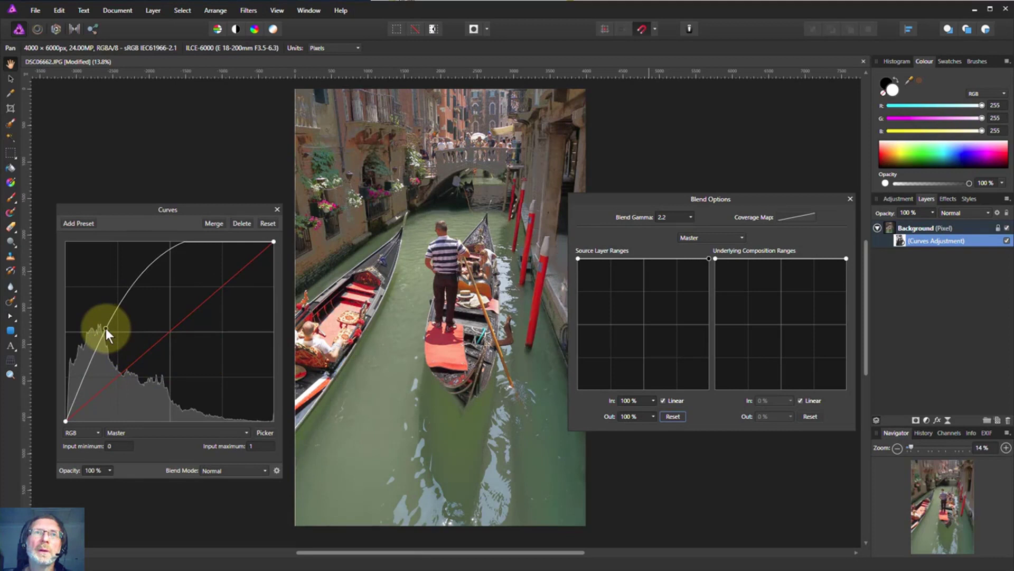
{"action": "left_click_drag", "start_coordinate": [105, 332], "coordinate": [153, 343]}
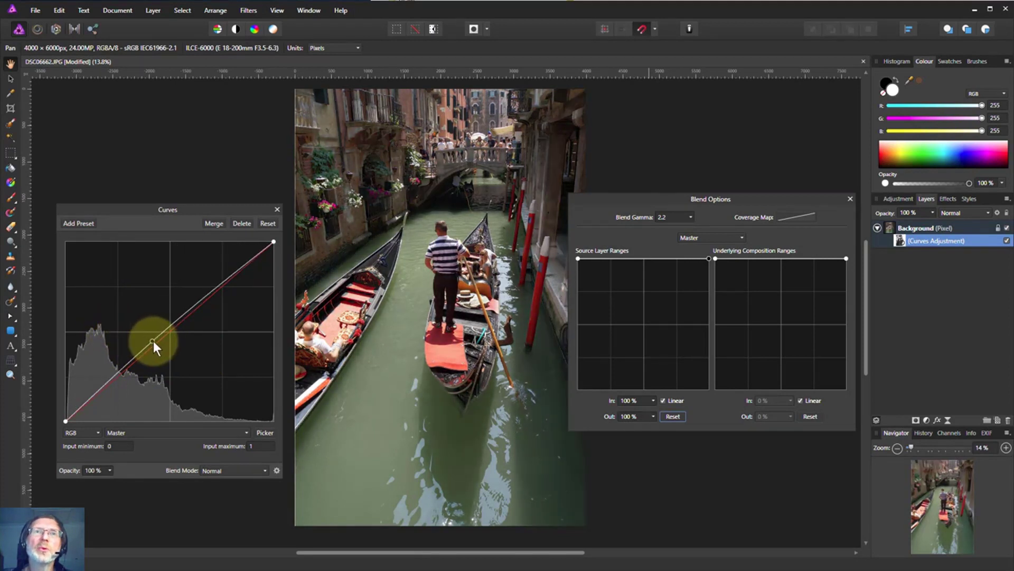
{"action": "left_click_drag", "start_coordinate": [153, 344], "coordinate": [132, 323]}
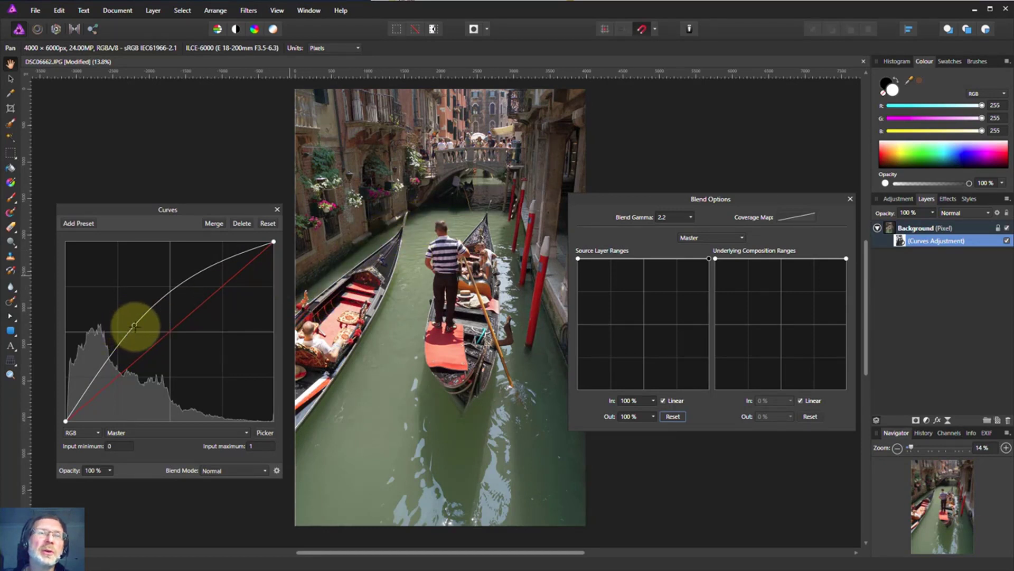
{"action": "left_click_drag", "start_coordinate": [135, 325], "coordinate": [130, 323]}
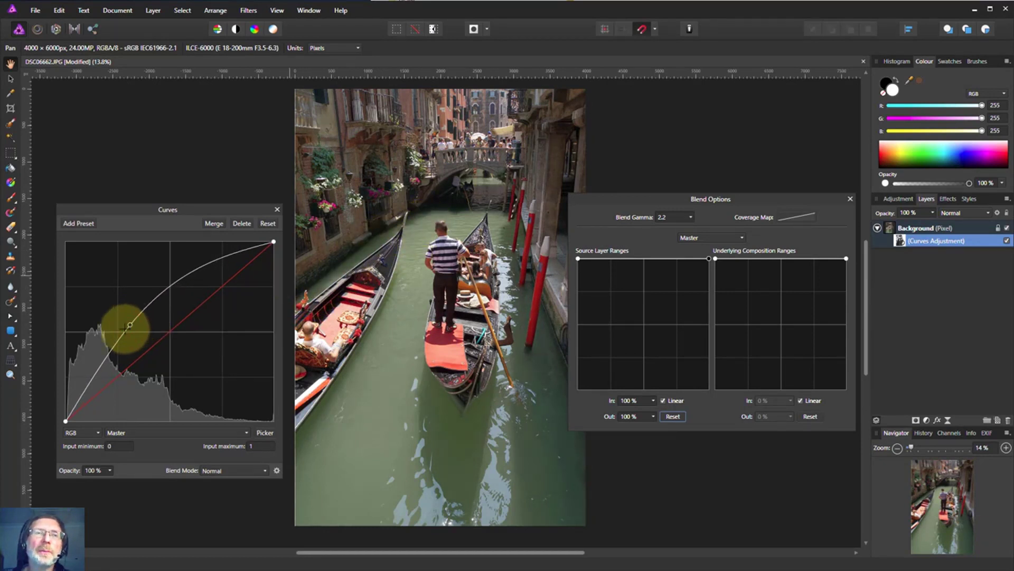
{"action": "left_click_drag", "start_coordinate": [128, 326], "coordinate": [65, 400]}
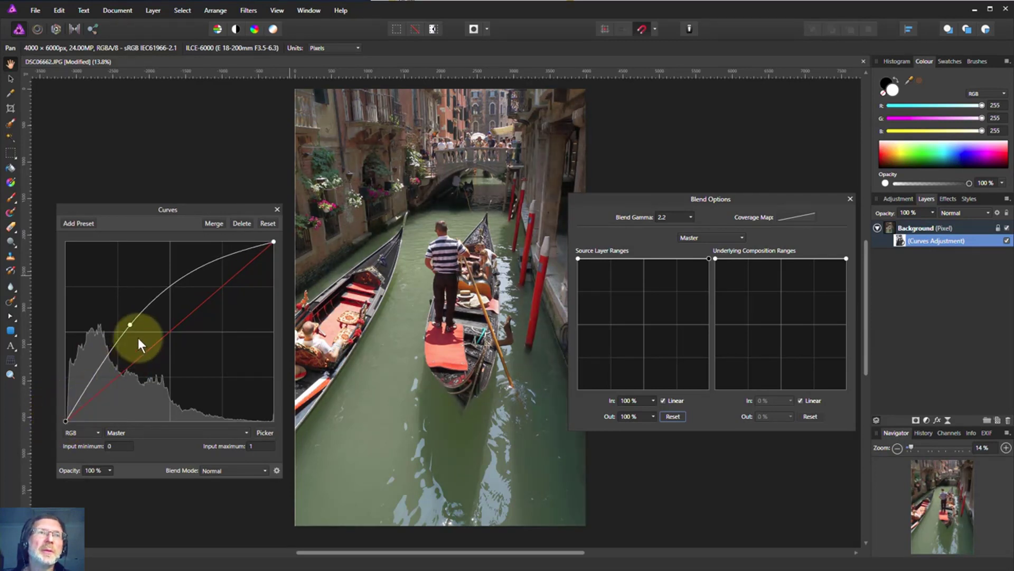
{"action": "left_click_drag", "start_coordinate": [129, 323], "coordinate": [141, 333]}
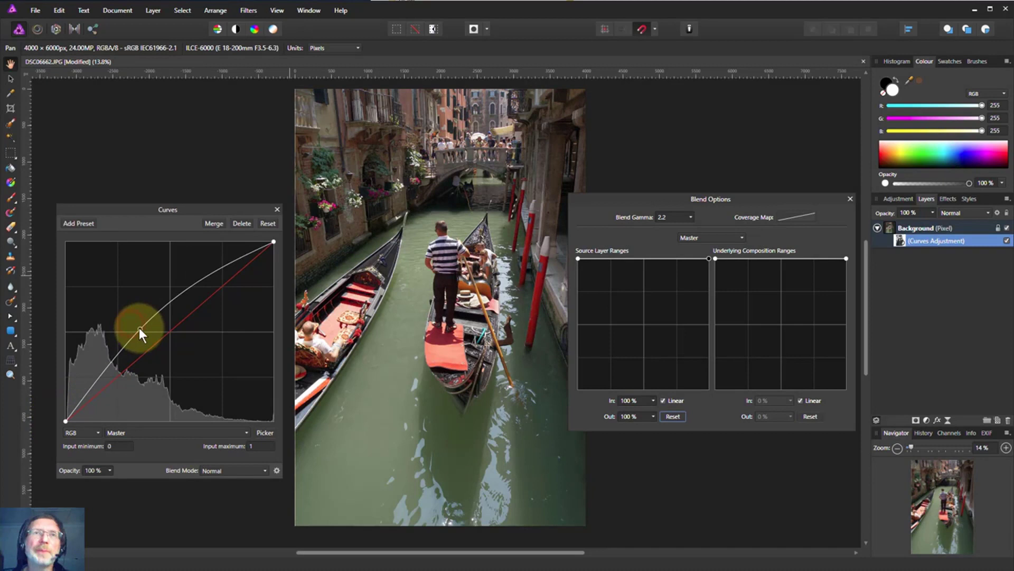
{"action": "left_click_drag", "start_coordinate": [141, 333], "coordinate": [123, 341]}
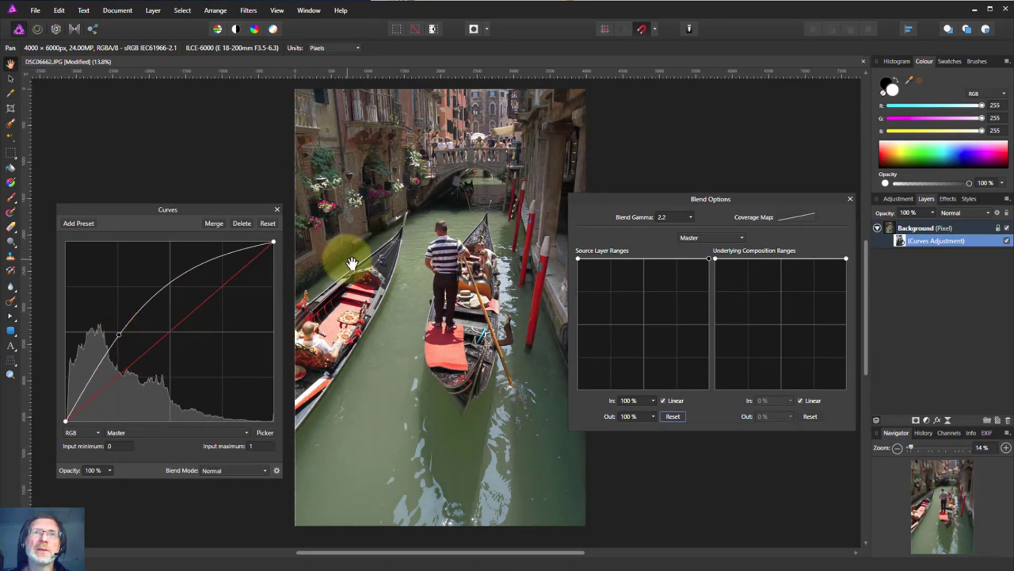
{"action": "mouse_move", "coordinate": [585, 312]}
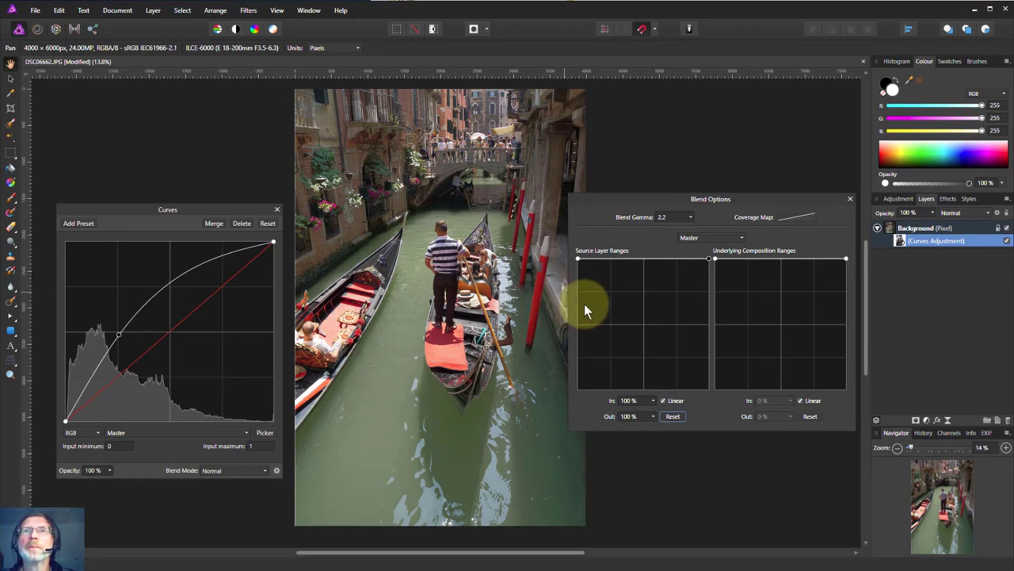
{"action": "mouse_move", "coordinate": [627, 360]}
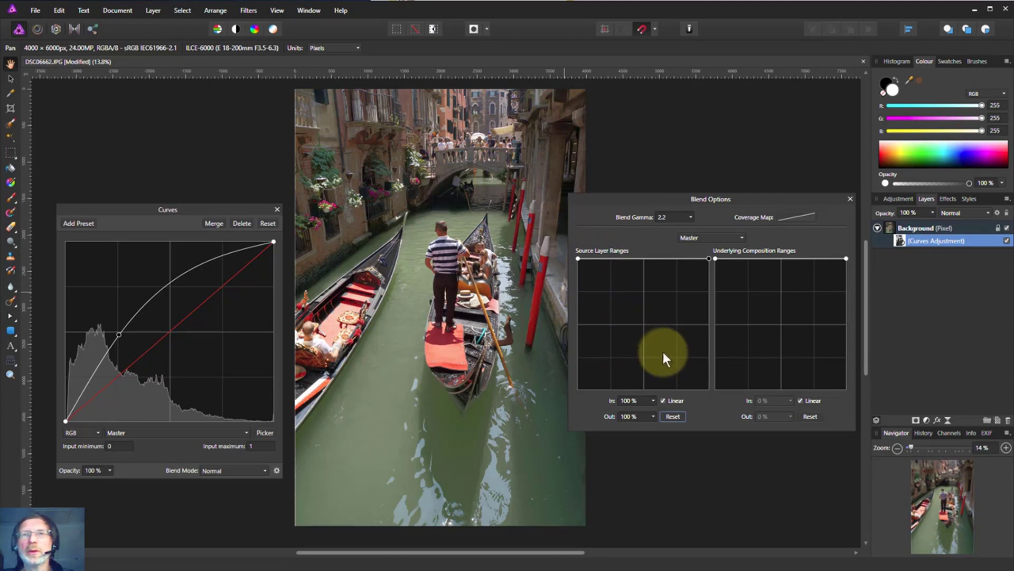
{"action": "mouse_move", "coordinate": [662, 353]}
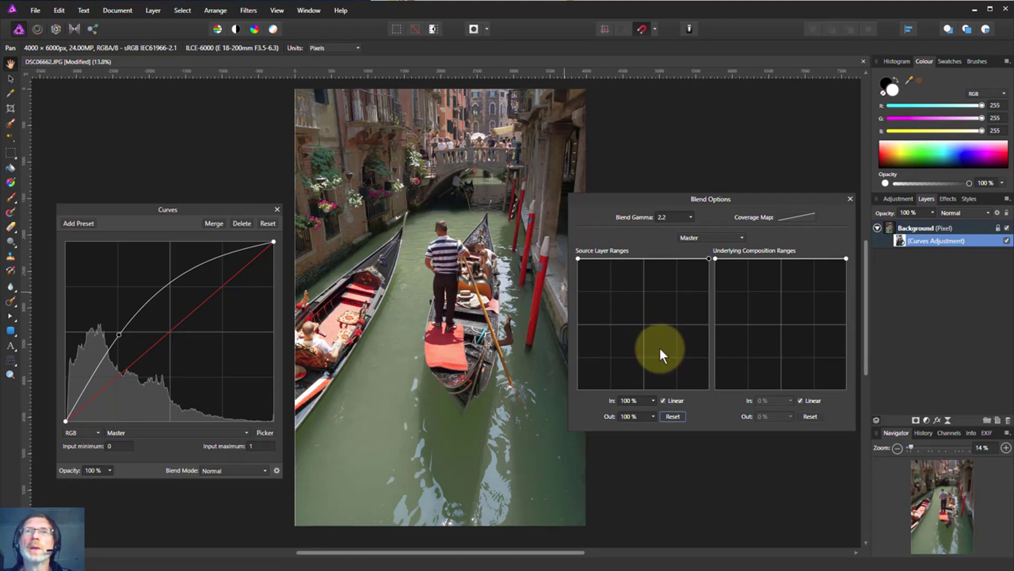
{"action": "mouse_move", "coordinate": [305, 257]}
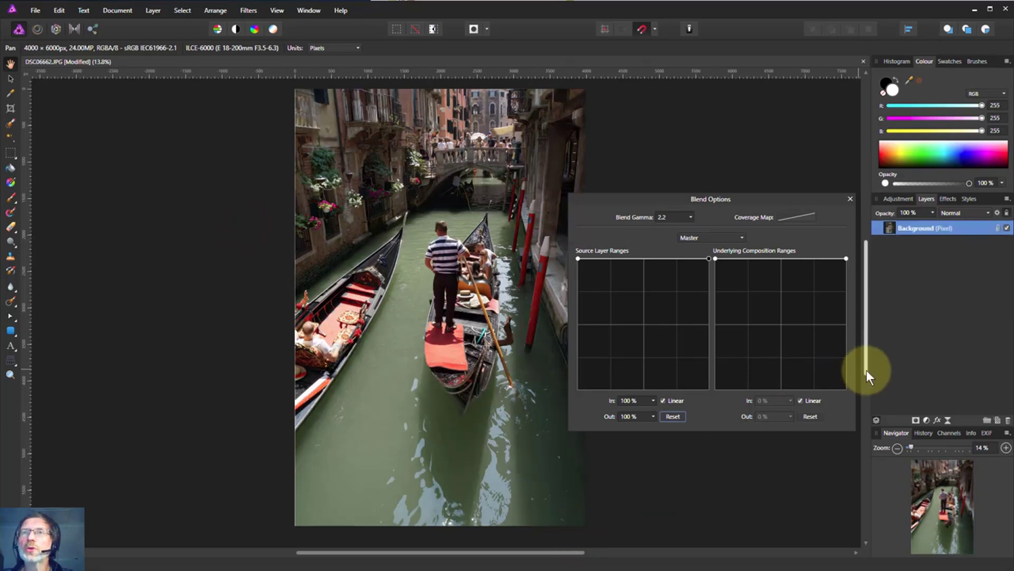
{"action": "mouse_move", "coordinate": [901, 234]}
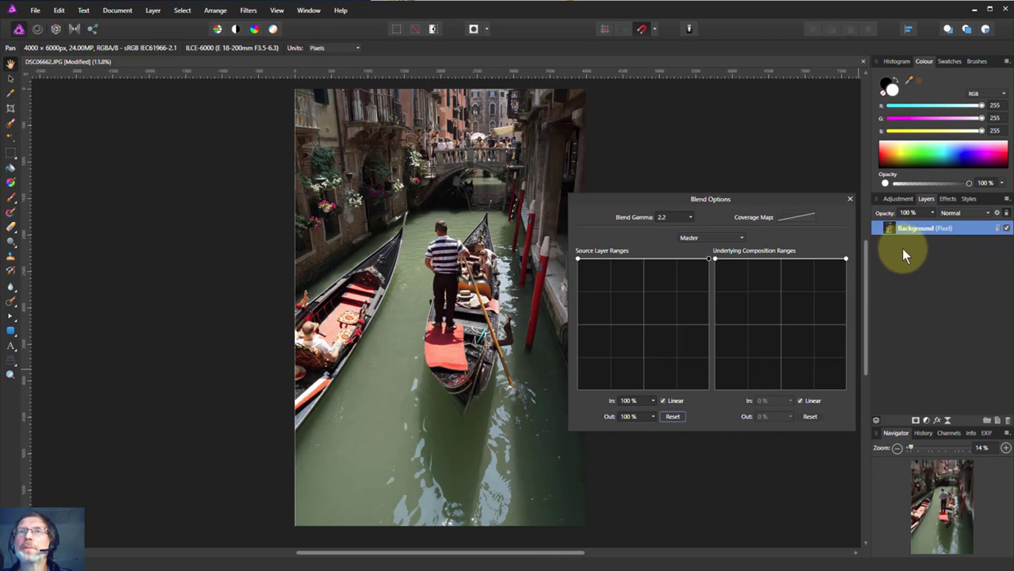
{"action": "mouse_move", "coordinate": [898, 248]}
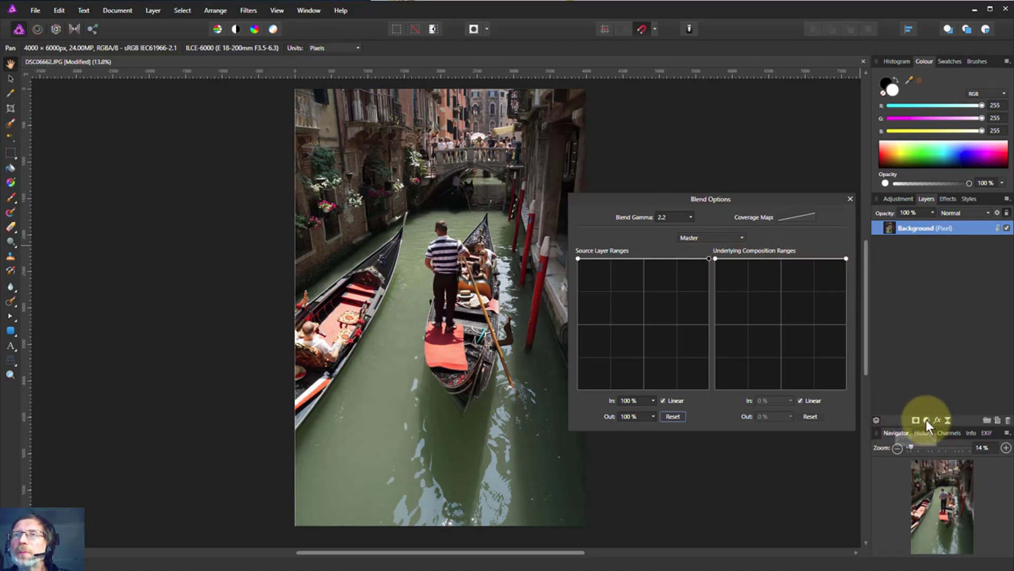
Add a fresh Curves adjustment with a straight curve from the adjustments list.
{"action": "left_click", "coordinate": [926, 420]}
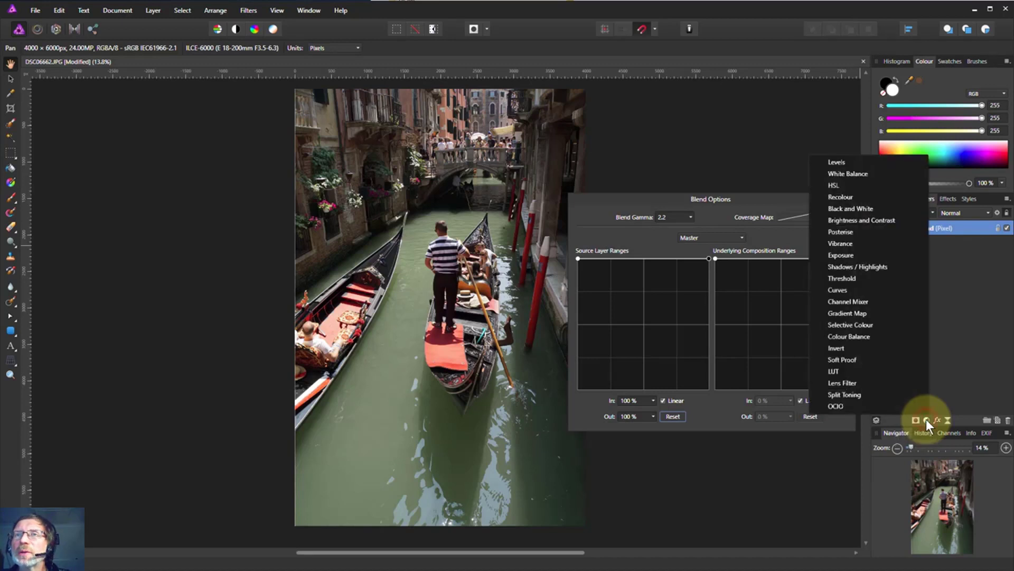
{"action": "mouse_move", "coordinate": [837, 289]}
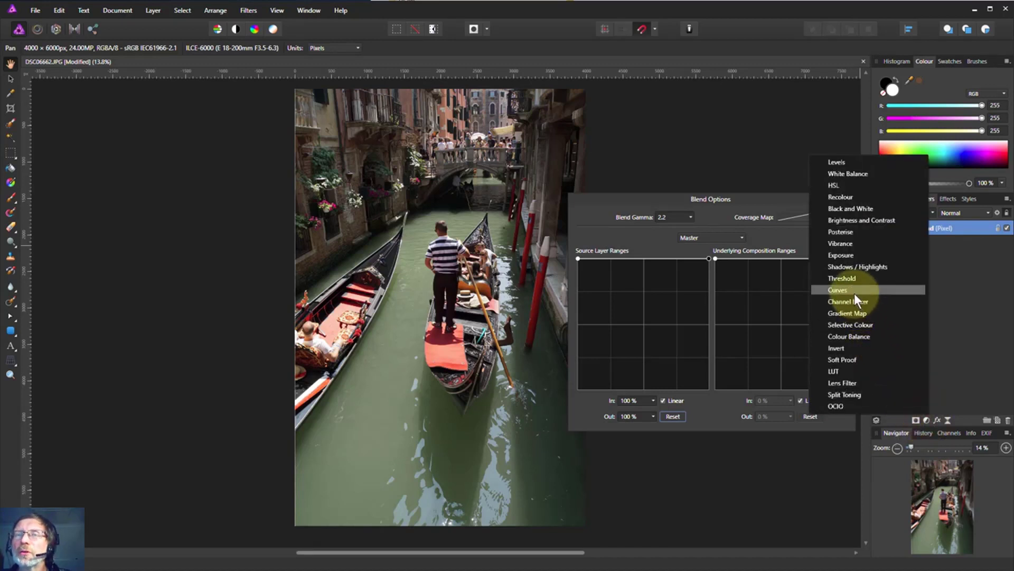
{"action": "left_click", "coordinate": [837, 289]}
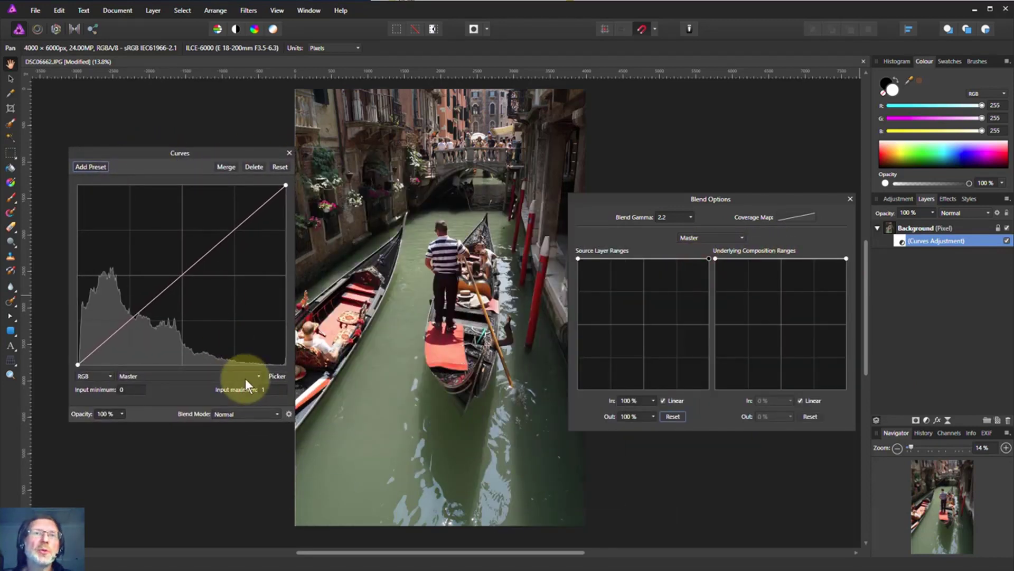
Move the Curves adjustment out of Background so it becomes its own layer above it.
{"action": "left_click", "coordinate": [290, 413]}
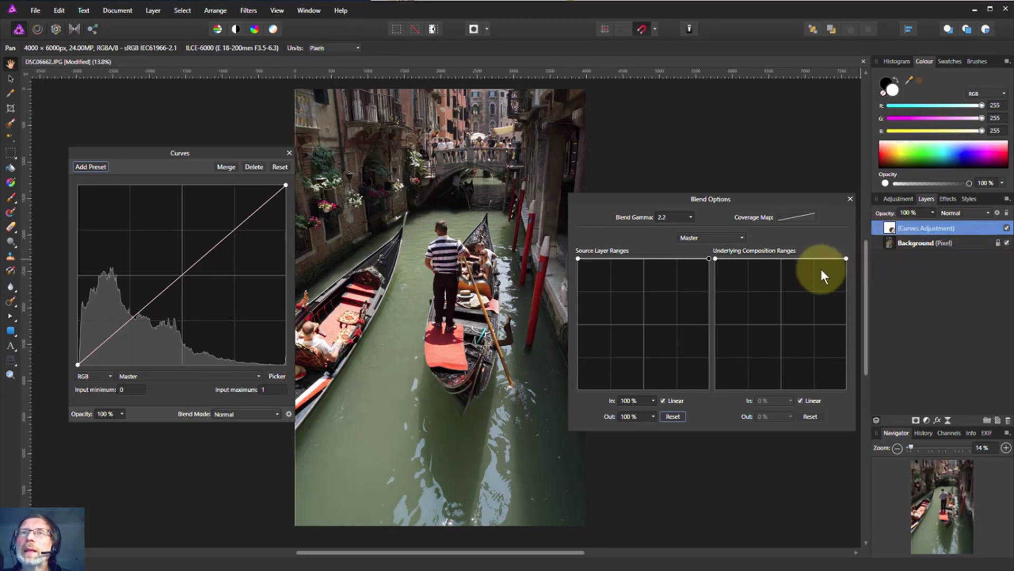
{"action": "mouse_move", "coordinate": [766, 260]}
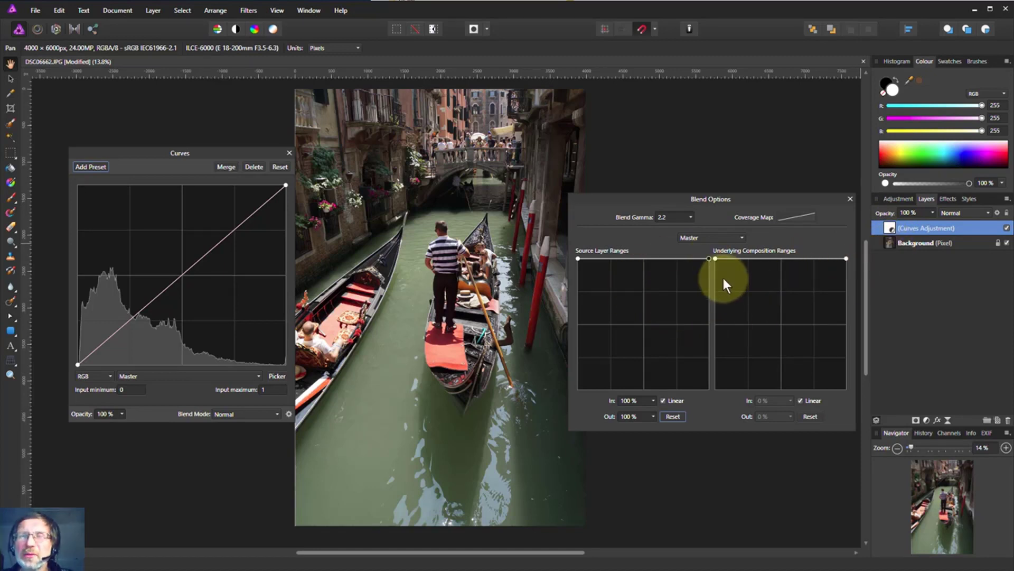
{"action": "mouse_move", "coordinate": [741, 283]}
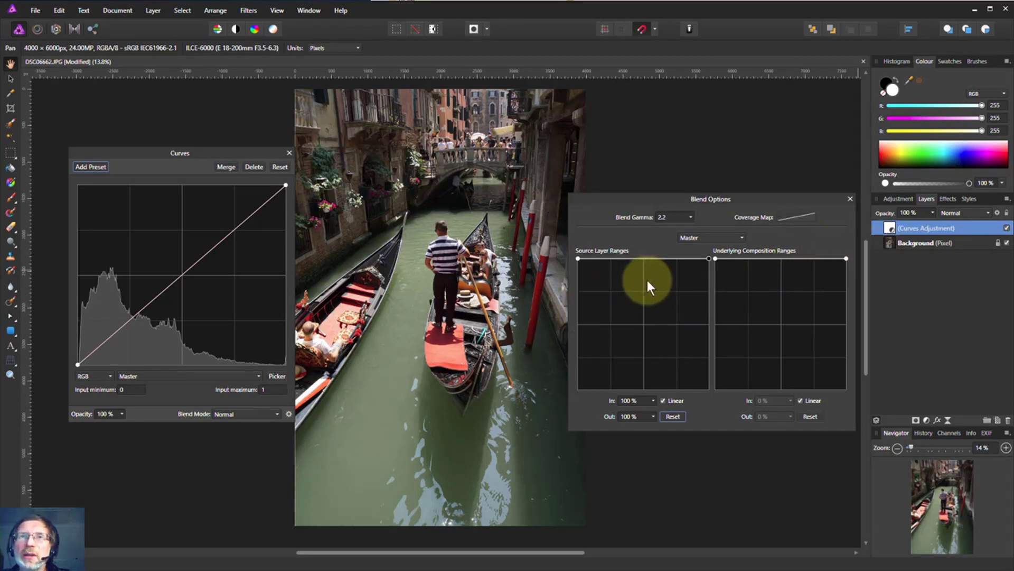
{"action": "mouse_move", "coordinate": [831, 268]}
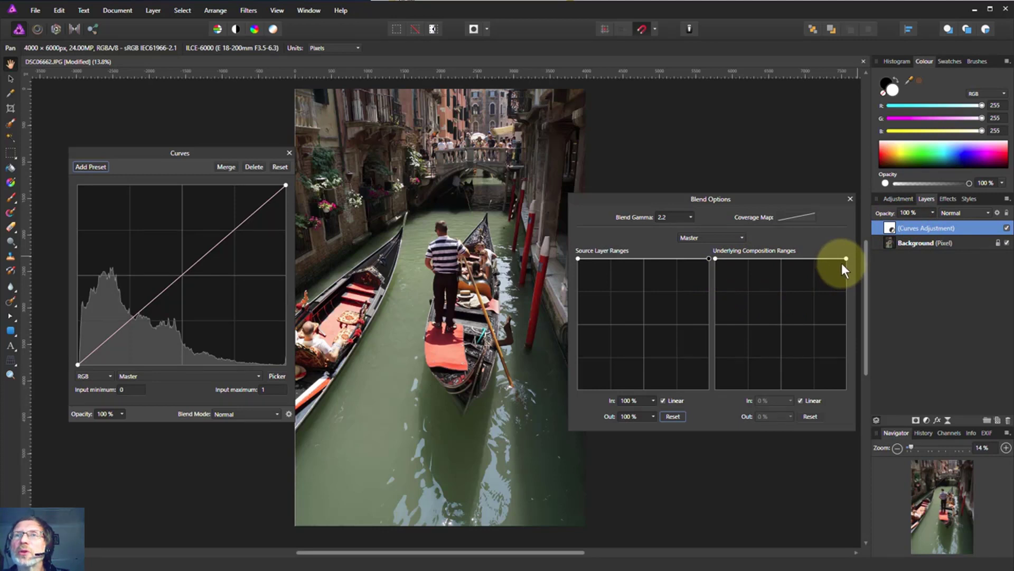
Drop the Underlying Composition highlight node to 0% and add nodes for a steep shadow falloff.
{"action": "left_click_drag", "start_coordinate": [845, 258], "coordinate": [845, 304]}
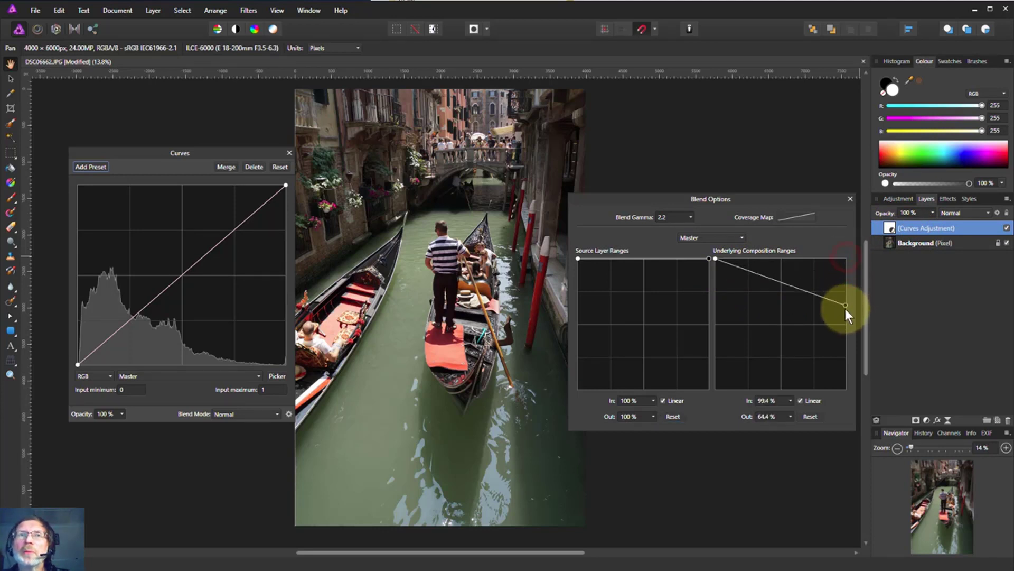
{"action": "left_click_drag", "start_coordinate": [845, 304], "coordinate": [841, 389]}
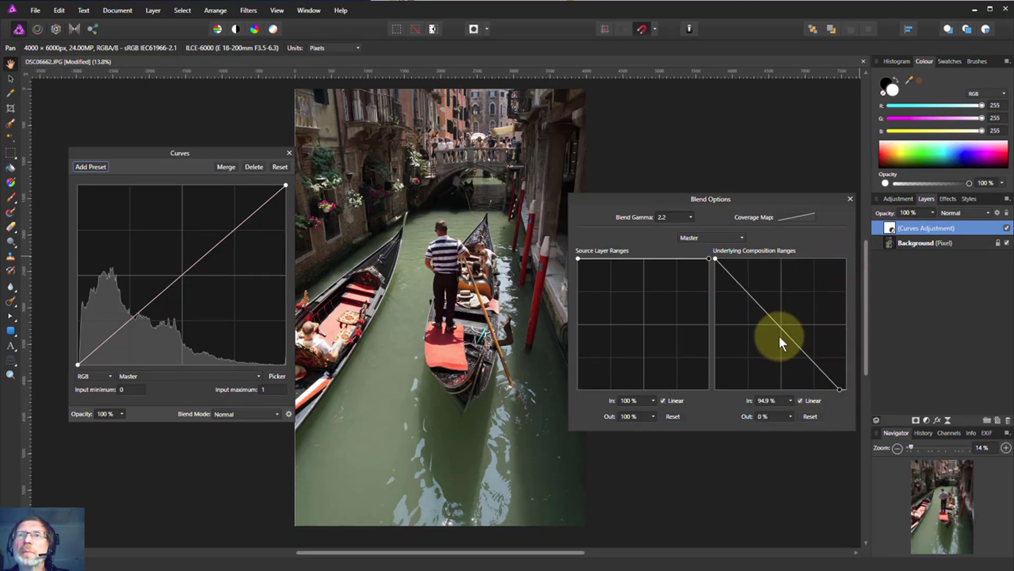
{"action": "left_click_drag", "start_coordinate": [780, 337], "coordinate": [838, 388]}
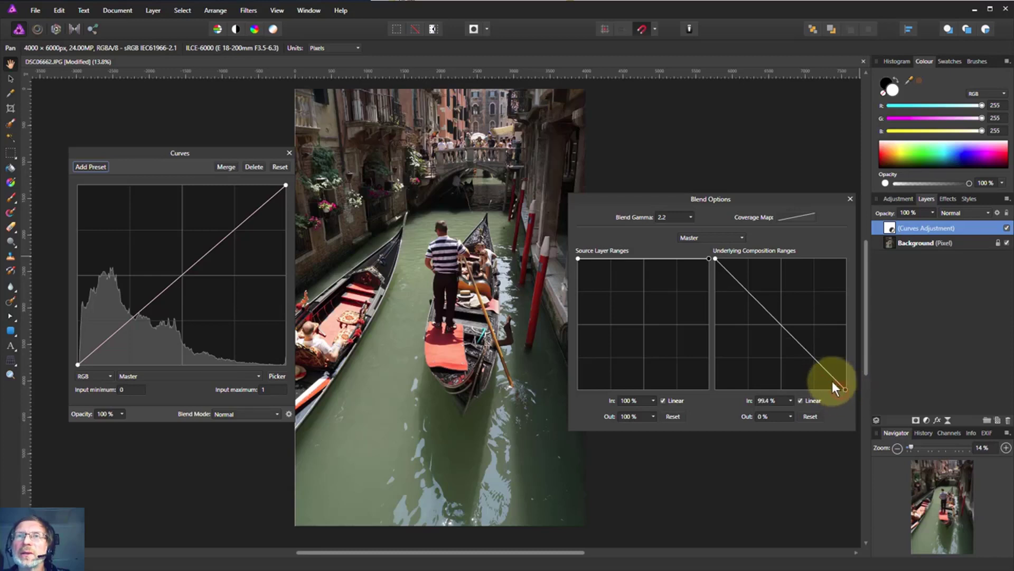
{"action": "left_click_drag", "start_coordinate": [835, 381], "coordinate": [738, 282]}
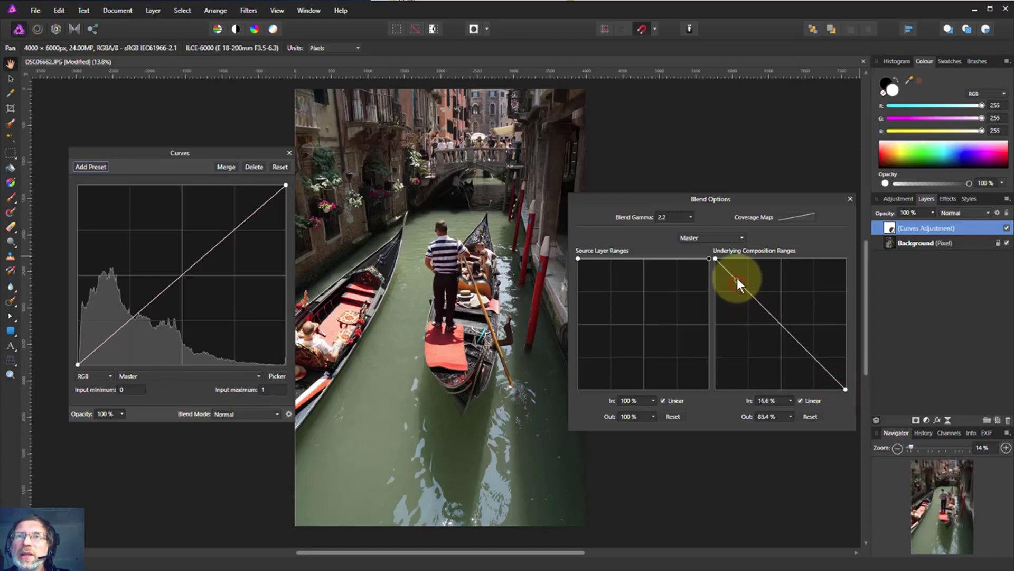
{"action": "left_click_drag", "start_coordinate": [740, 283], "coordinate": [734, 265]}
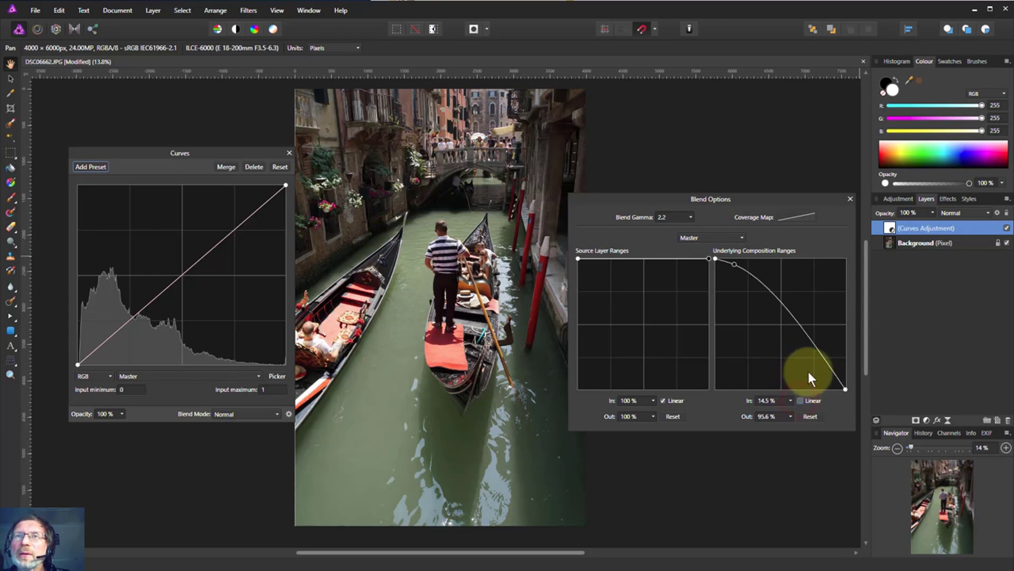
{"action": "left_click_drag", "start_coordinate": [809, 375], "coordinate": [773, 365]}
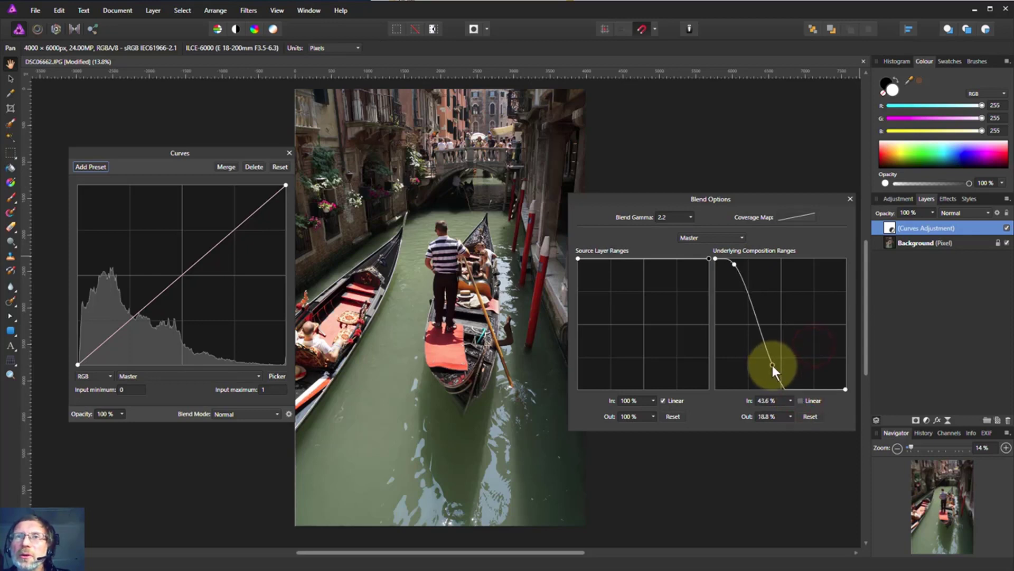
{"action": "left_click_drag", "start_coordinate": [773, 363], "coordinate": [744, 377]}
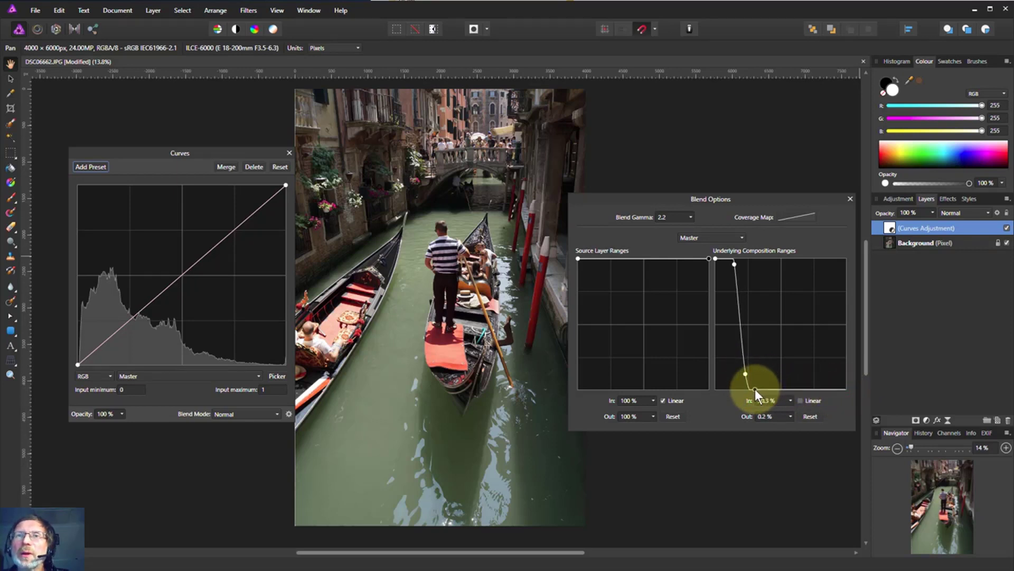
{"action": "left_click_drag", "start_coordinate": [755, 392], "coordinate": [734, 262]}
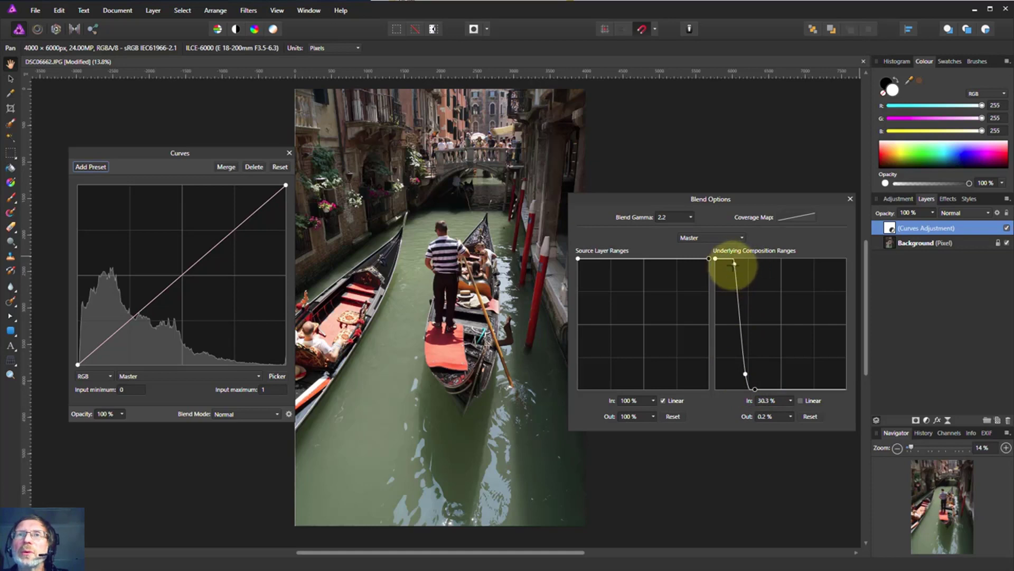
{"action": "left_click_drag", "start_coordinate": [733, 263], "coordinate": [724, 282]}
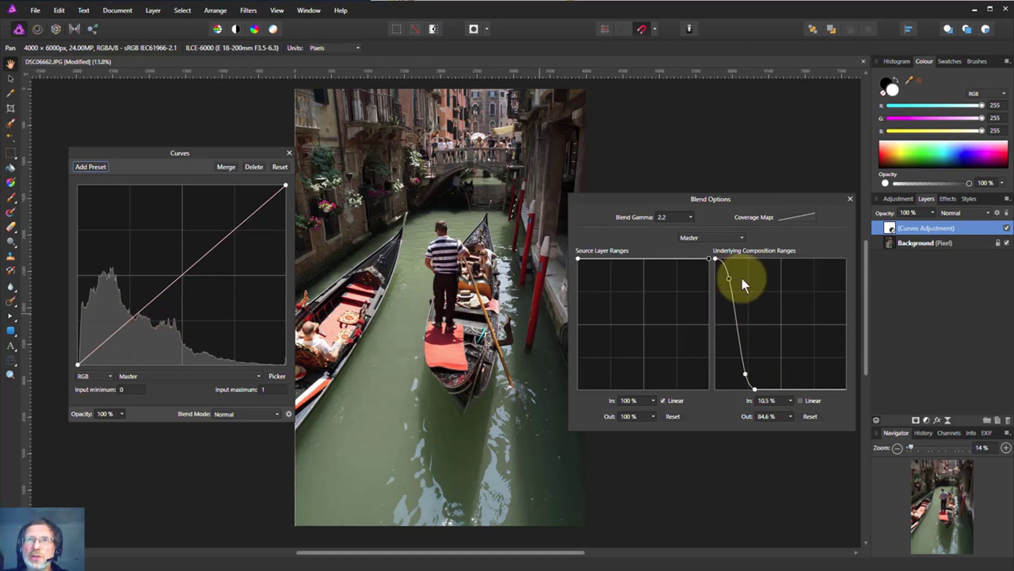
{"action": "mouse_move", "coordinate": [625, 360]}
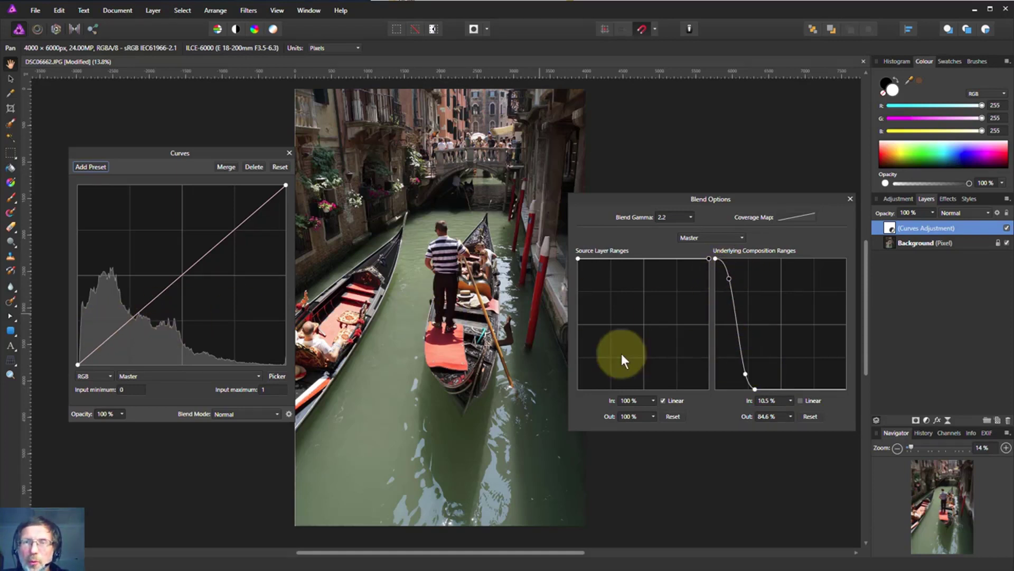
{"action": "mouse_move", "coordinate": [182, 276]}
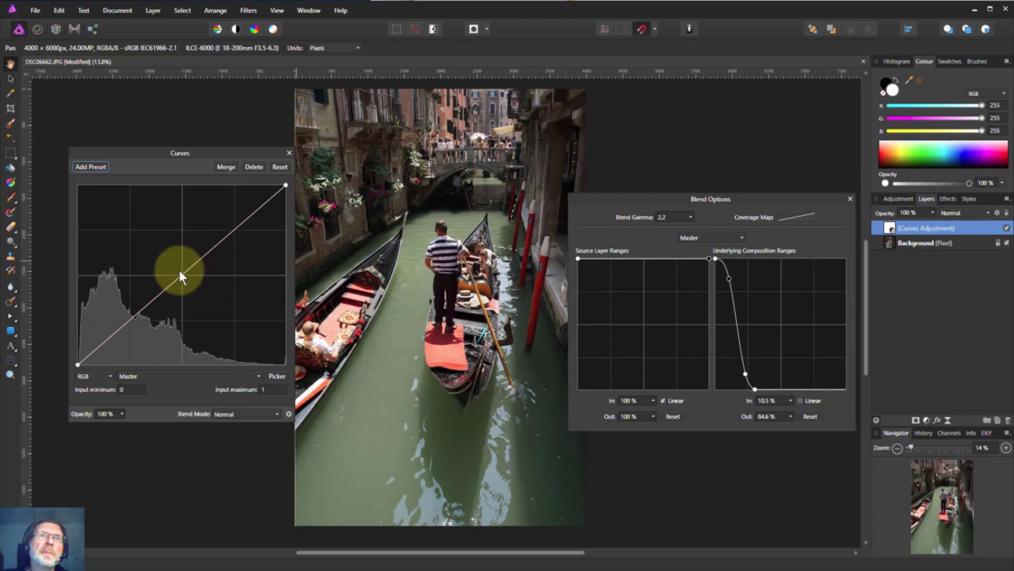
Raise the Curves line at the lower tones to brighten the shadows.
{"action": "left_click_drag", "start_coordinate": [181, 275], "coordinate": [157, 254]}
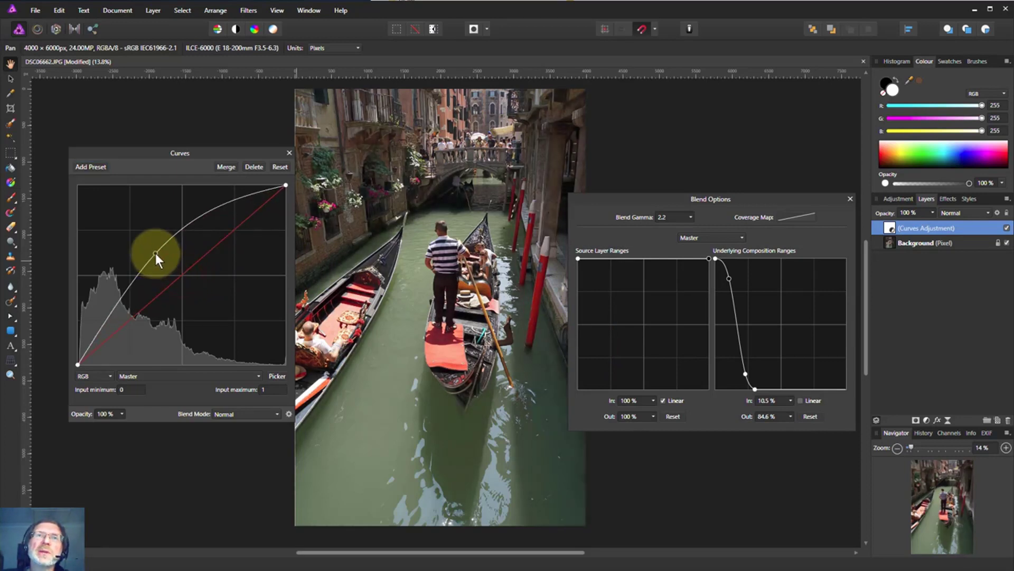
{"action": "left_click_drag", "start_coordinate": [157, 252], "coordinate": [161, 288]}
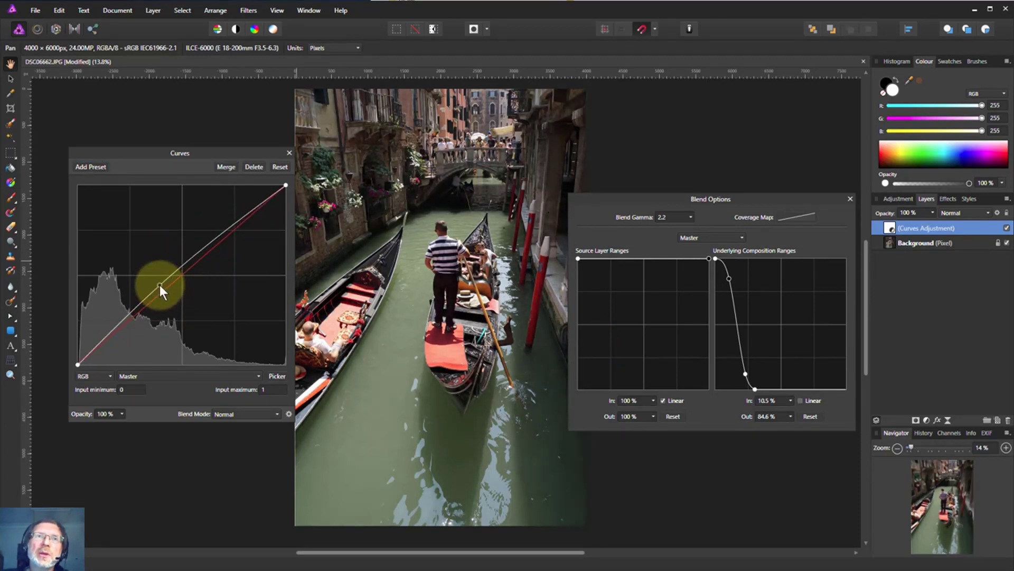
{"action": "left_click_drag", "start_coordinate": [161, 289], "coordinate": [124, 280]}
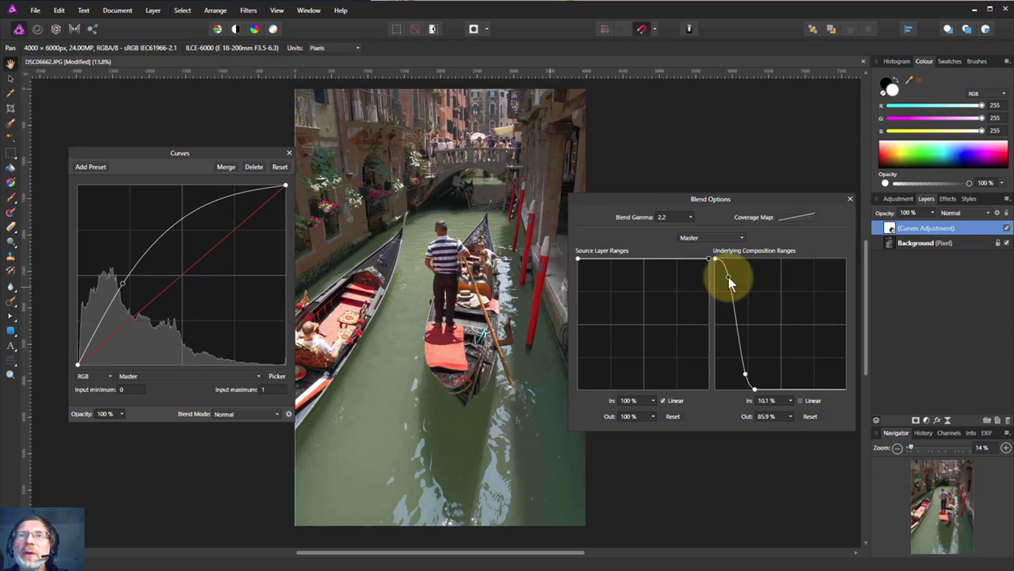
Reposition the underlying range nodes to widen and soften the shadow falloff.
{"action": "left_click_drag", "start_coordinate": [729, 280], "coordinate": [738, 311]}
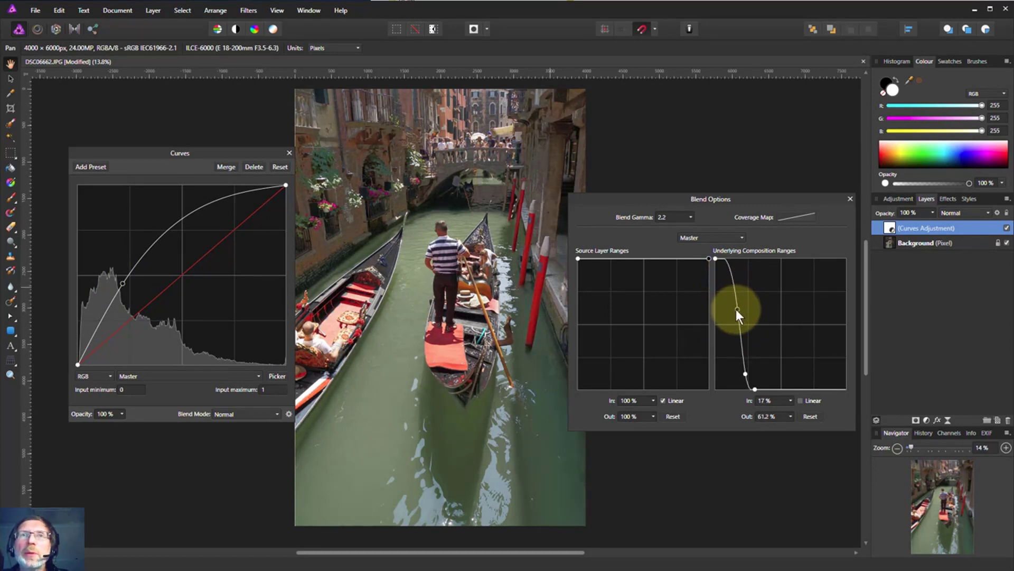
{"action": "left_click_drag", "start_coordinate": [736, 309], "coordinate": [744, 374]}
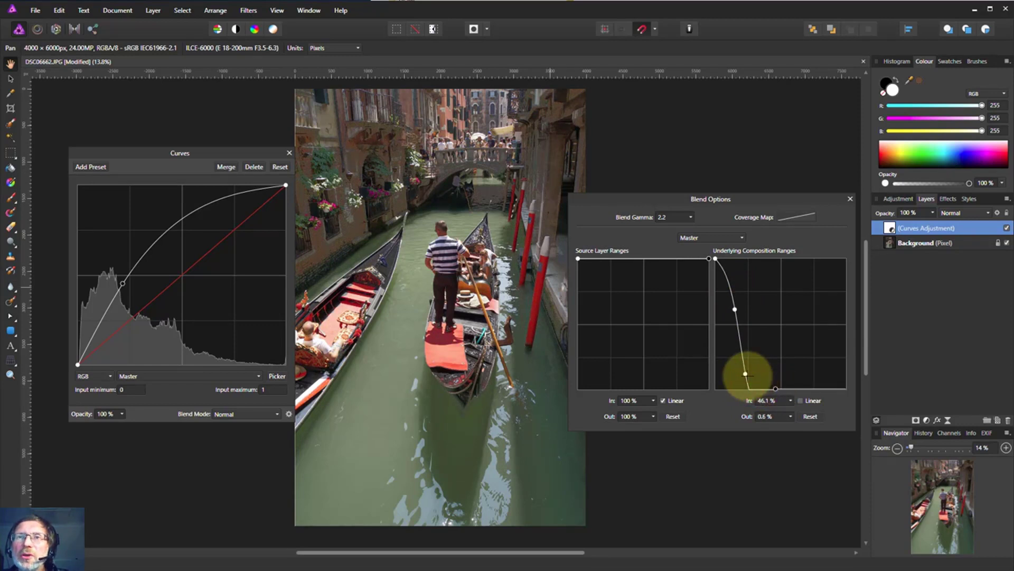
{"action": "left_click_drag", "start_coordinate": [744, 373], "coordinate": [734, 308]}
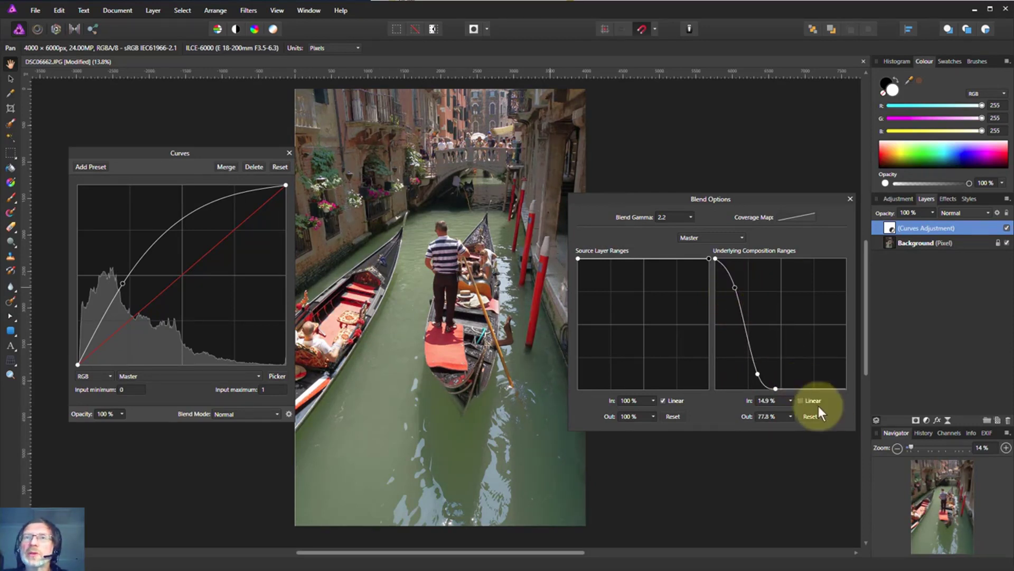
Reset the underlying range, drop both end nodes to 0%, and raise the middle into a midtone arch.
{"action": "left_click", "coordinate": [810, 415]}
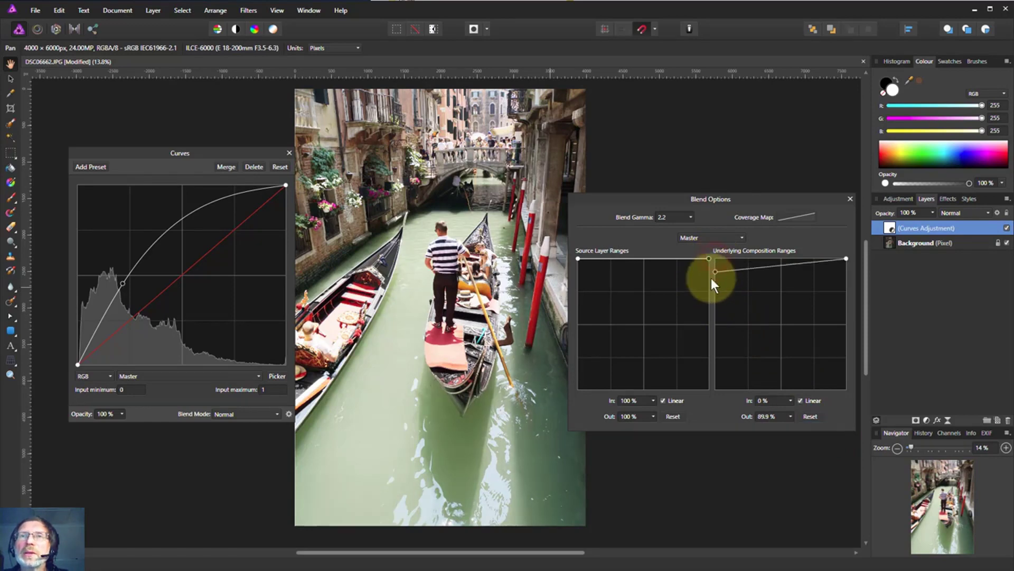
{"action": "left_click_drag", "start_coordinate": [714, 273], "coordinate": [846, 257]}
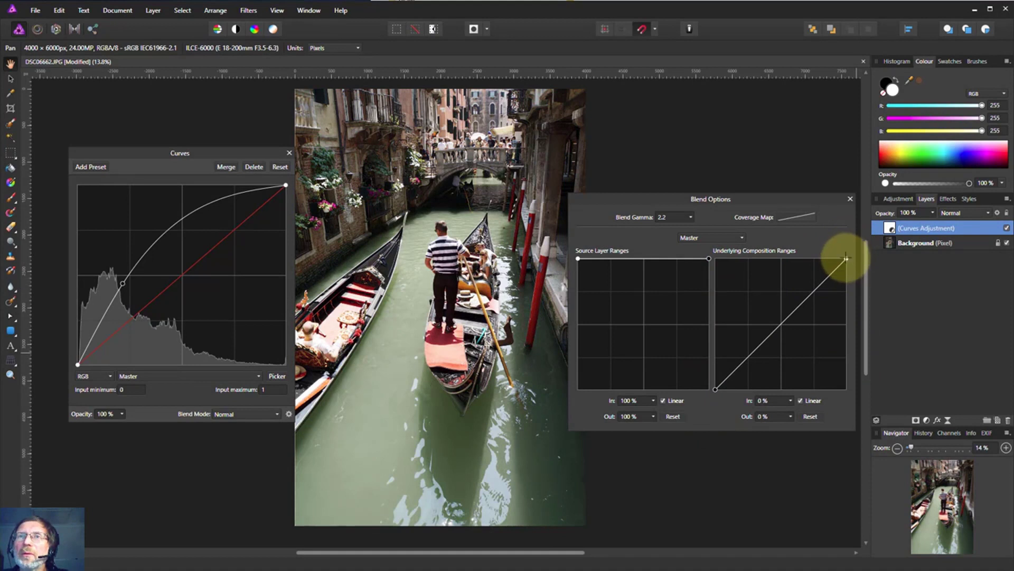
{"action": "left_click_drag", "start_coordinate": [846, 259], "coordinate": [846, 293]}
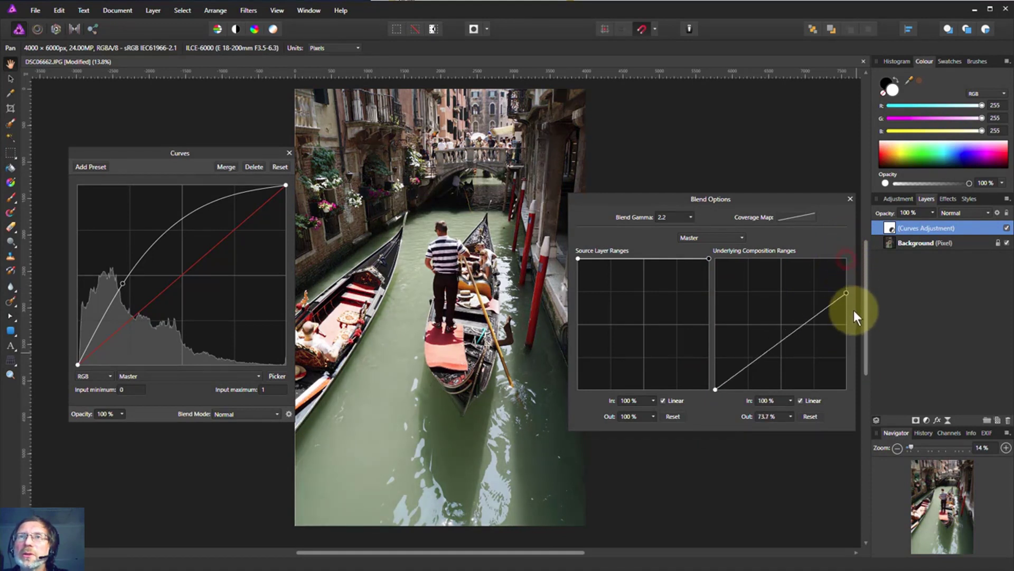
{"action": "left_click_drag", "start_coordinate": [845, 293], "coordinate": [846, 388]}
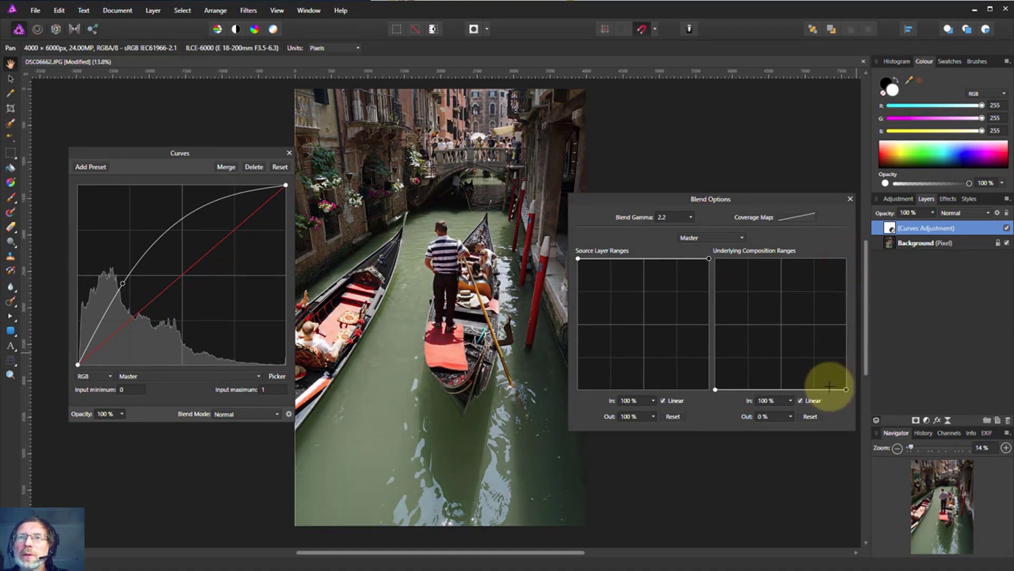
{"action": "left_click_drag", "start_coordinate": [830, 386], "coordinate": [783, 326]}
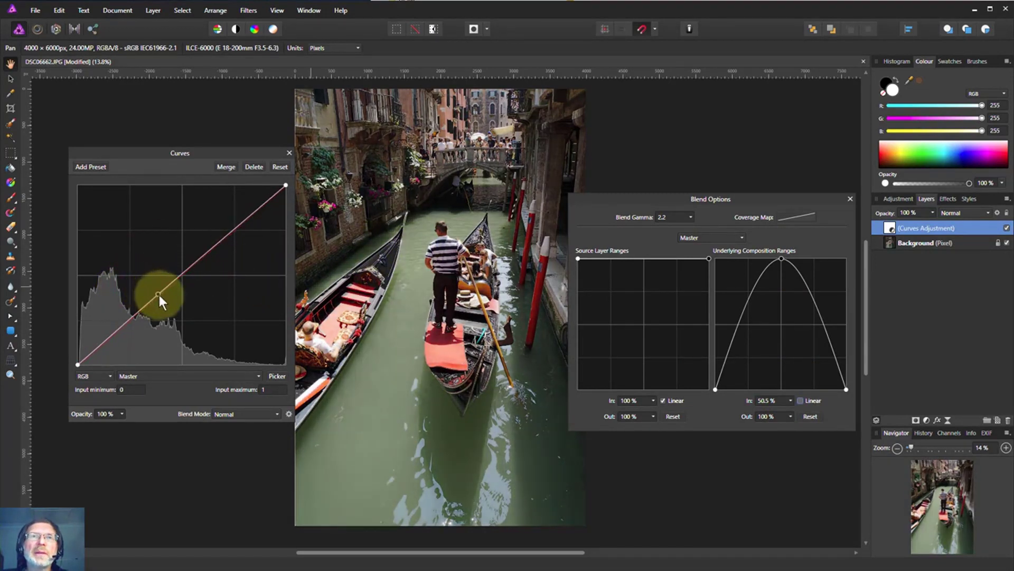
Lift the curve's midpoint above the diagonal, comparing a darker dip before settling on brightening.
{"action": "left_click_drag", "start_coordinate": [161, 303], "coordinate": [156, 288]}
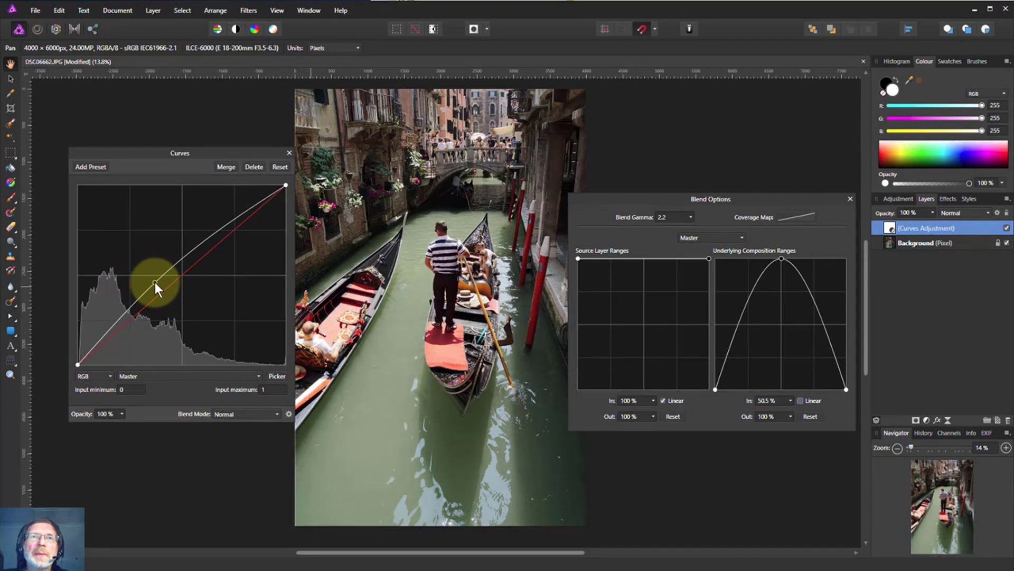
{"action": "mouse_move", "coordinate": [747, 378]}
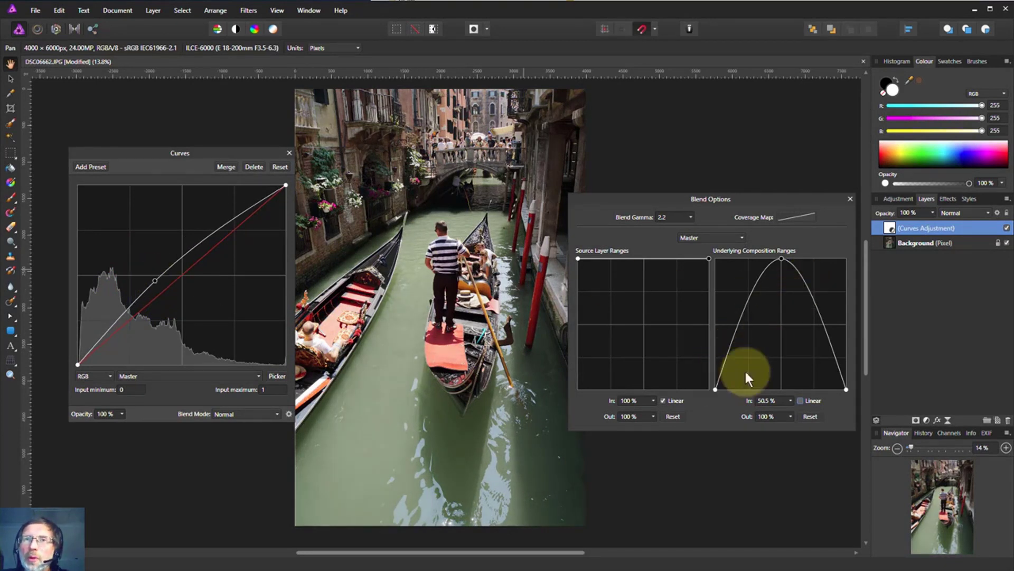
{"action": "mouse_move", "coordinate": [783, 387]}
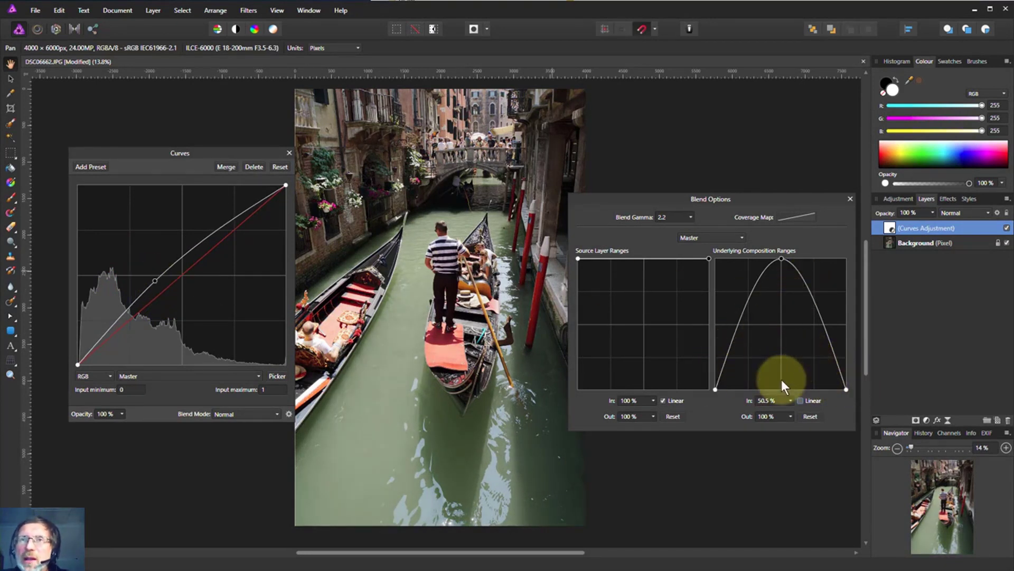
{"action": "left_click_drag", "start_coordinate": [783, 385], "coordinate": [780, 288]}
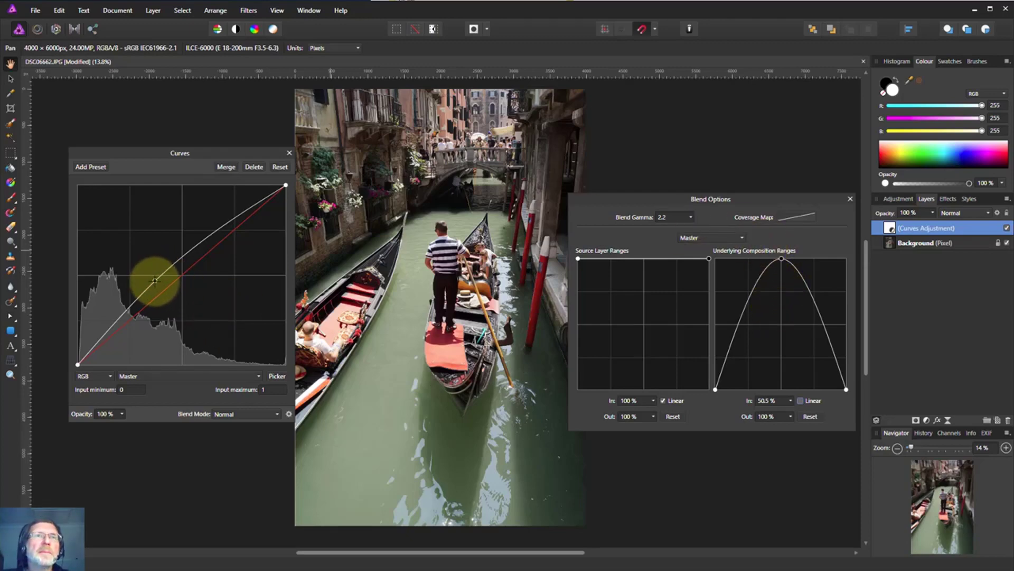
{"action": "left_click_drag", "start_coordinate": [155, 280], "coordinate": [192, 275]}
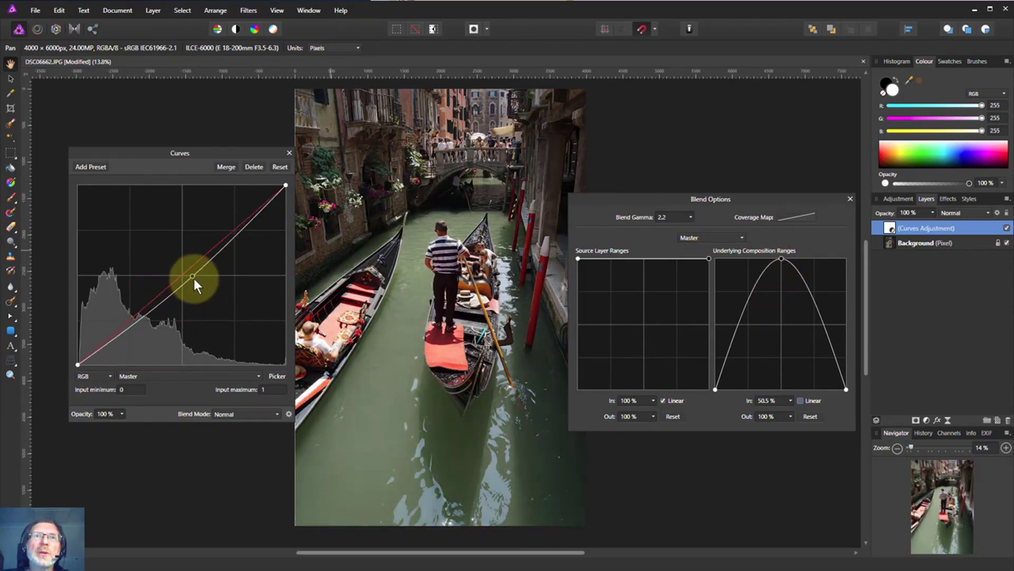
{"action": "left_click_drag", "start_coordinate": [194, 284], "coordinate": [170, 255]}
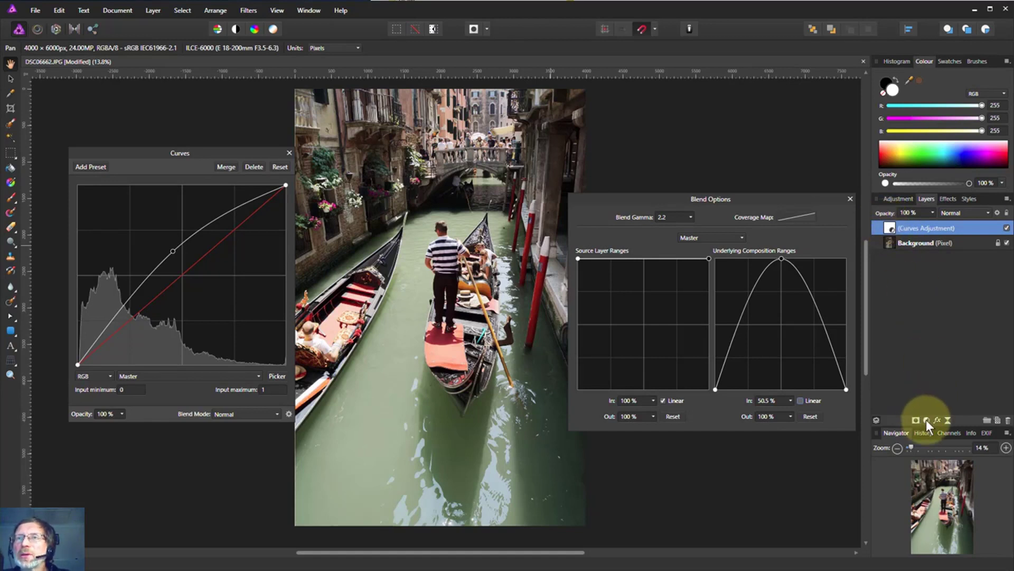
Add another Curves adjustment layer above the midtone Curves layer.
{"action": "left_click", "coordinate": [915, 419]}
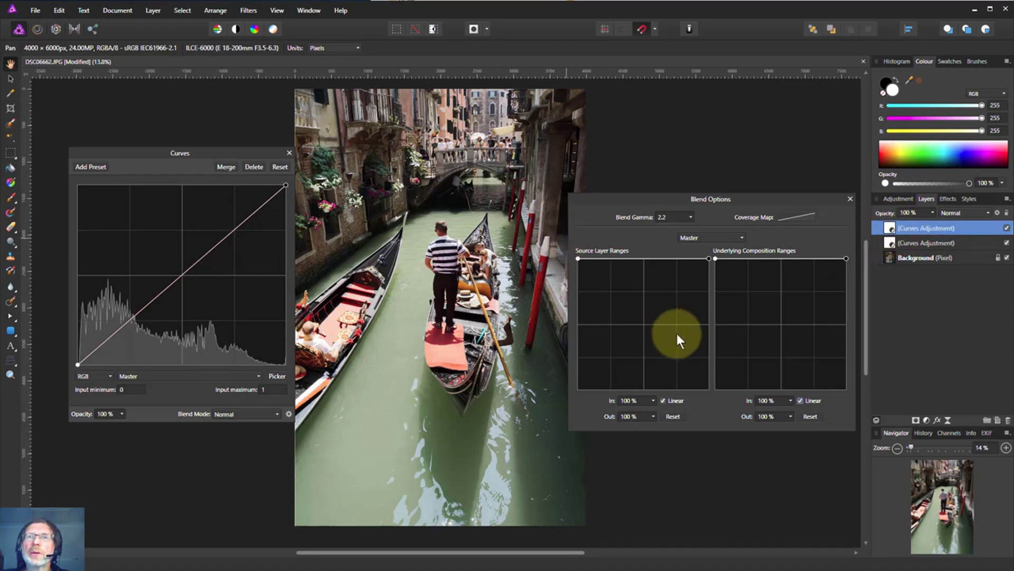
{"action": "mouse_move", "coordinate": [789, 388]}
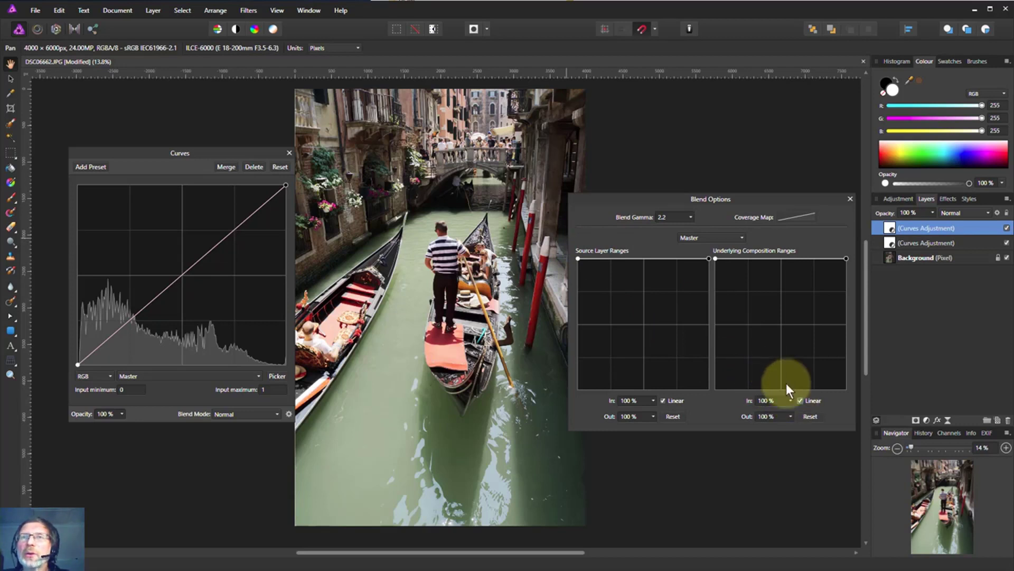
{"action": "mouse_move", "coordinate": [272, 417]}
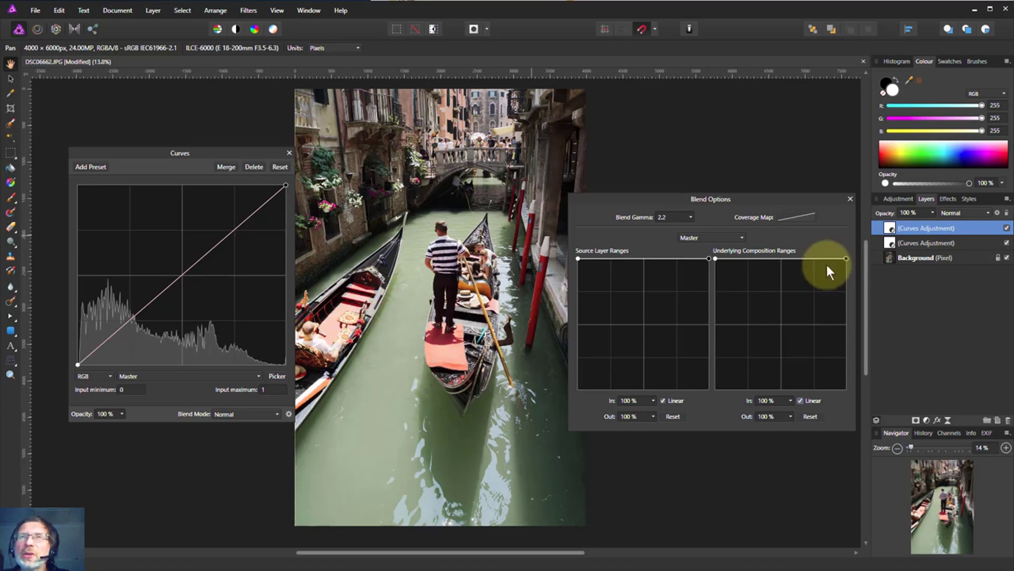
{"action": "mouse_move", "coordinate": [846, 258]}
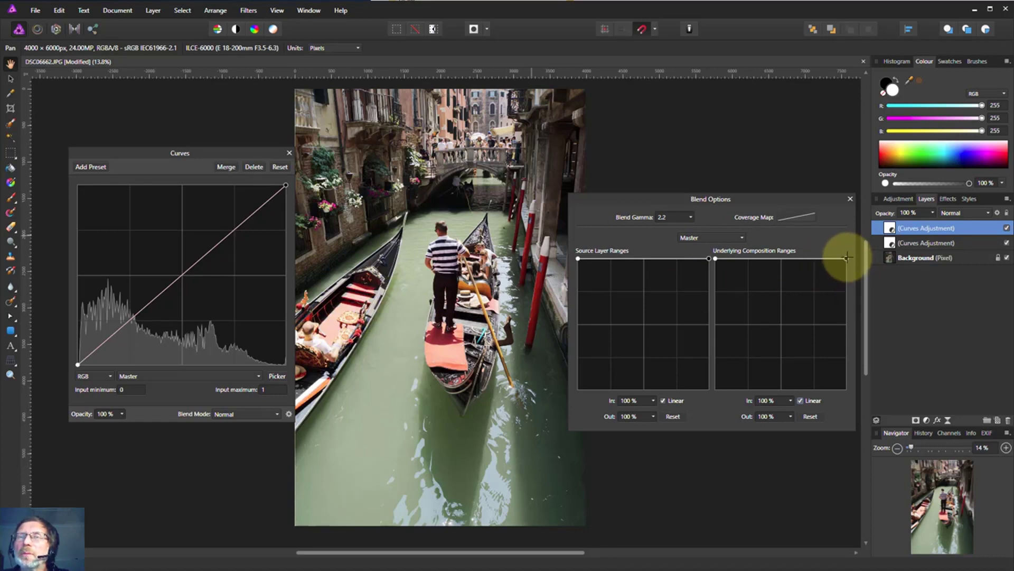
Drop the new layer's underlying range bright node to 0% and curve it steeply toward deep shadows.
{"action": "left_click_drag", "start_coordinate": [844, 259], "coordinate": [844, 391]}
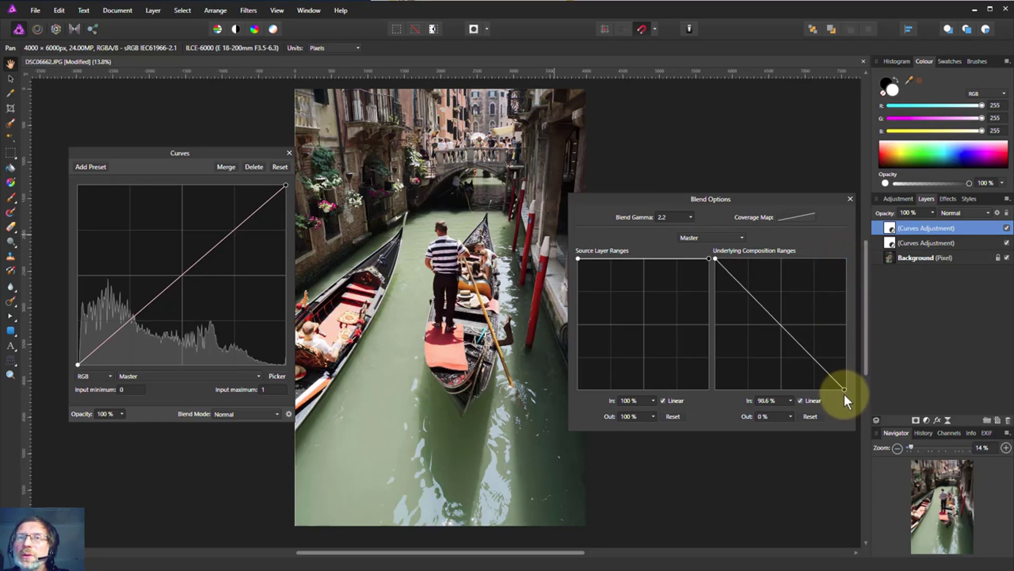
{"action": "left_click_drag", "start_coordinate": [846, 390], "coordinate": [758, 390]}
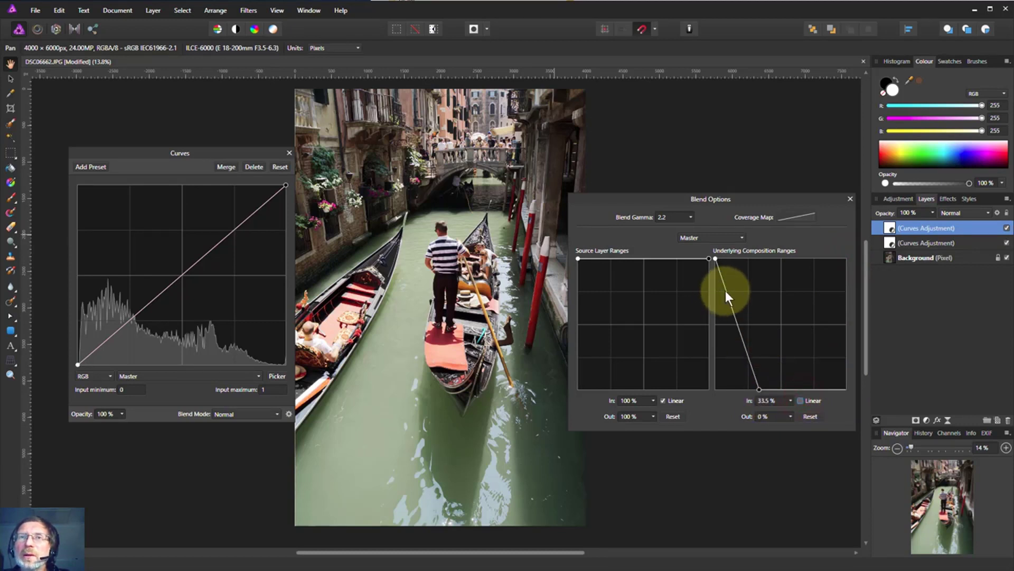
{"action": "left_click_drag", "start_coordinate": [725, 296], "coordinate": [738, 279]}
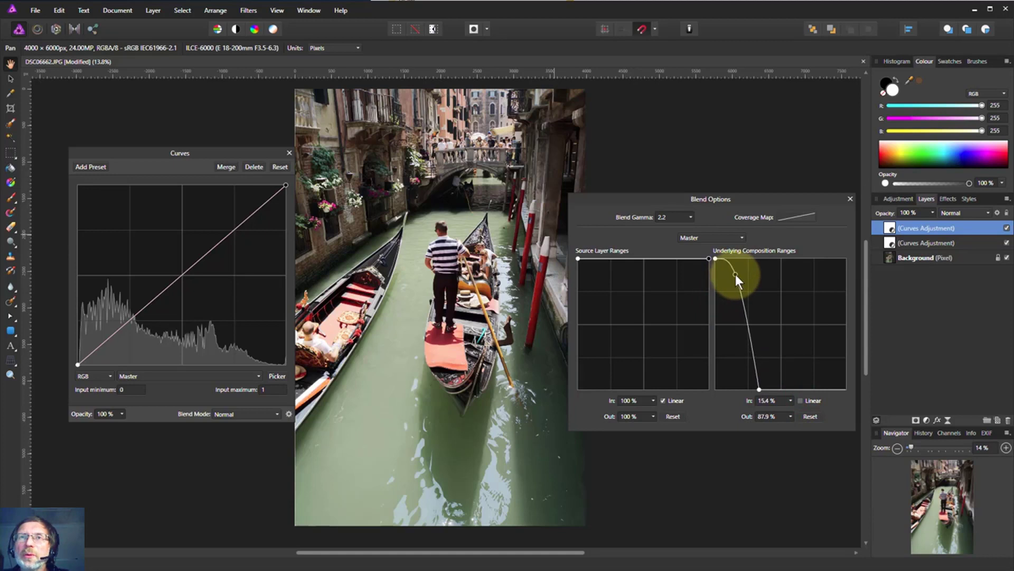
{"action": "left_click_drag", "start_coordinate": [737, 279], "coordinate": [732, 273]}
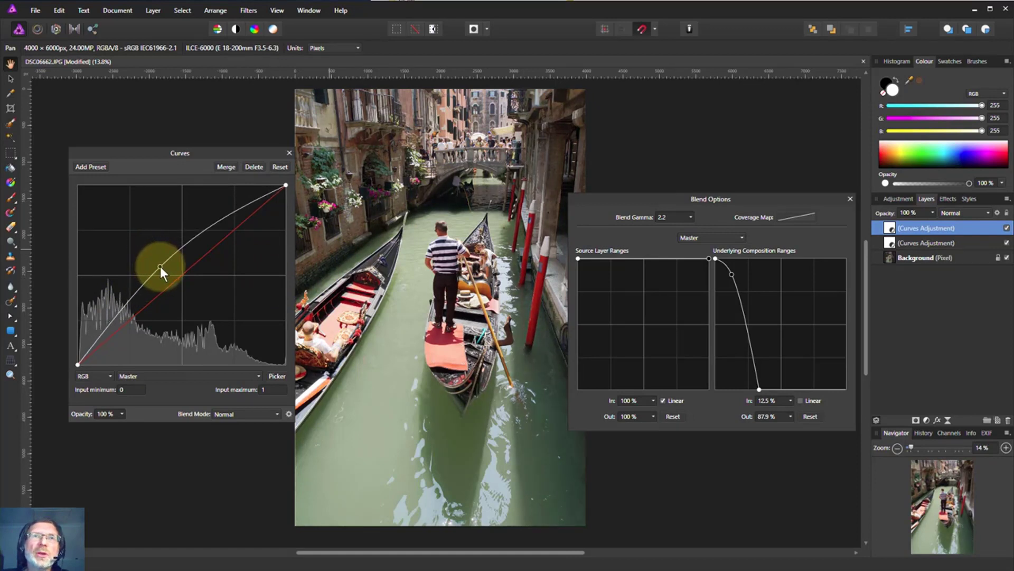
Compare higher and lower curve positions, leaving the curve raised well above the diagonal.
{"action": "left_click", "coordinate": [928, 243]}
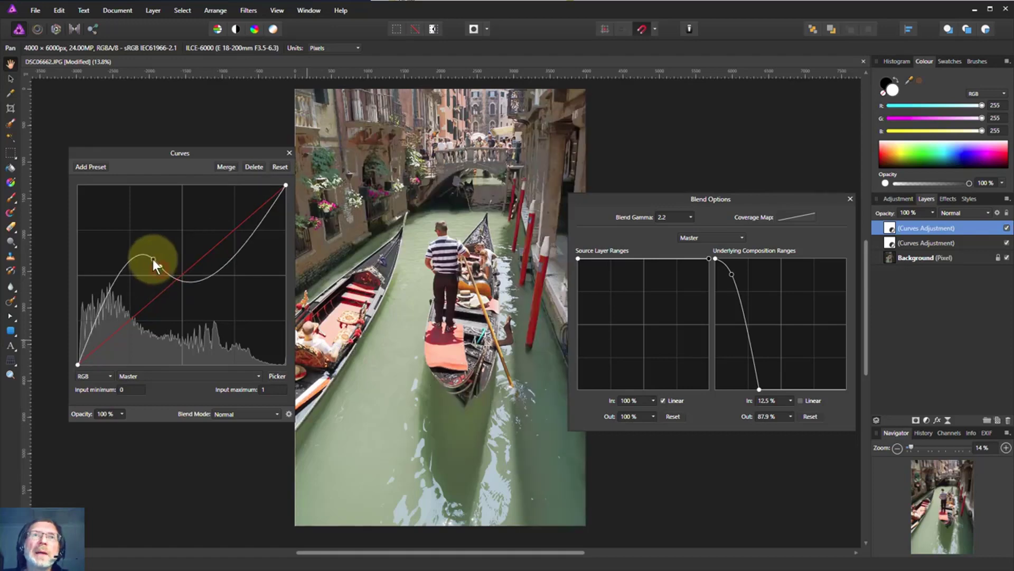
{"action": "left_click_drag", "start_coordinate": [154, 263], "coordinate": [162, 268]}
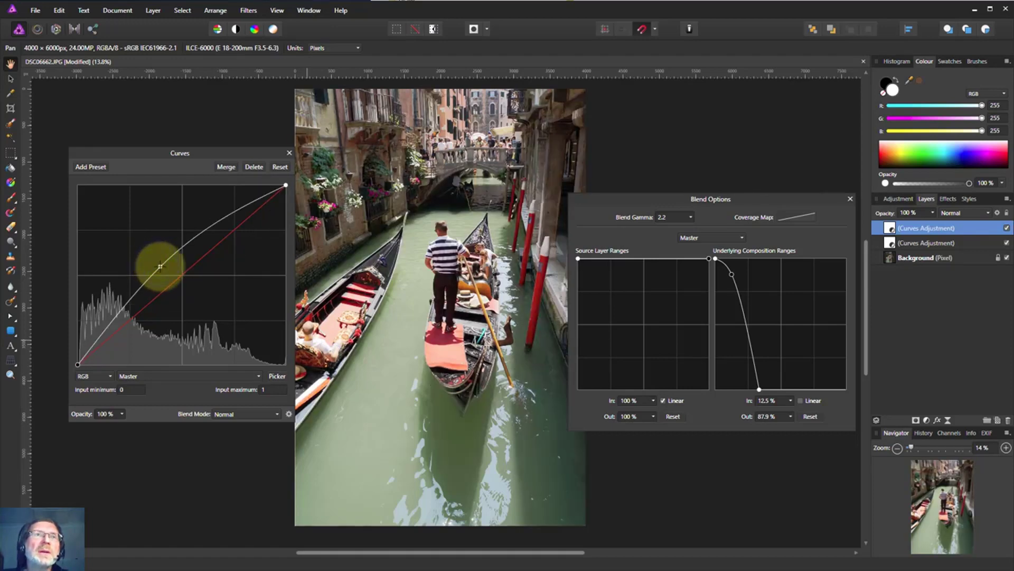
{"action": "left_click_drag", "start_coordinate": [160, 267], "coordinate": [199, 293]}
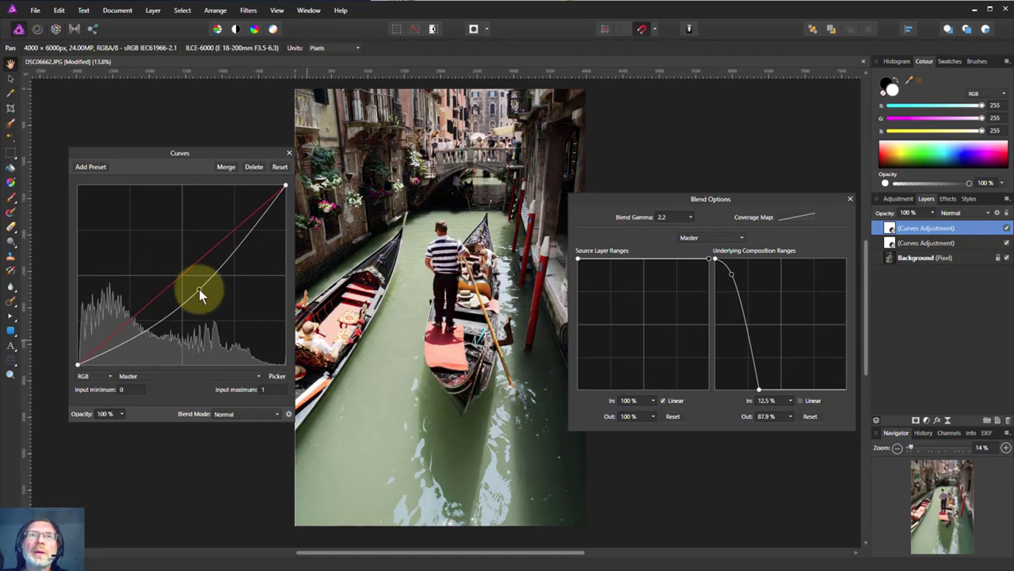
{"action": "left_click_drag", "start_coordinate": [199, 290], "coordinate": [160, 251]}
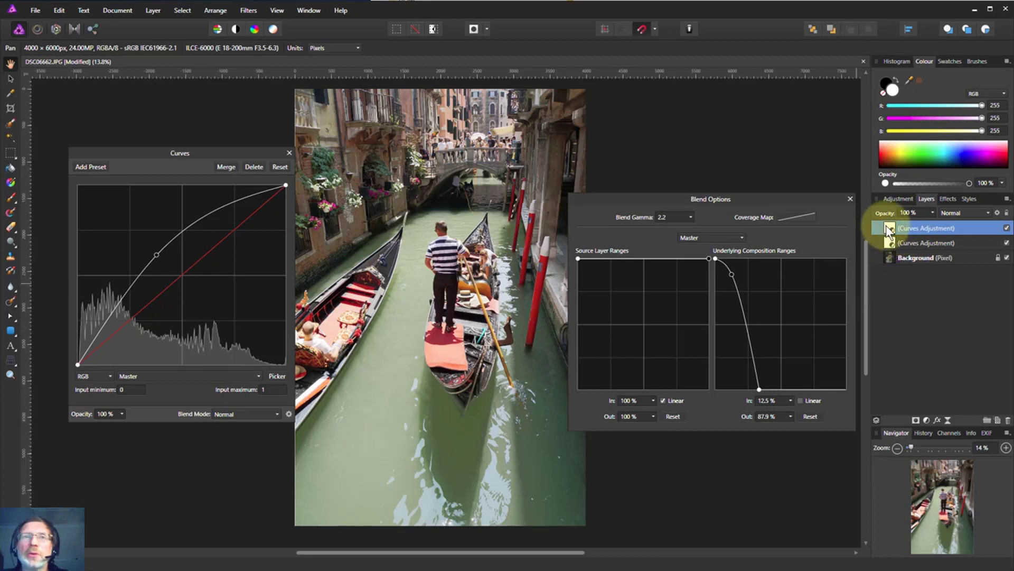
{"action": "mouse_move", "coordinate": [858, 242]}
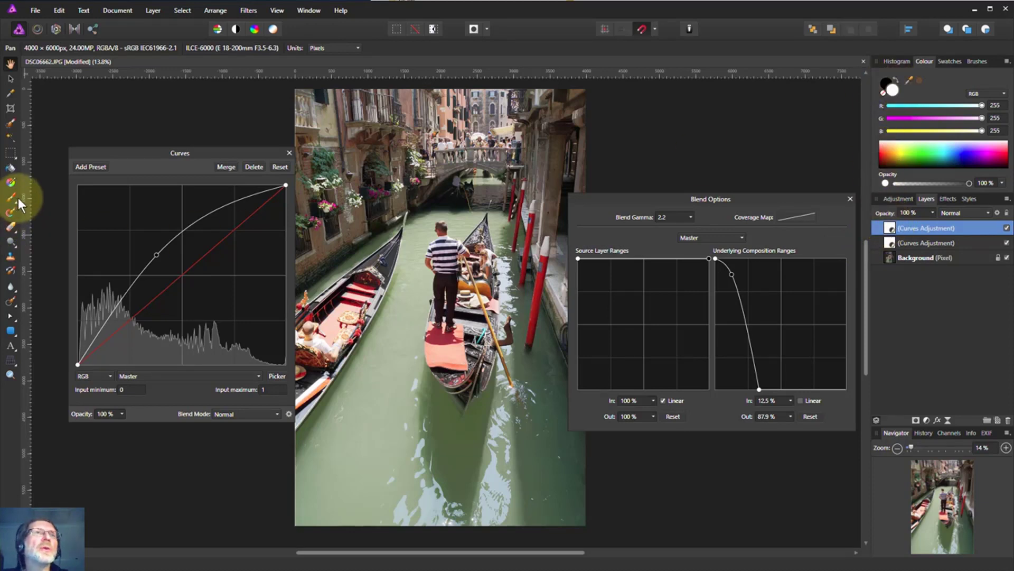
{"action": "mouse_move", "coordinate": [11, 197]}
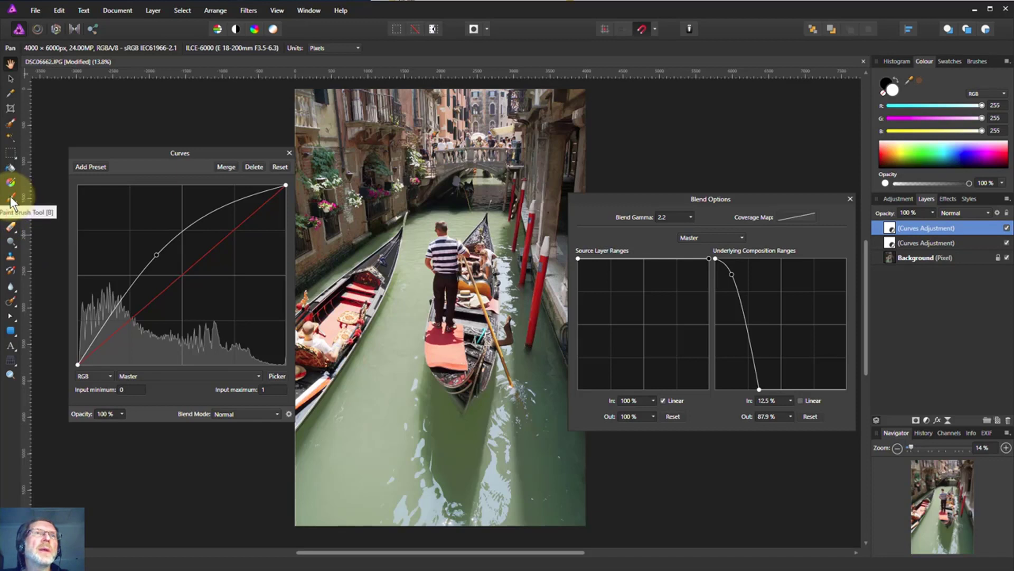
Switch to the Paint Brush Tool with black to paint on the top Curves layer.
{"action": "left_click", "coordinate": [10, 198]}
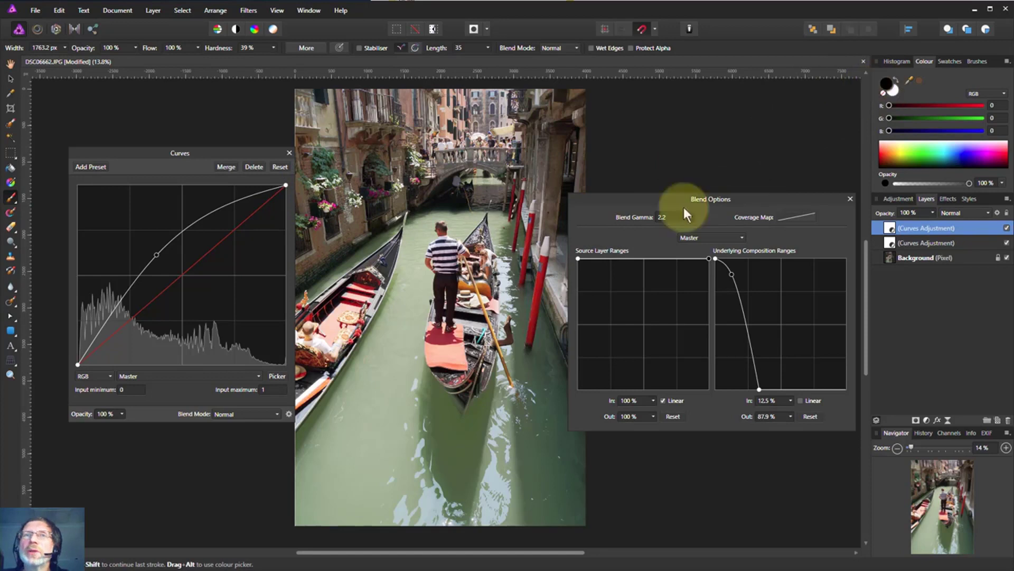
{"action": "mouse_move", "coordinate": [526, 391]}
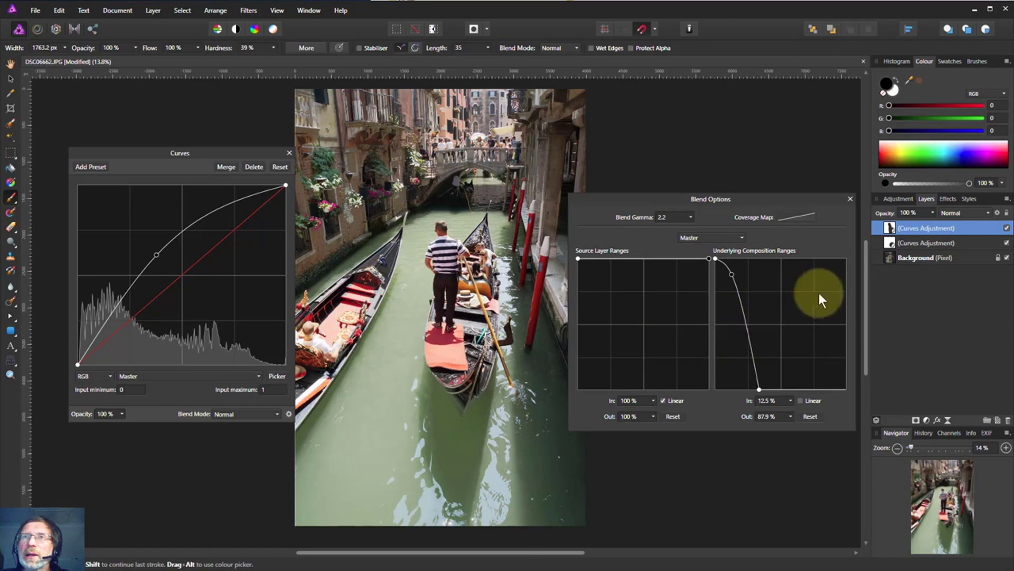
{"action": "mouse_move", "coordinate": [421, 394]}
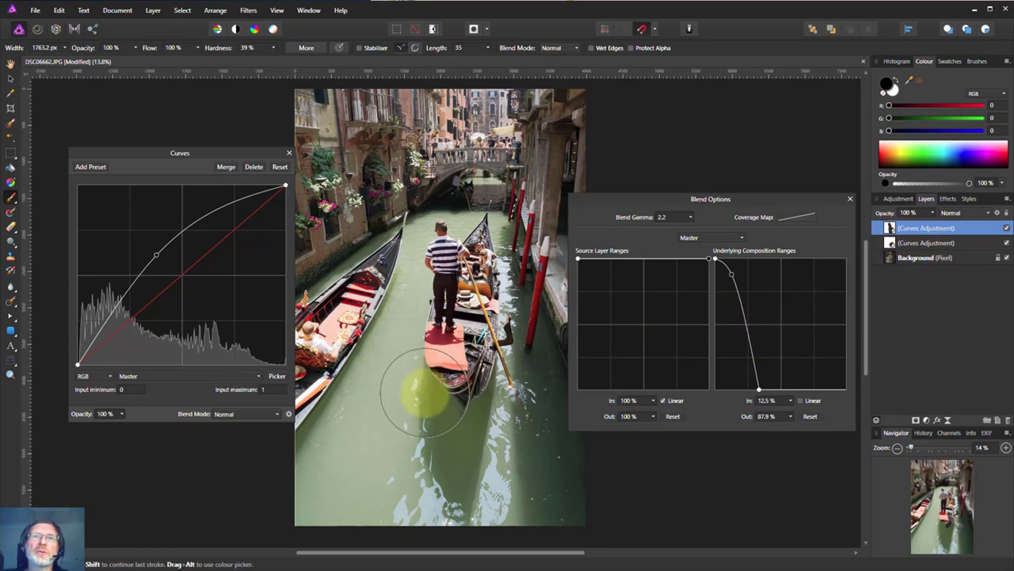